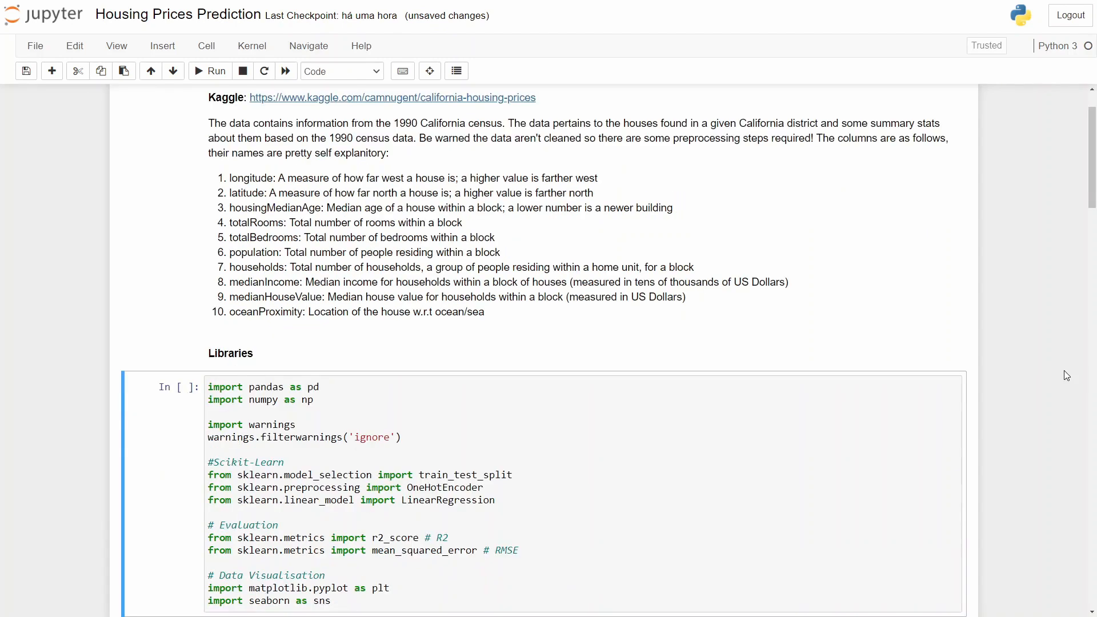
{"action": "mouse_move", "coordinate": [1007, 527]}
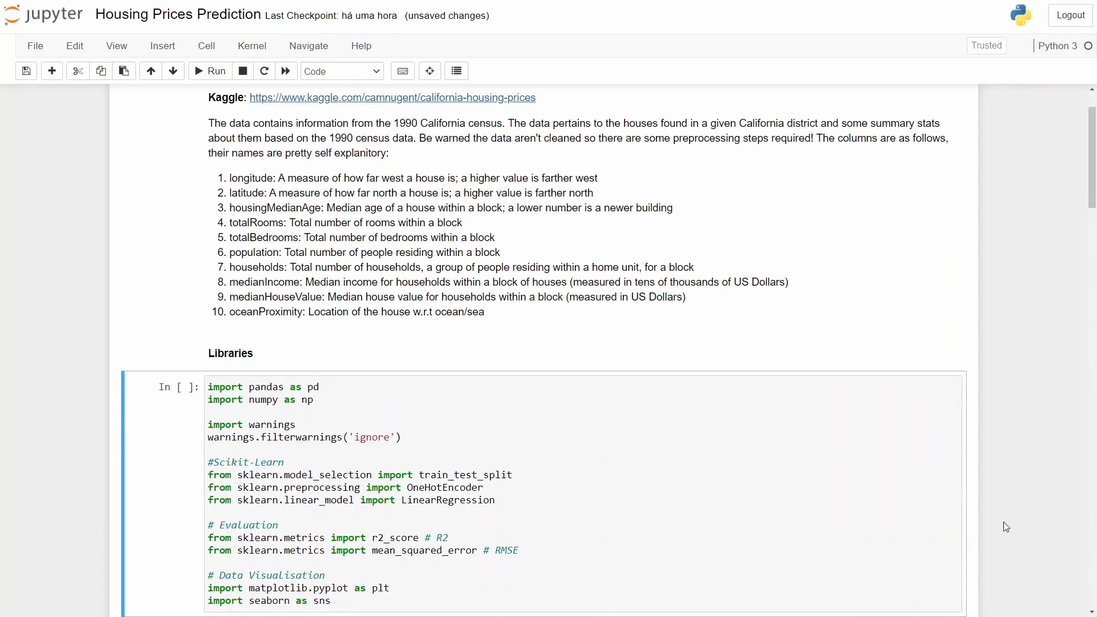
Scroll to the Libraries cell importing pandas, numpy, scikit-learn metrics and plotting libraries.
{"action": "scroll", "scroll_direction": "down", "scroll_amount": 3}
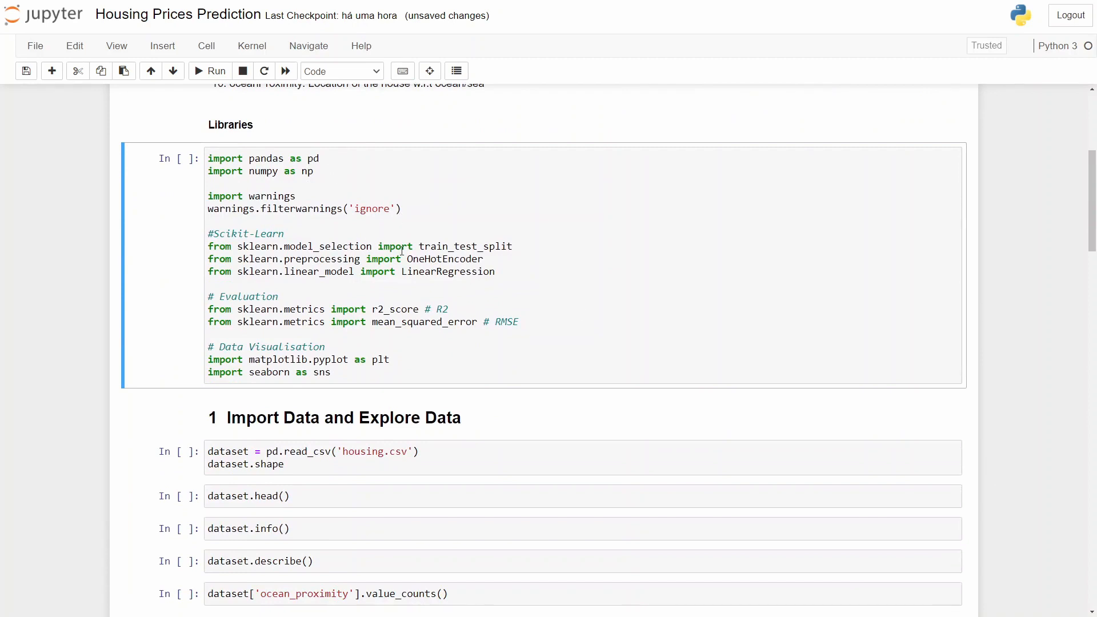
{"action": "mouse_move", "coordinate": [881, 427]}
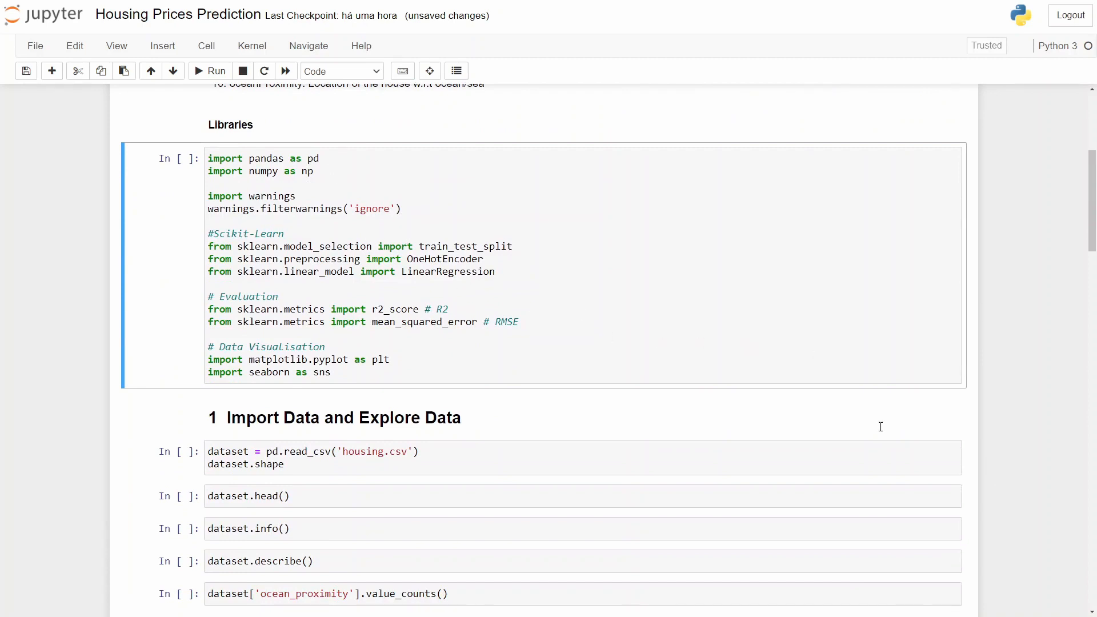
{"action": "mouse_move", "coordinate": [481, 261]}
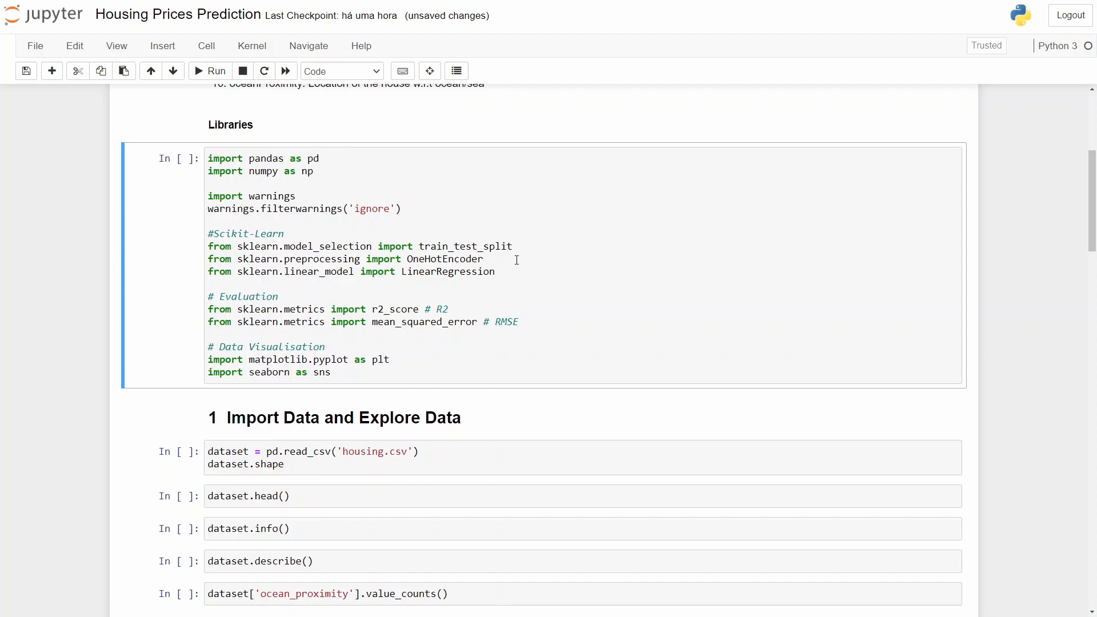
{"action": "mouse_move", "coordinate": [499, 271]}
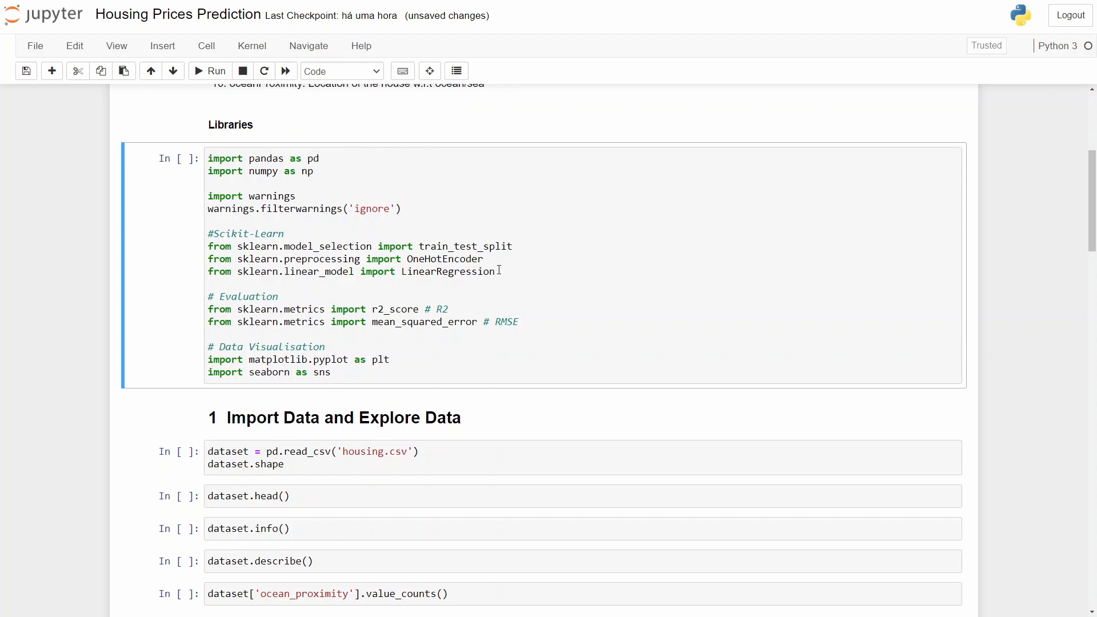
{"action": "mouse_move", "coordinate": [496, 272]}
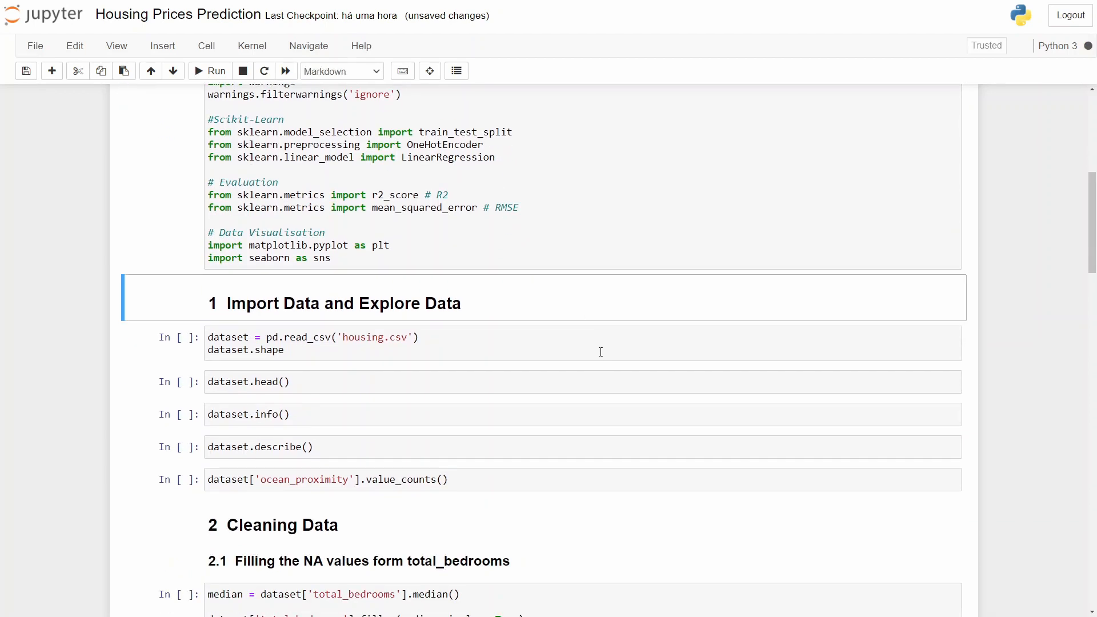
Load housing.csv (20,640 rows, 10 columns), then show its head() and info() output.
{"action": "scroll", "scroll_direction": "down", "scroll_amount": 3}
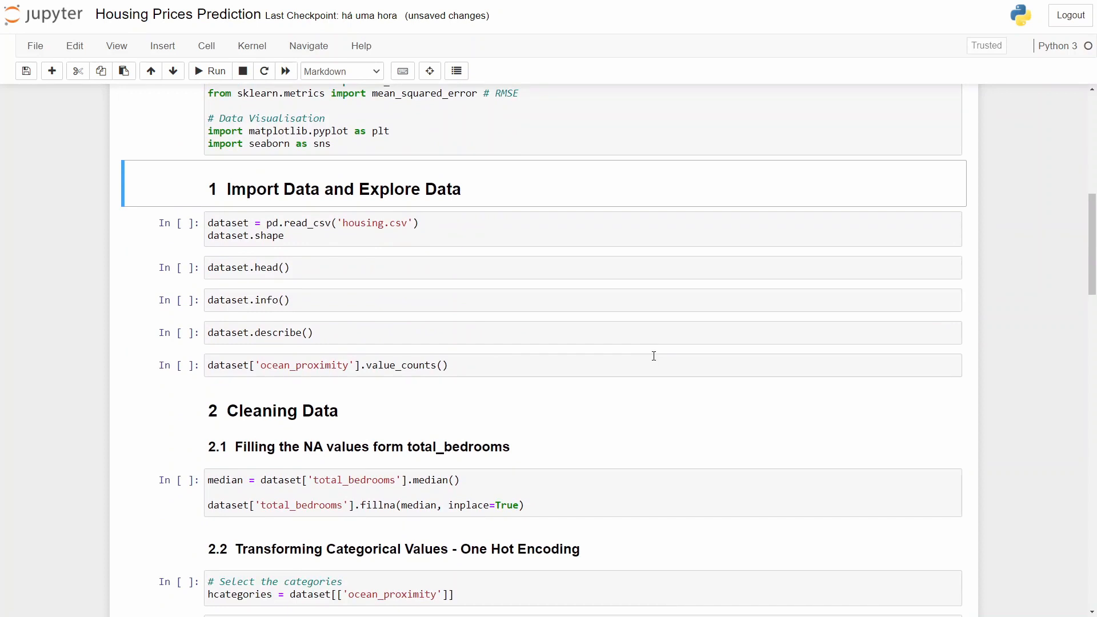
{"action": "left_click", "coordinate": [315, 228]}
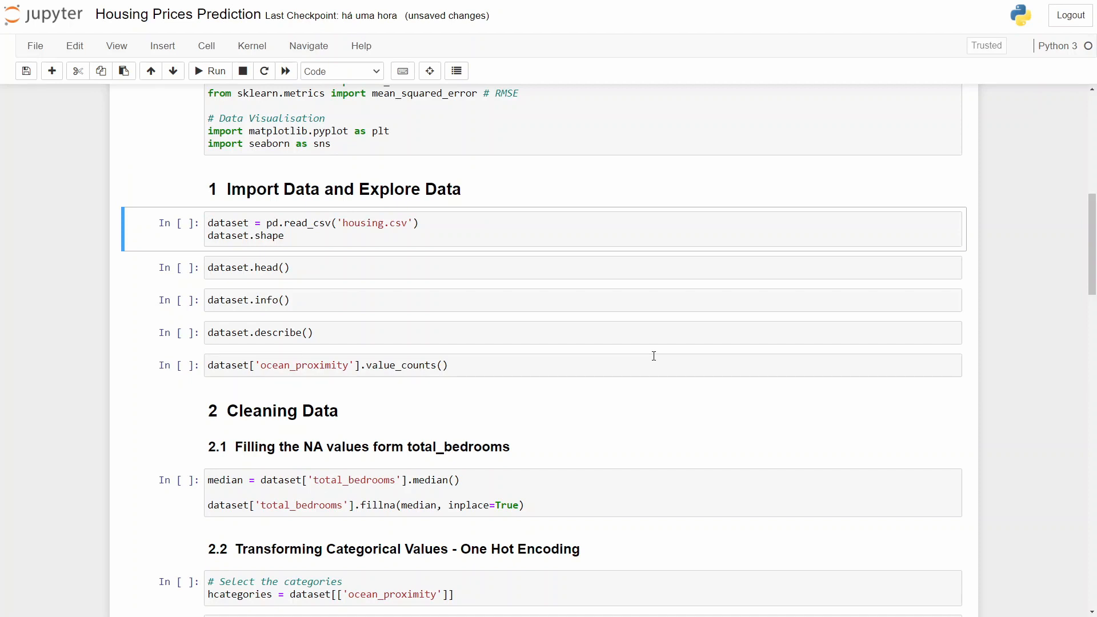
{"action": "left_click", "coordinate": [210, 71]}
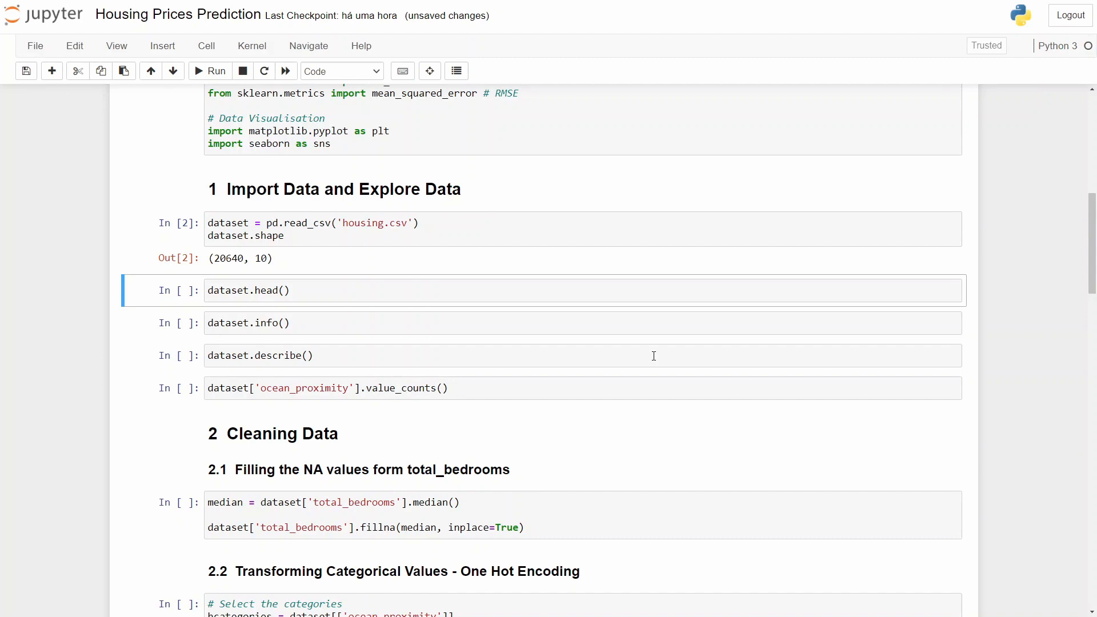
{"action": "left_click", "coordinate": [209, 70]}
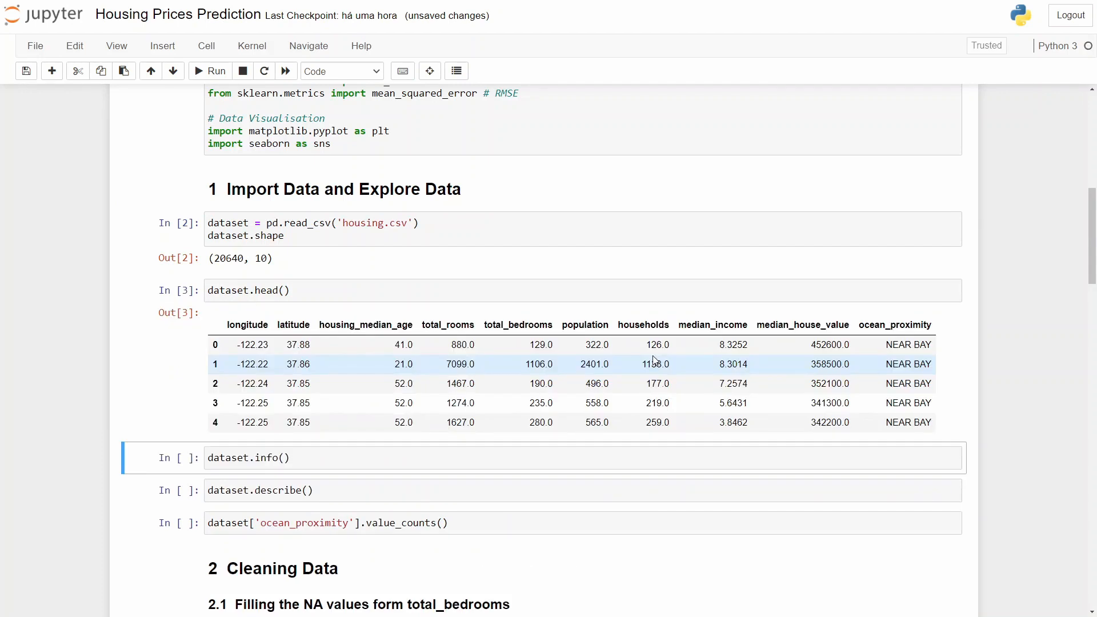
{"action": "left_click", "coordinate": [209, 71]}
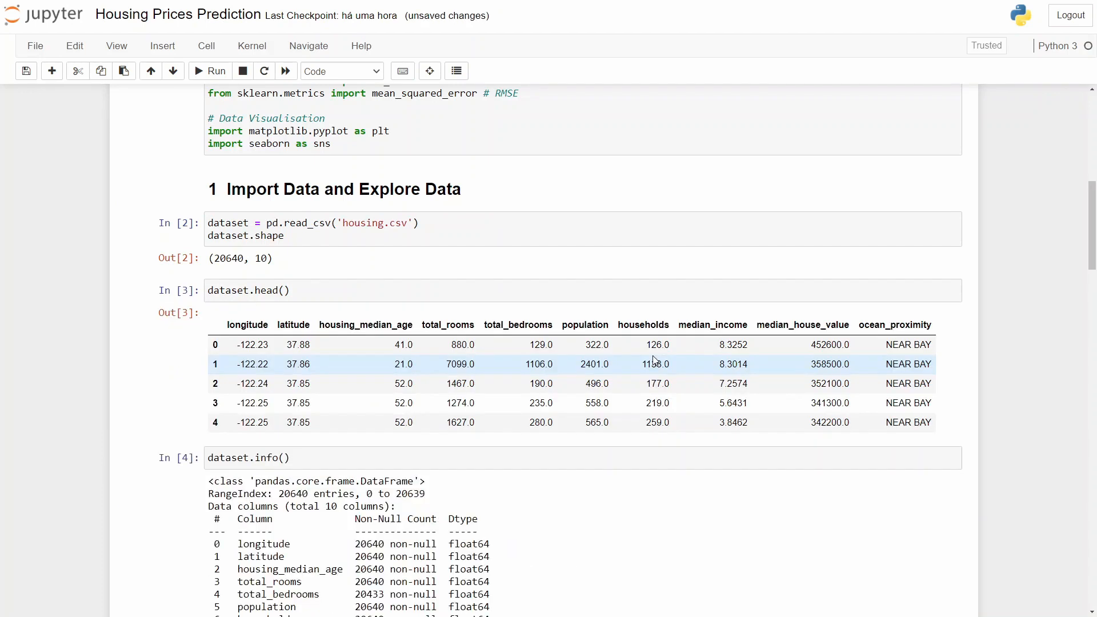
Run dataset.describe() to show count, mean, spread and quartiles per numeric column.
{"action": "scroll", "scroll_direction": "down", "scroll_amount": 3}
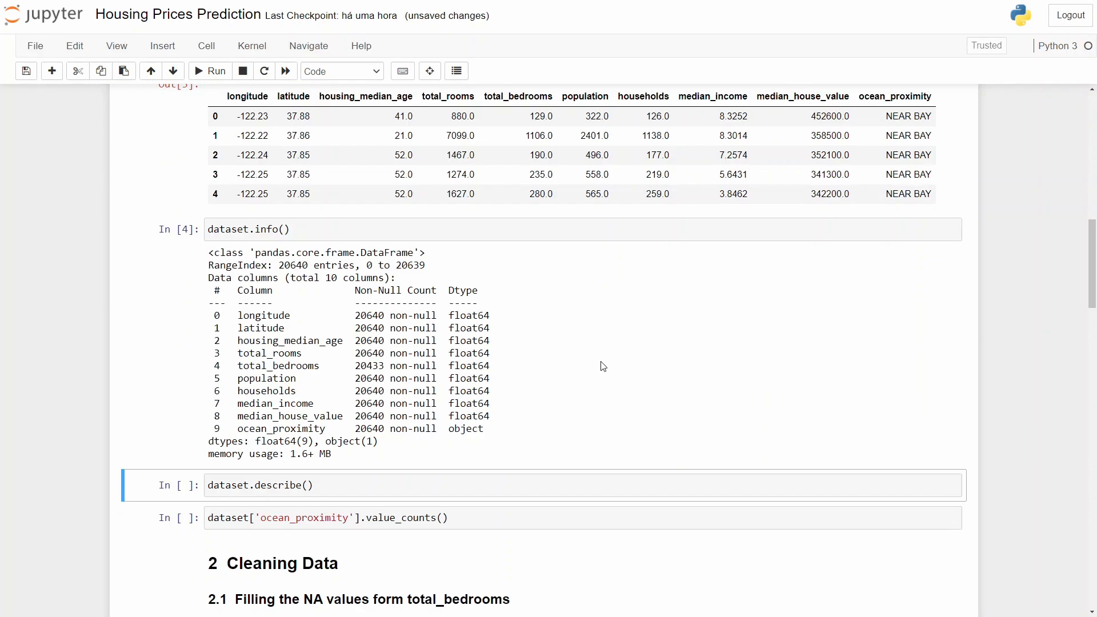
{"action": "mouse_move", "coordinate": [488, 340]}
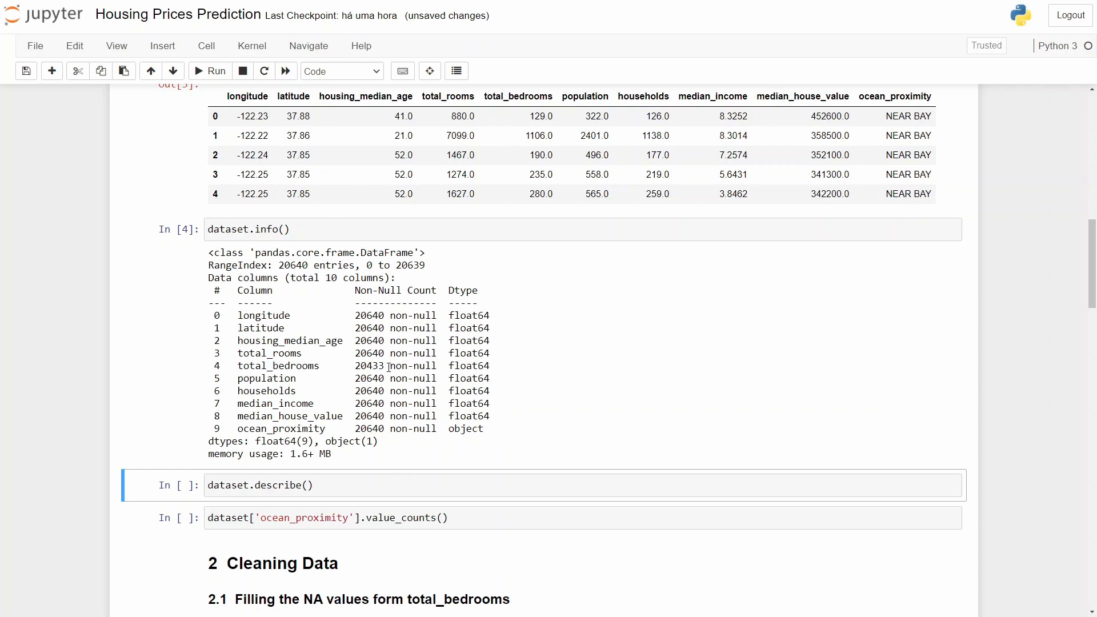
{"action": "double_click", "coordinate": [371, 365]}
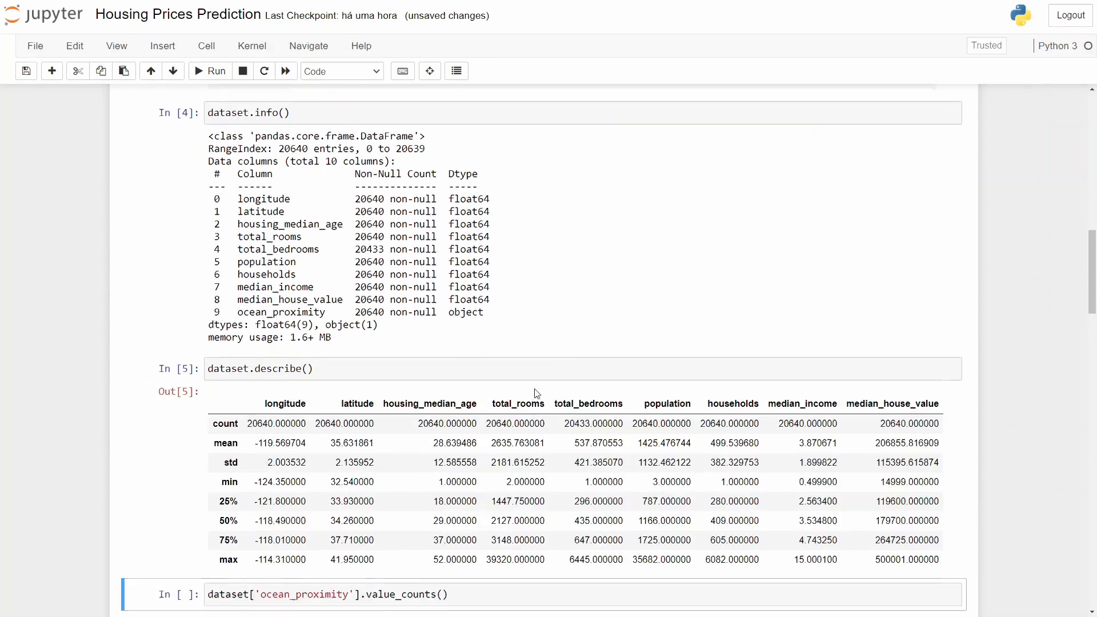
{"action": "scroll", "scroll_direction": "down", "scroll_amount": 3}
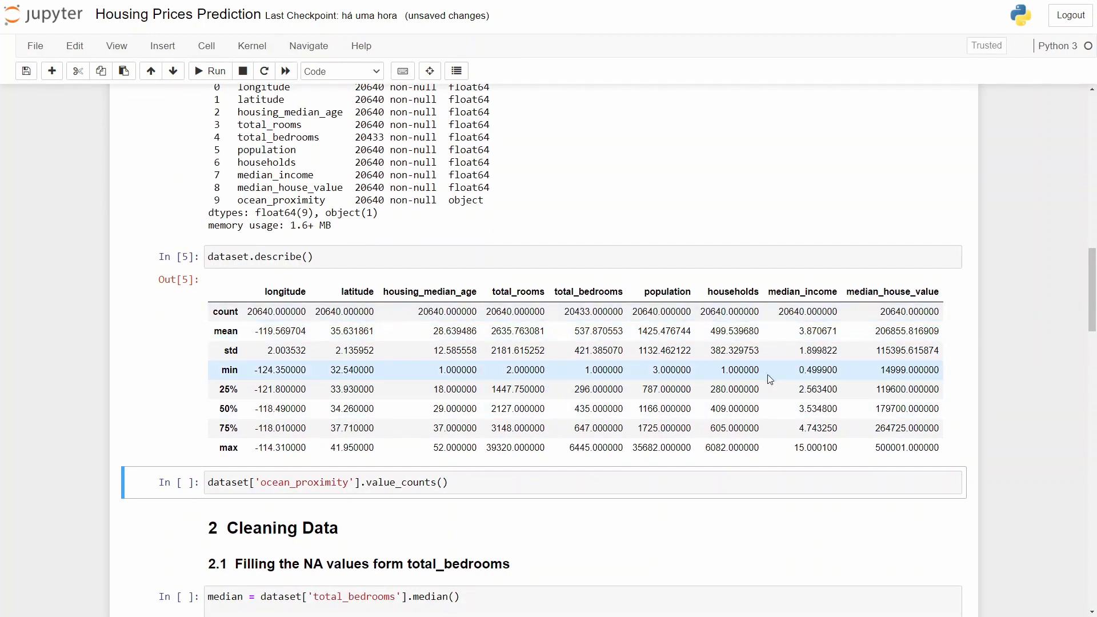
{"action": "mouse_move", "coordinate": [404, 377]}
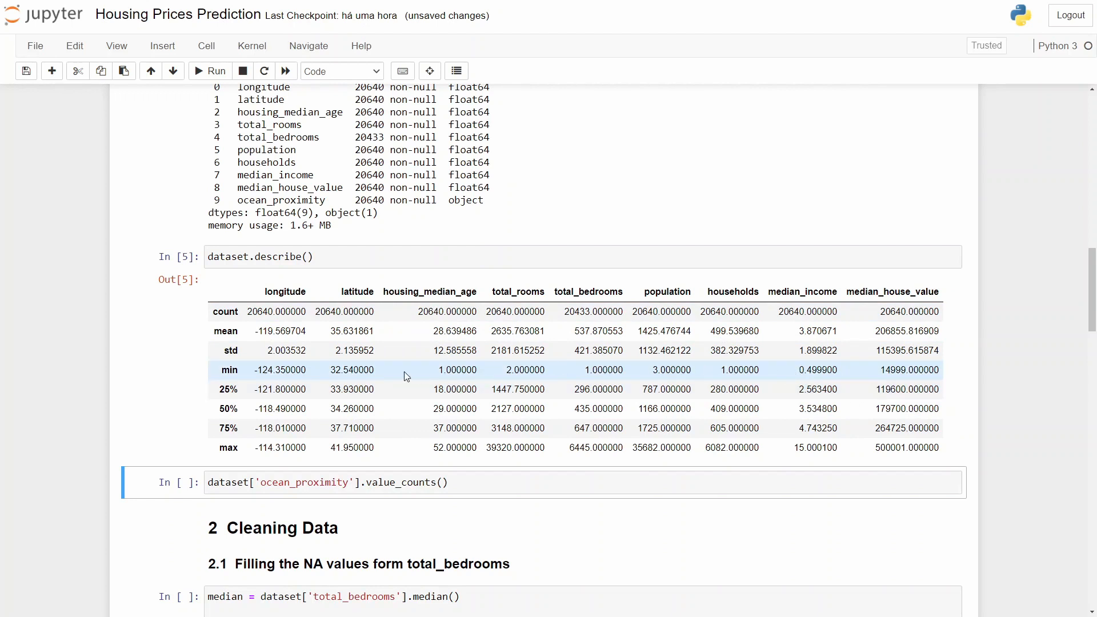
{"action": "mouse_move", "coordinate": [415, 377]}
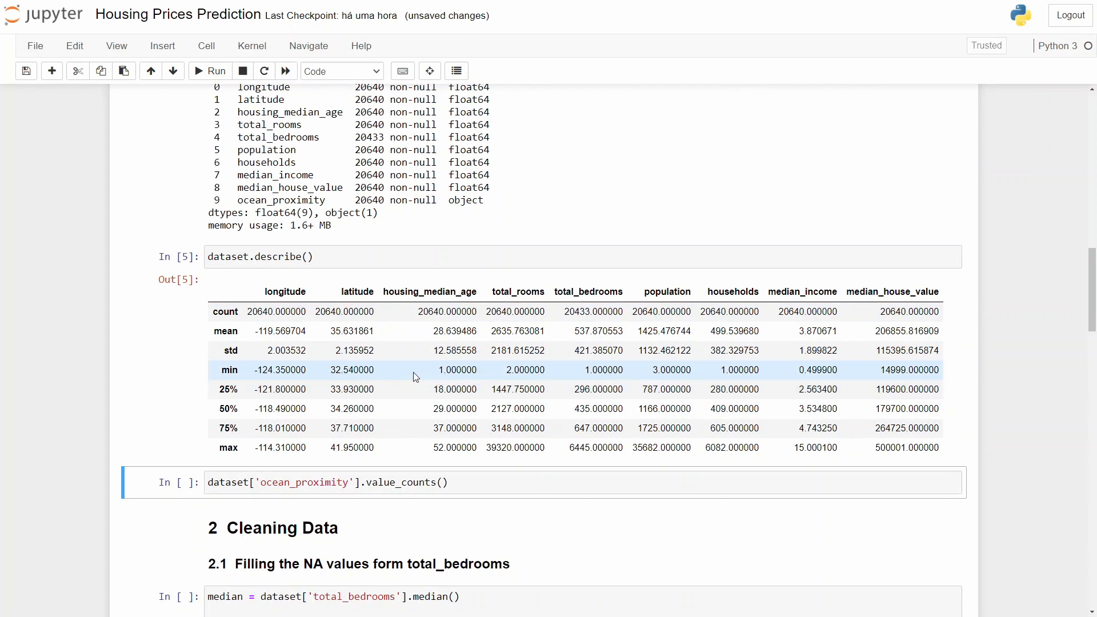
{"action": "mouse_move", "coordinate": [878, 448]}
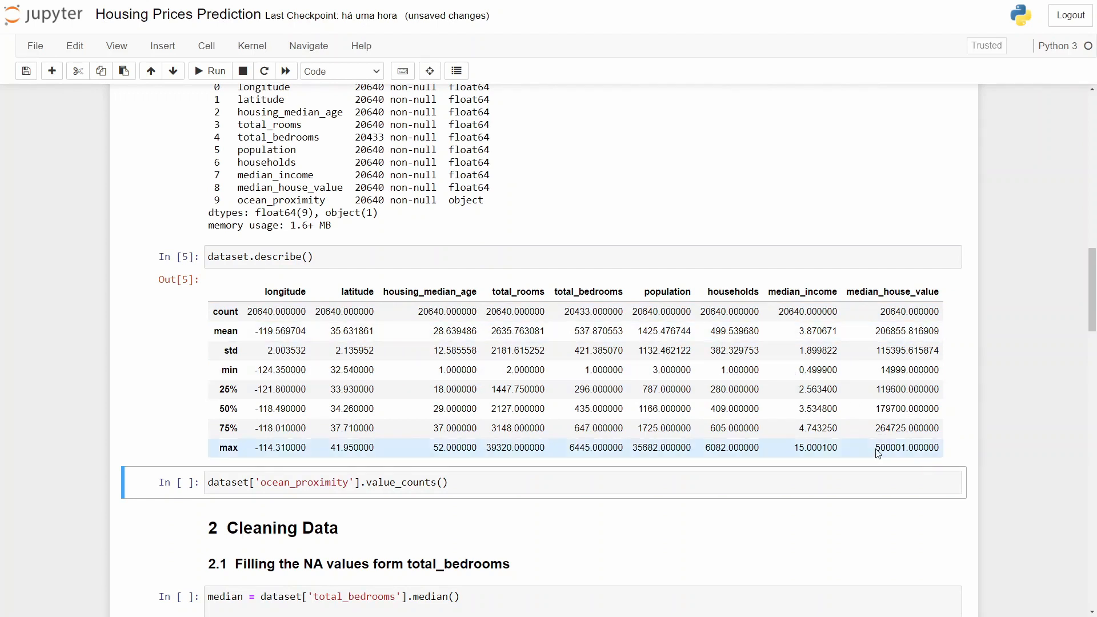
Count ocean_proximity categories, with '<1H OCEAN' most common and 'ISLAND' rarest.
{"action": "scroll", "scroll_direction": "down", "scroll_amount": 3}
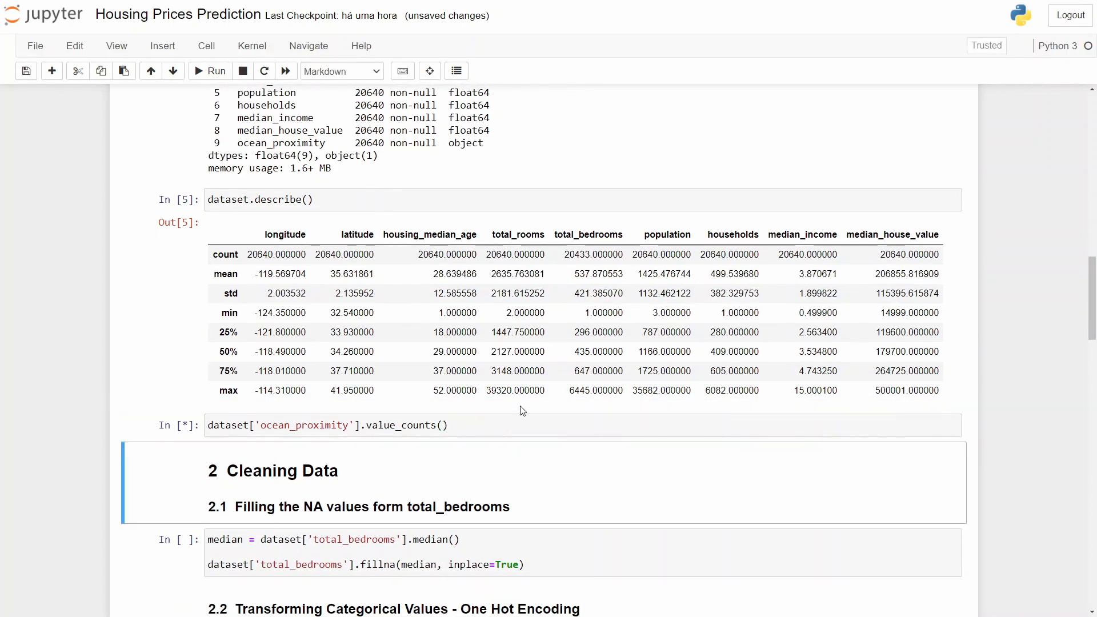
{"action": "left_click", "coordinate": [209, 71]}
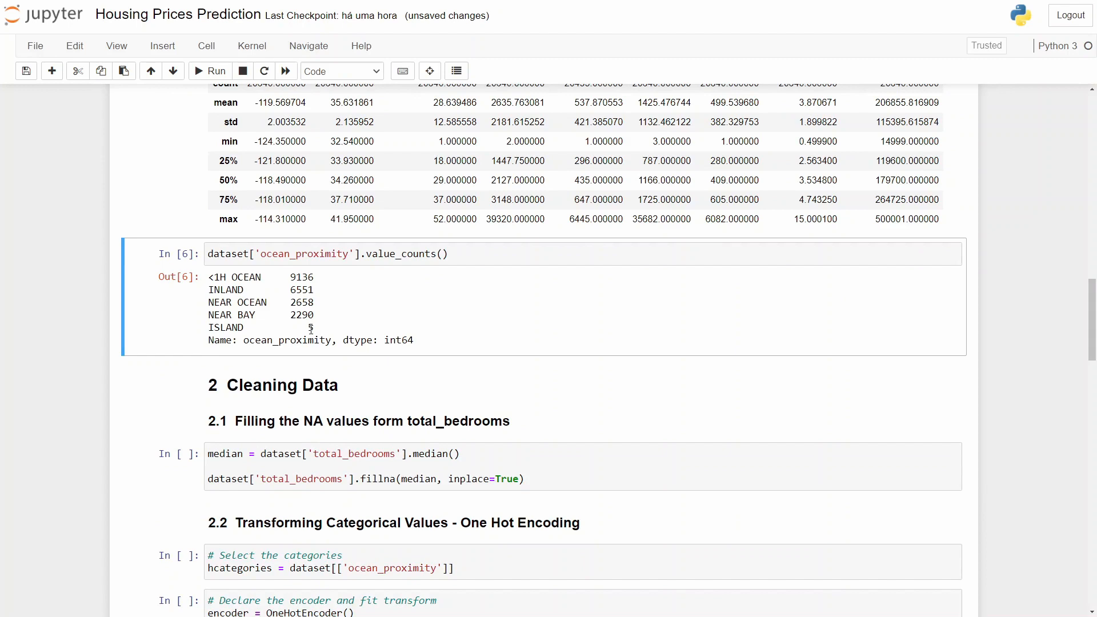
{"action": "mouse_move", "coordinate": [448, 296]}
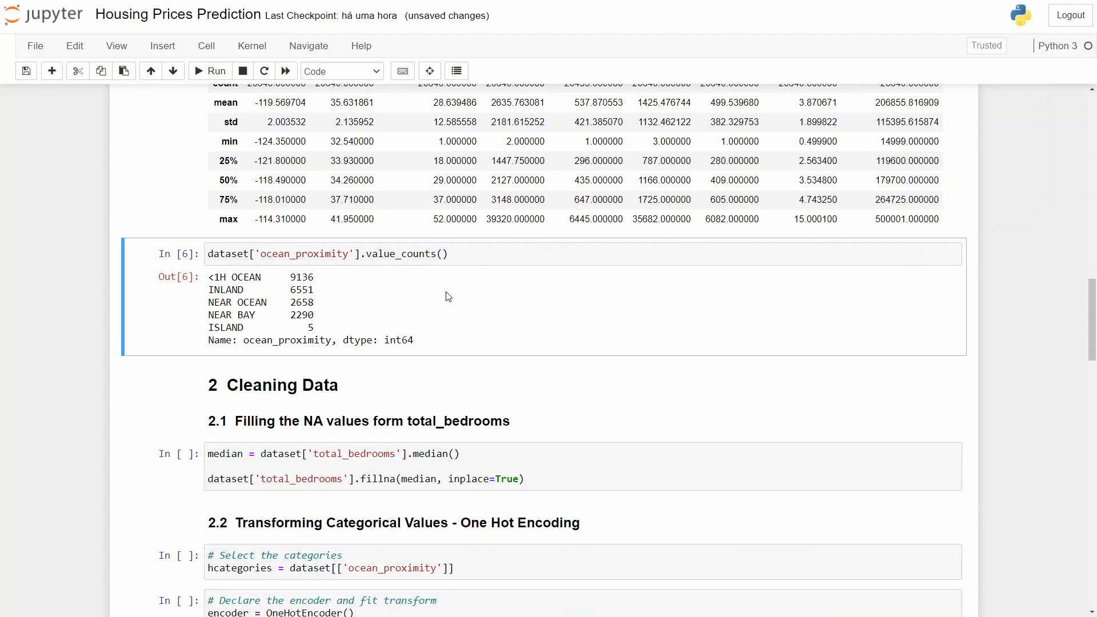
{"action": "scroll", "scroll_direction": "down", "scroll_amount": 3}
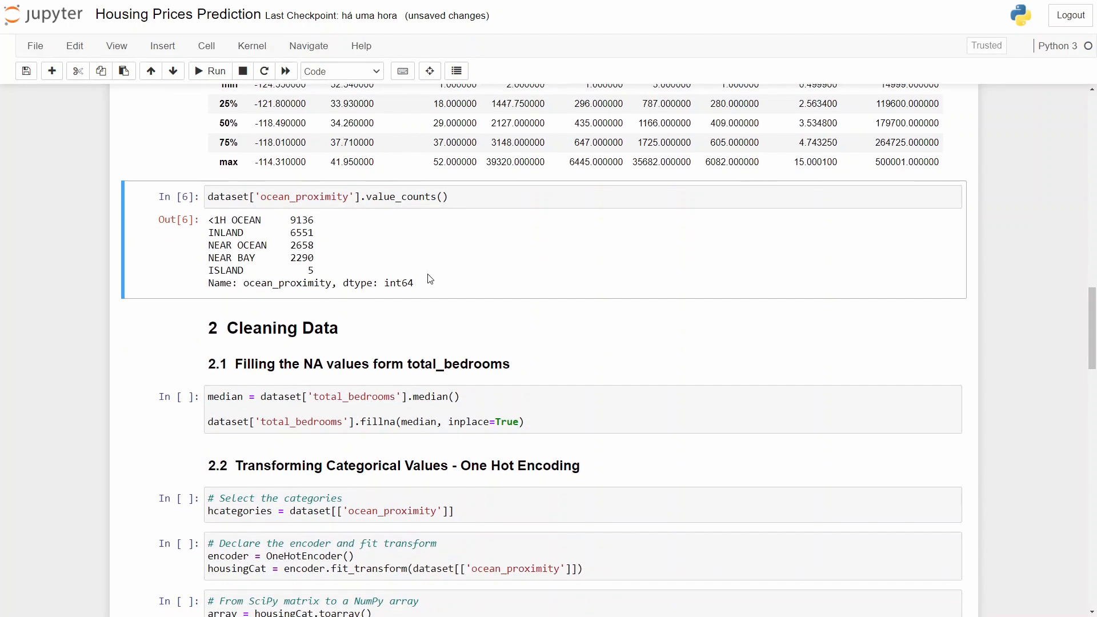
{"action": "scroll", "scroll_direction": "down", "scroll_amount": 3}
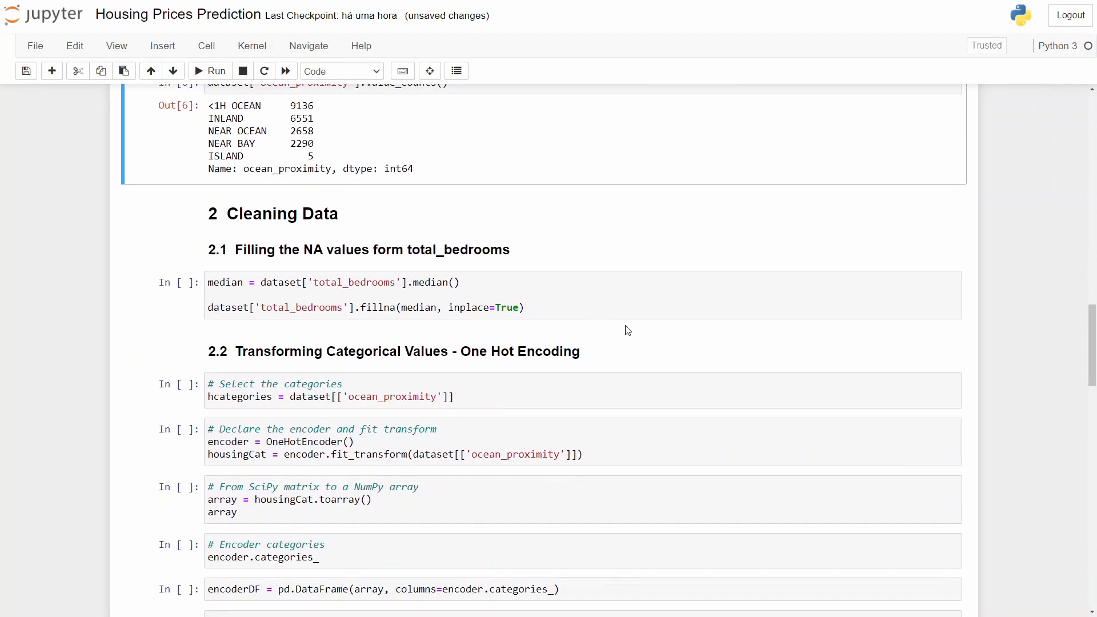
Fill missing total_bedrooms with the median and save the notebook.
{"action": "key", "text": "ctrl+s"}
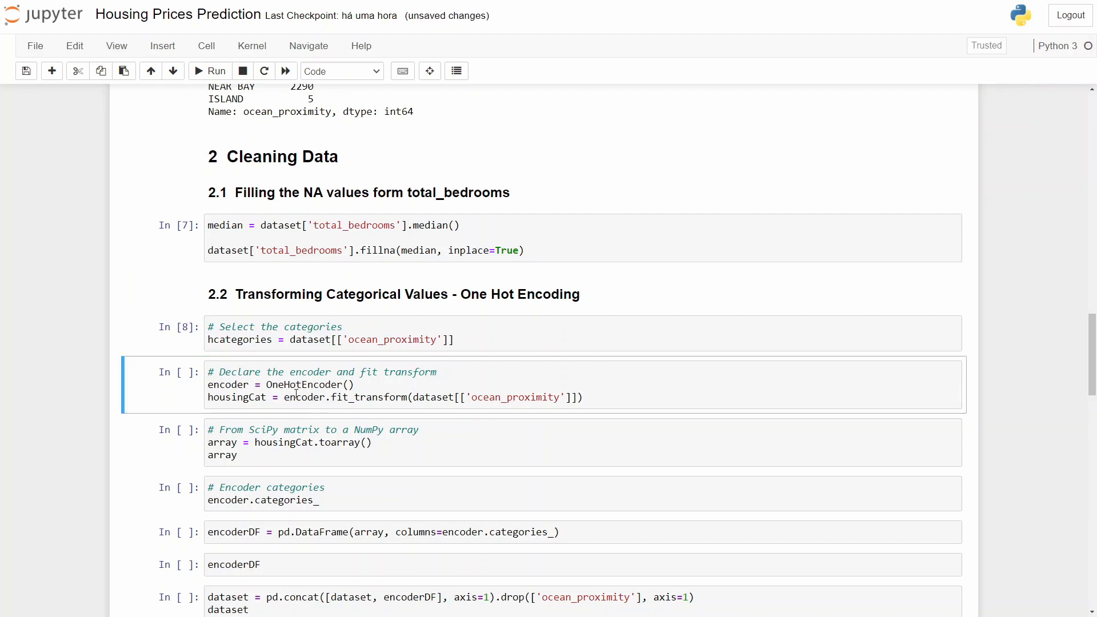
{"action": "mouse_move", "coordinate": [685, 395]}
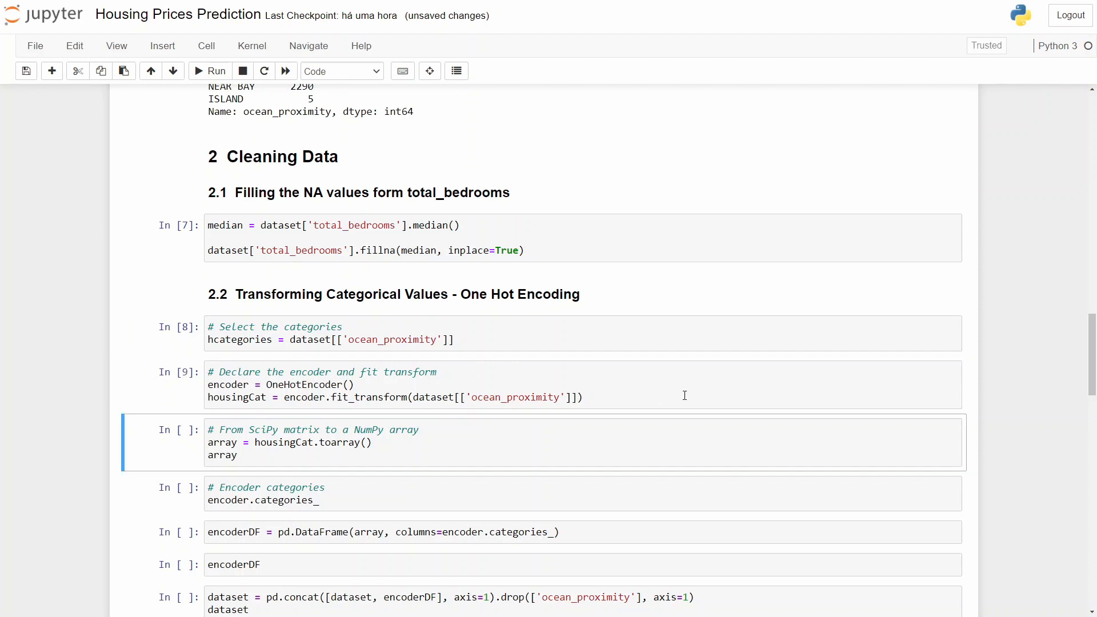
Scroll to the encoder.categories_ output listing the five ocean proximity categories.
{"action": "scroll", "scroll_direction": "down", "scroll_amount": 3}
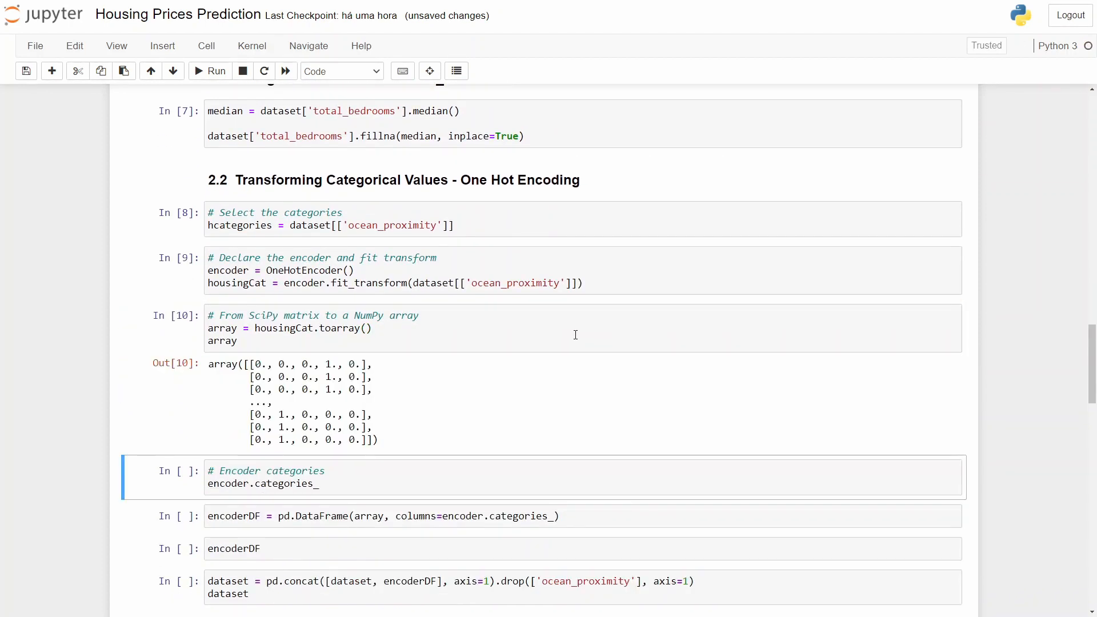
{"action": "scroll", "scroll_direction": "down", "scroll_amount": 3}
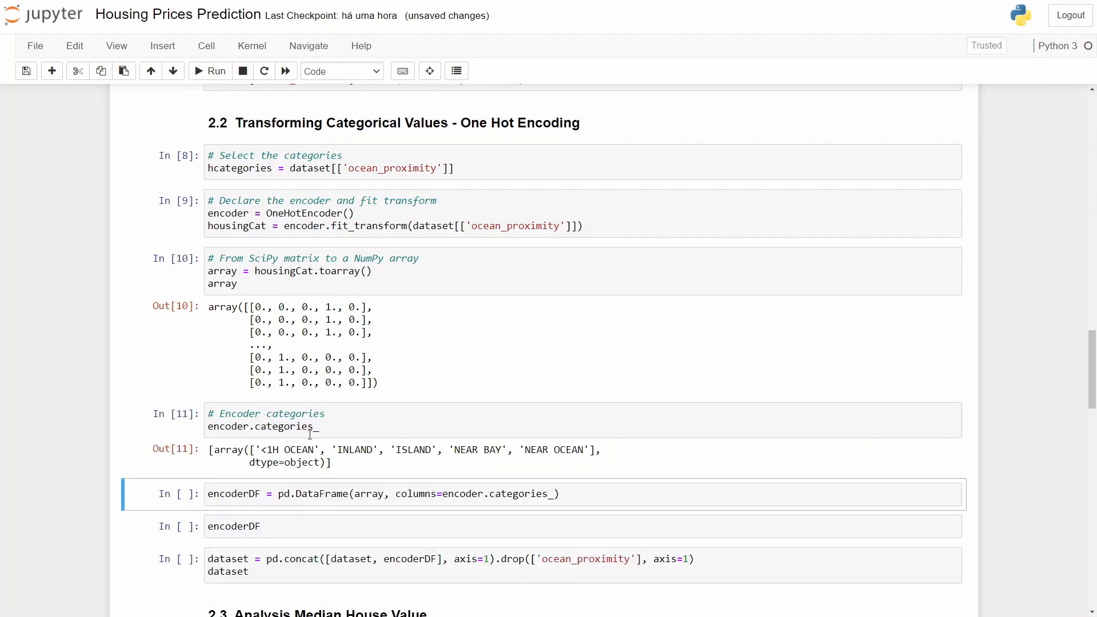
{"action": "scroll", "scroll_direction": "down", "scroll_amount": 3}
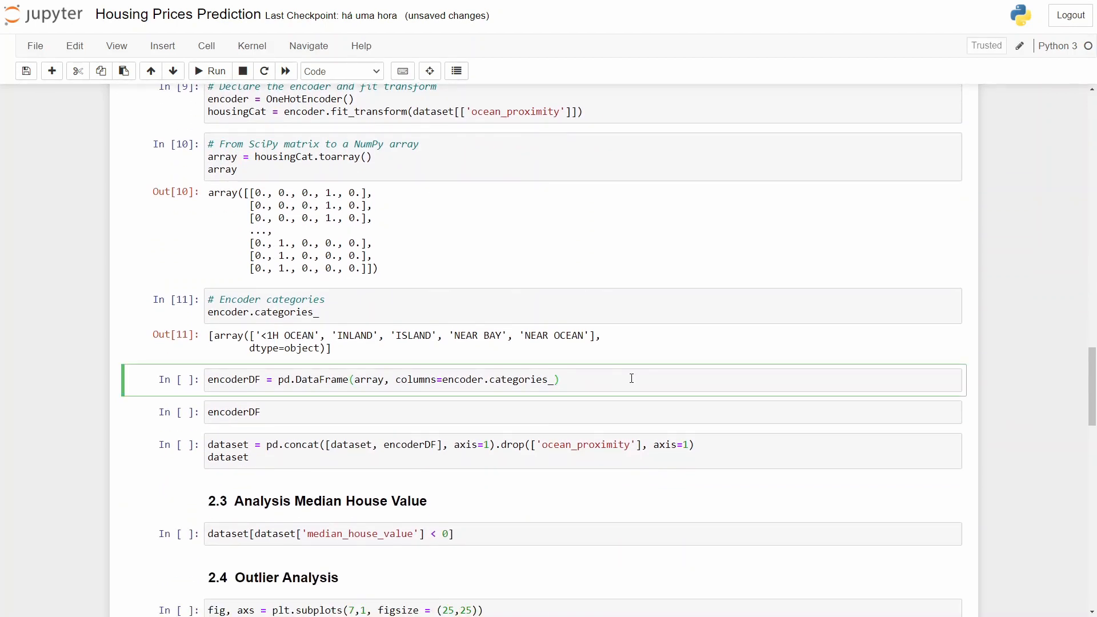
Run the encoderDF cells to display the 20,640 × 5 one-hot DataFrame.
{"action": "left_click", "coordinate": [560, 380]}
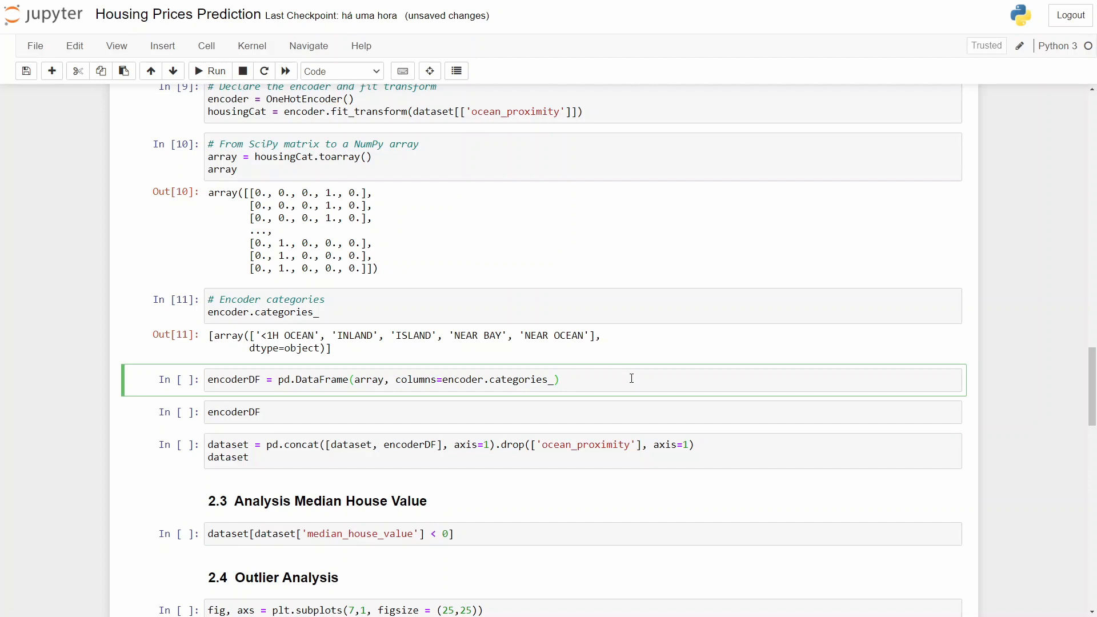
{"action": "left_click", "coordinate": [210, 69]}
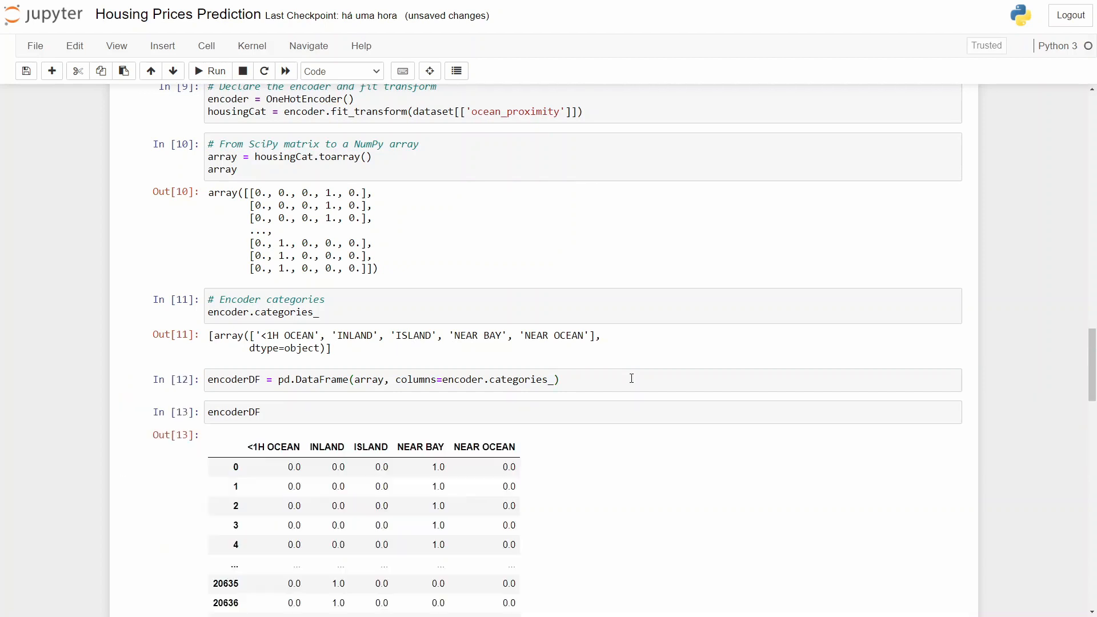
{"action": "scroll", "scroll_direction": "down", "scroll_amount": 3}
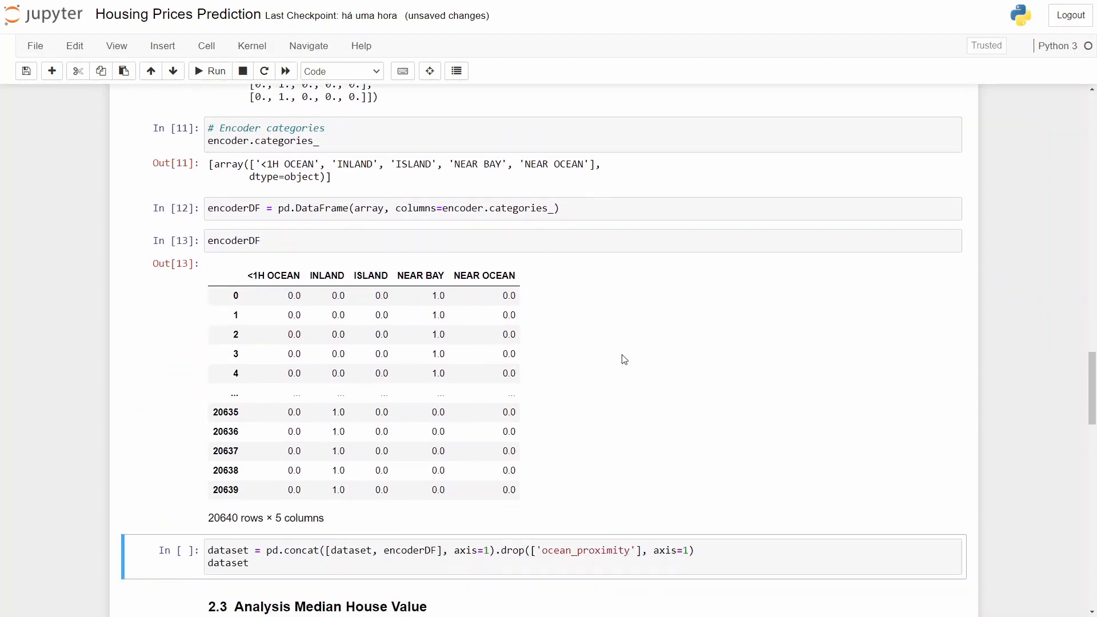
{"action": "scroll", "scroll_direction": "down", "scroll_amount": 3}
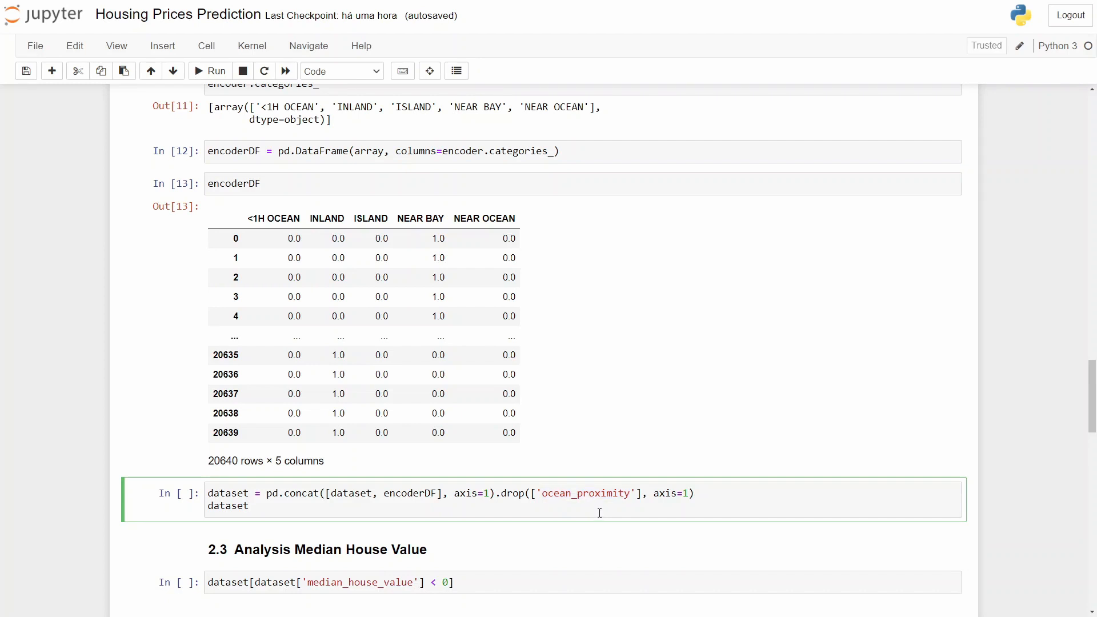
Concatenate the encoded columns, drop ocean_proximity, and browse the 14-column table sideways.
{"action": "left_click", "coordinate": [209, 71]}
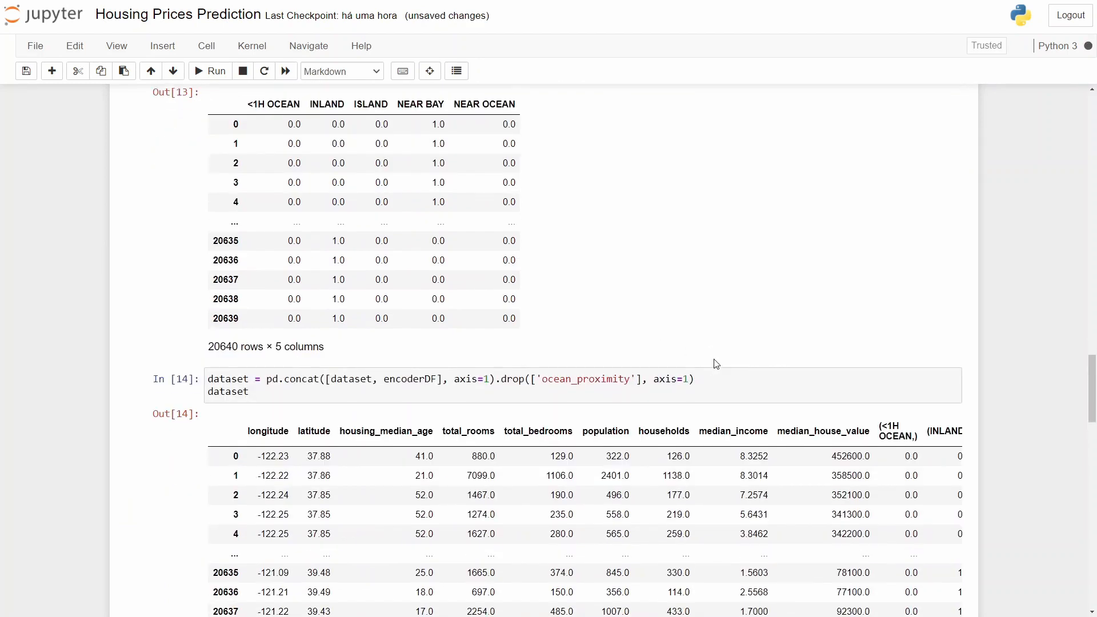
{"action": "scroll", "scroll_direction": "down", "scroll_amount": 3}
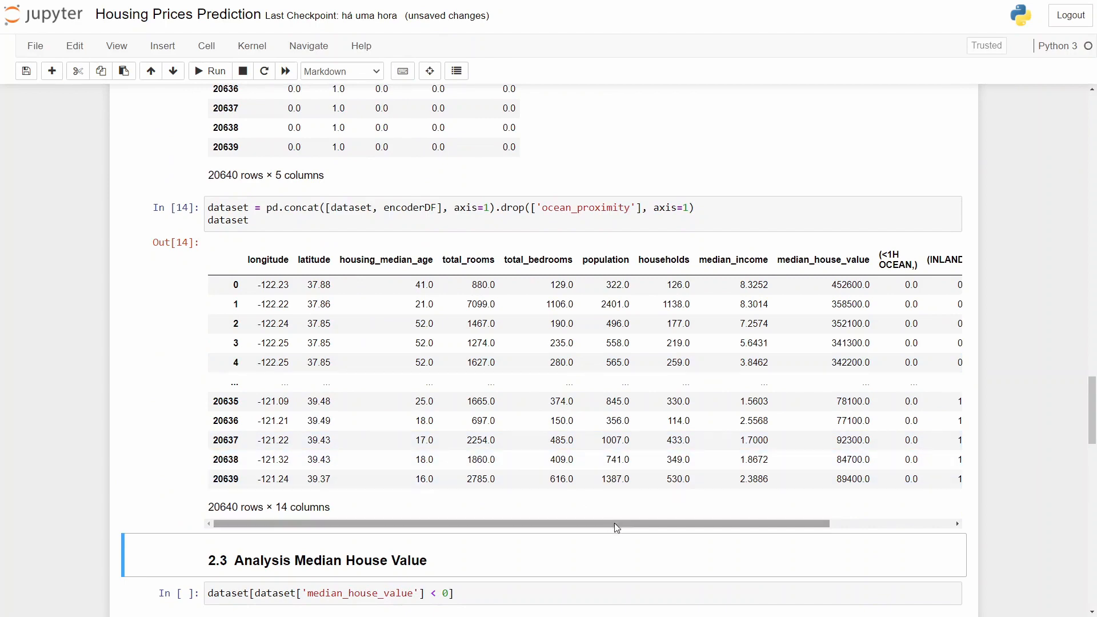
{"action": "scroll", "scroll_direction": "right", "scroll_amount": 3}
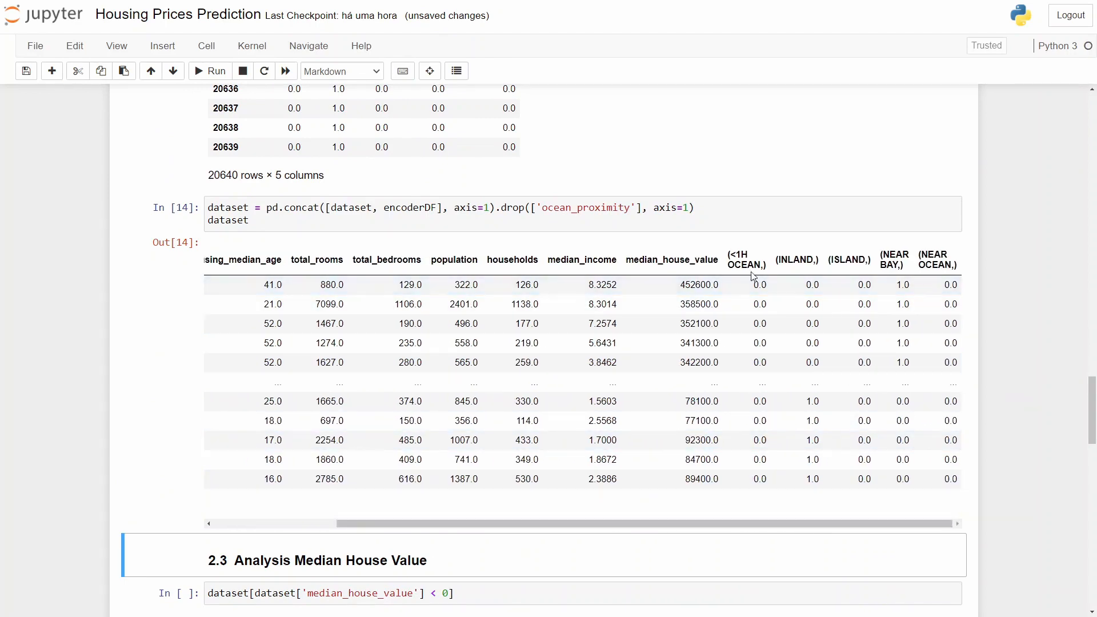
{"action": "scroll", "scroll_direction": "down", "scroll_amount": 3}
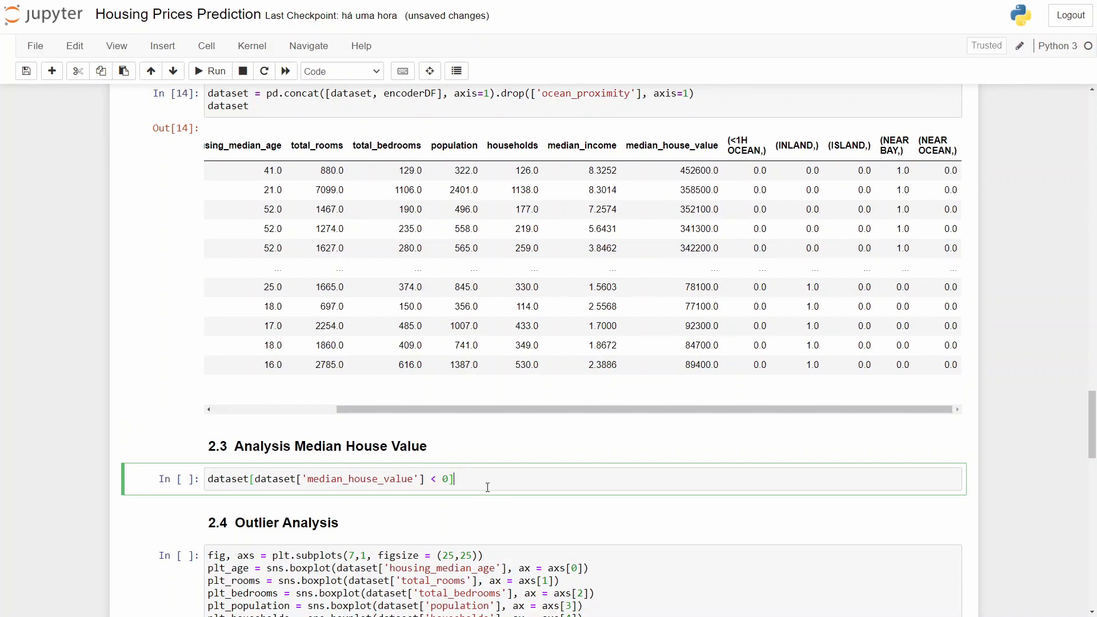
Filter rows with median_house_value below zero, confirming an empty result table.
{"action": "left_click", "coordinate": [209, 71]}
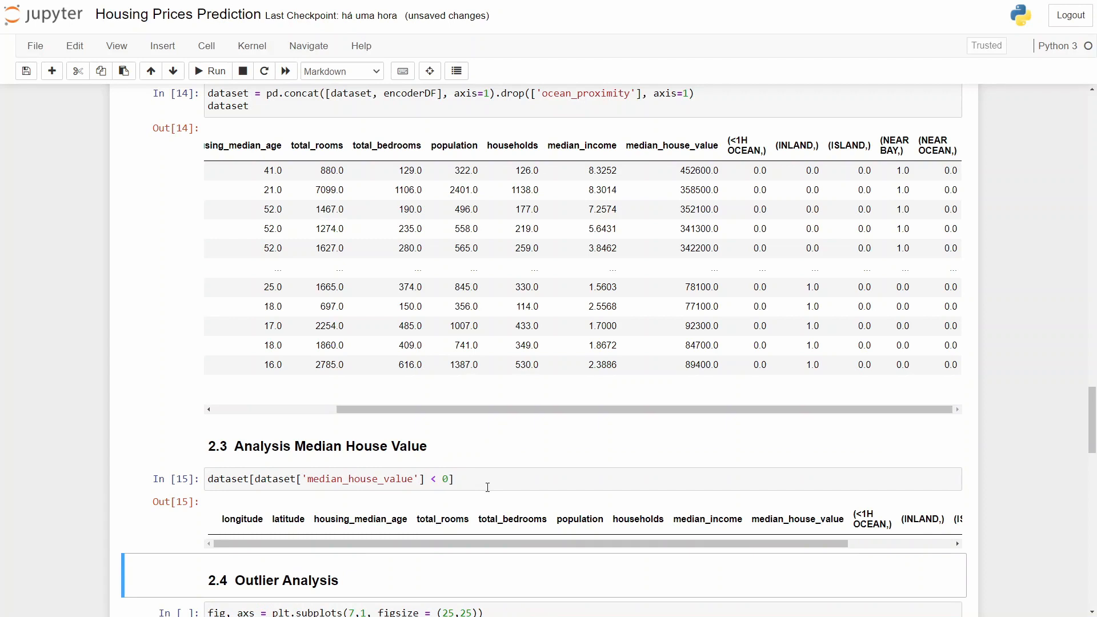
{"action": "mouse_move", "coordinate": [319, 481]}
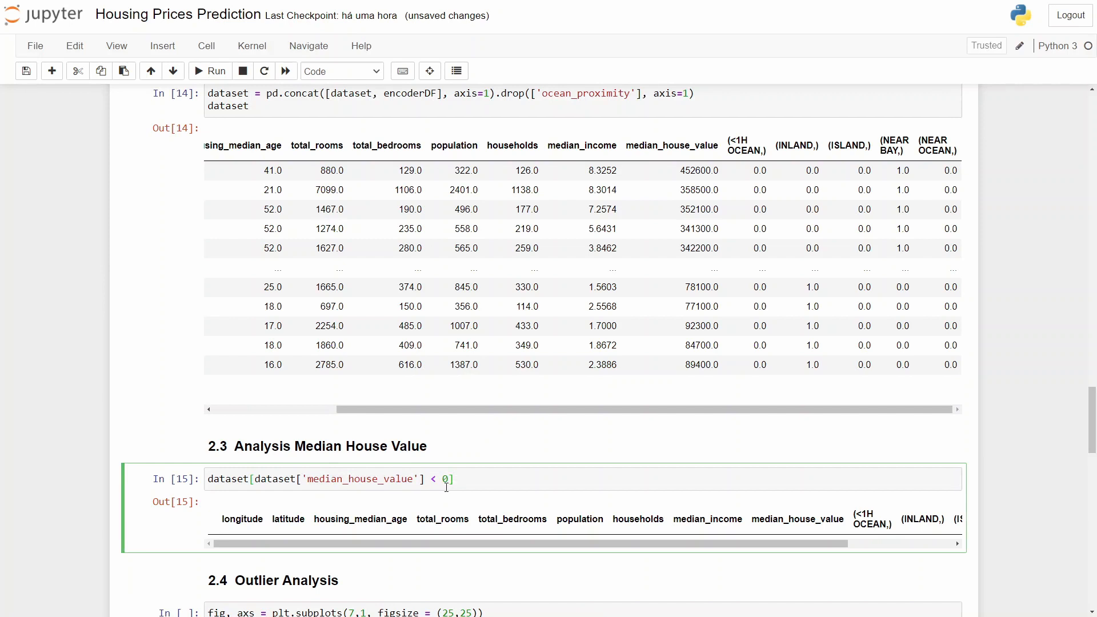
{"action": "mouse_move", "coordinate": [531, 94]}
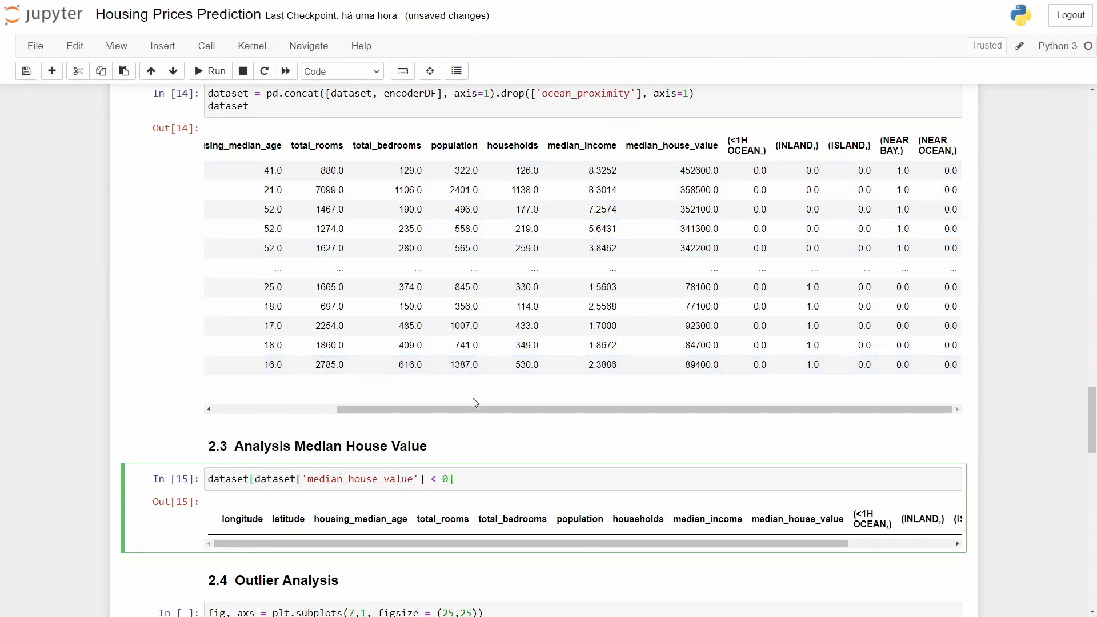
{"action": "scroll", "scroll_direction": "down", "scroll_amount": 3}
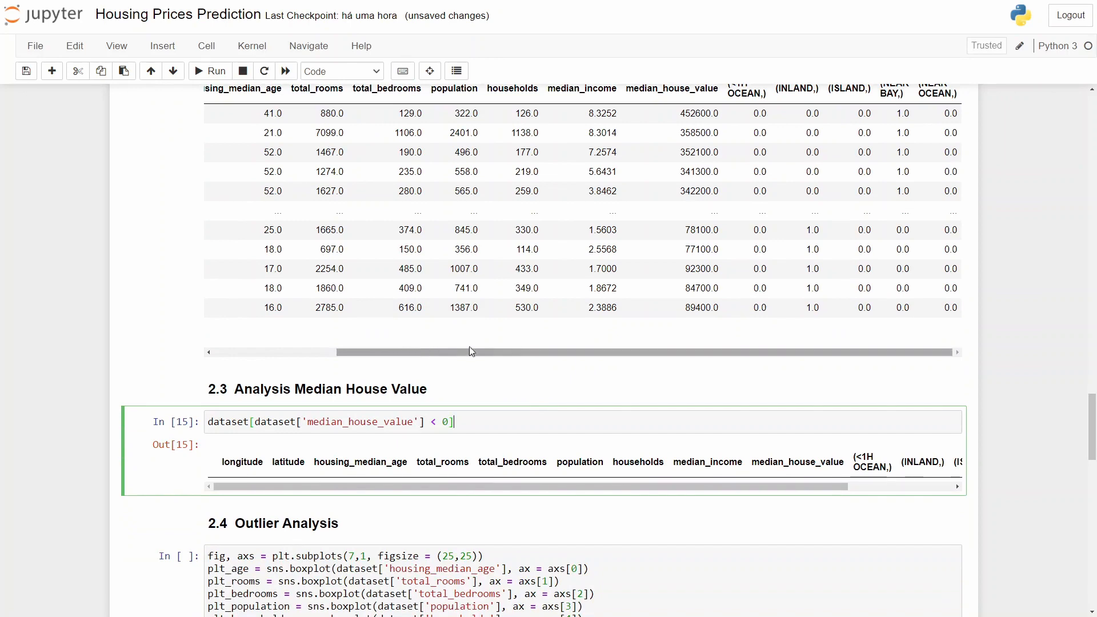
{"action": "scroll", "scroll_direction": "down", "scroll_amount": 3}
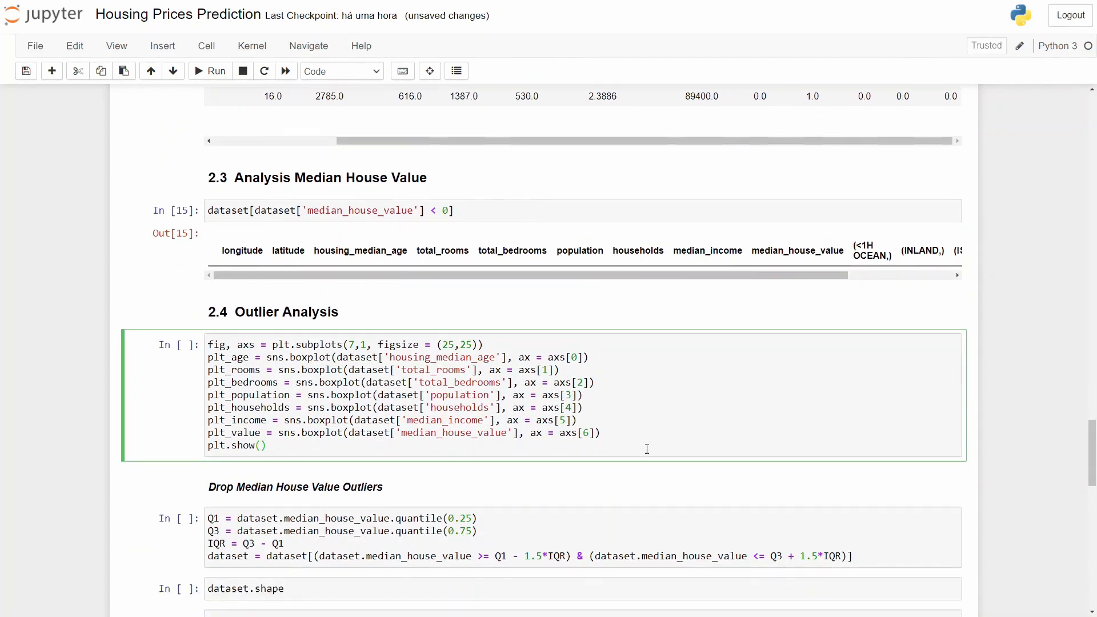
Draw boxplots for each numeric housing feature.
{"action": "scroll", "scroll_direction": "down", "scroll_amount": 3}
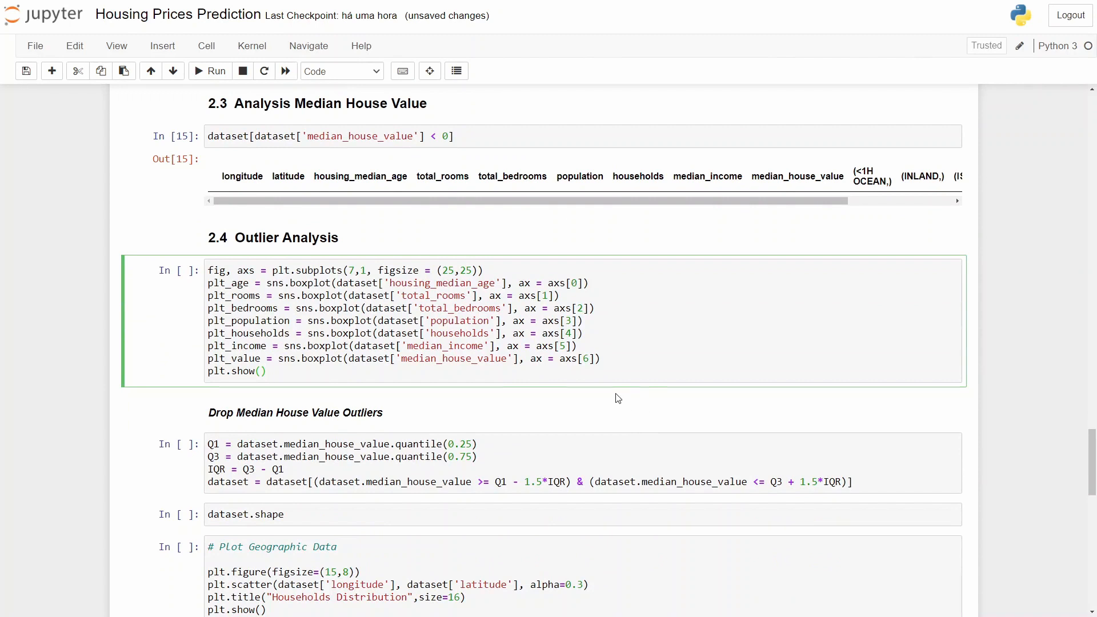
{"action": "mouse_move", "coordinate": [617, 433]}
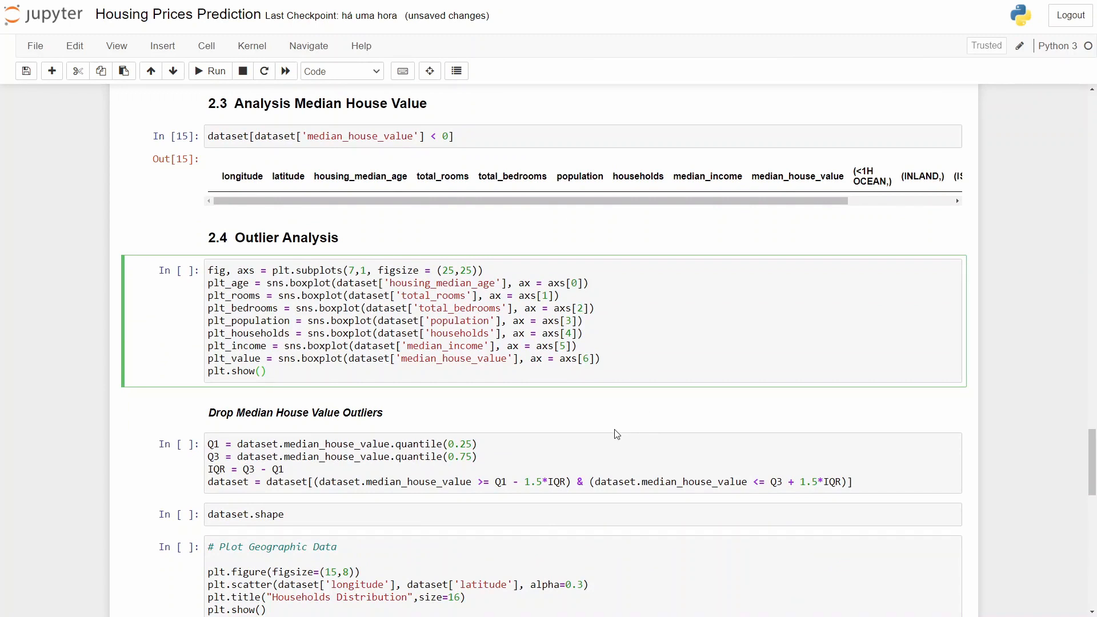
{"action": "left_click", "coordinate": [268, 371]}
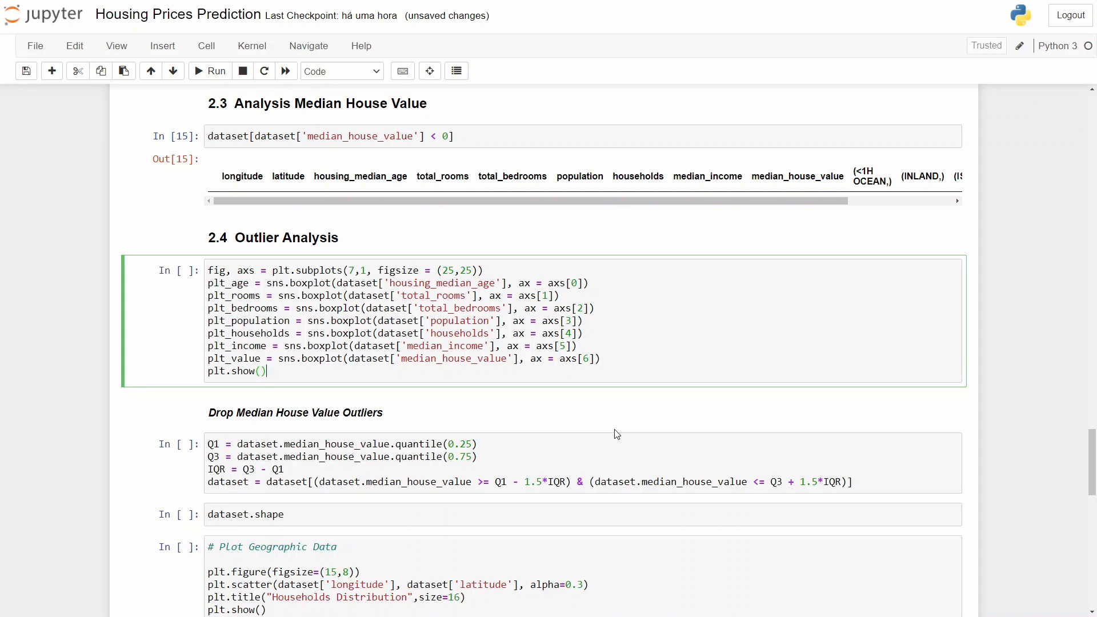
{"action": "left_click", "coordinate": [210, 71]}
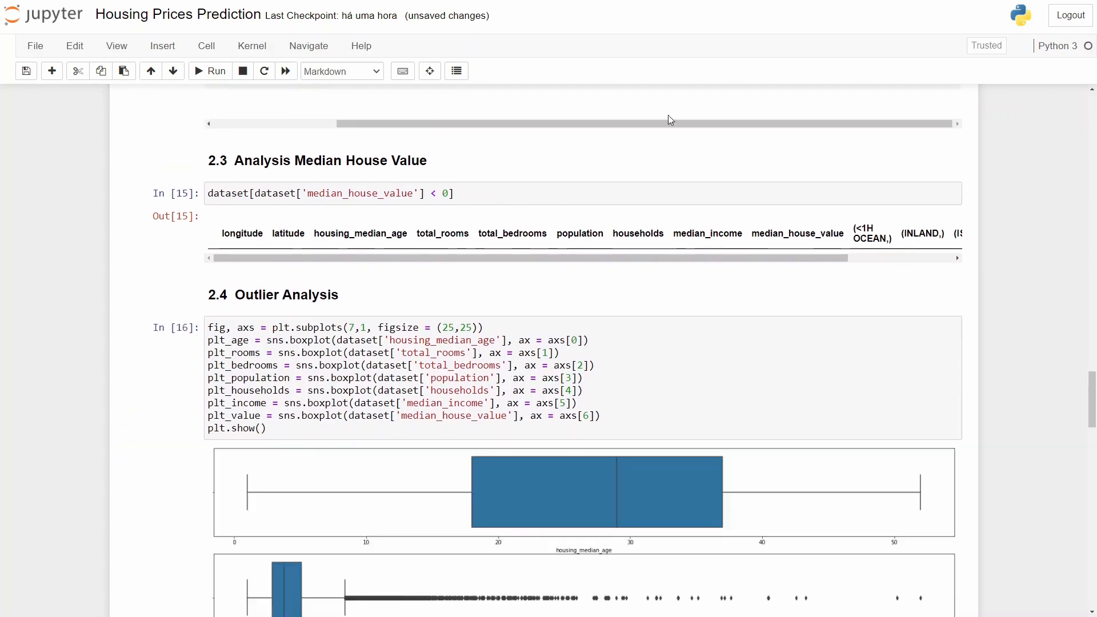
Scroll past the boxplots to the 'Drop Median House Value Outliers' section.
{"action": "scroll", "scroll_direction": "down", "scroll_amount": 3}
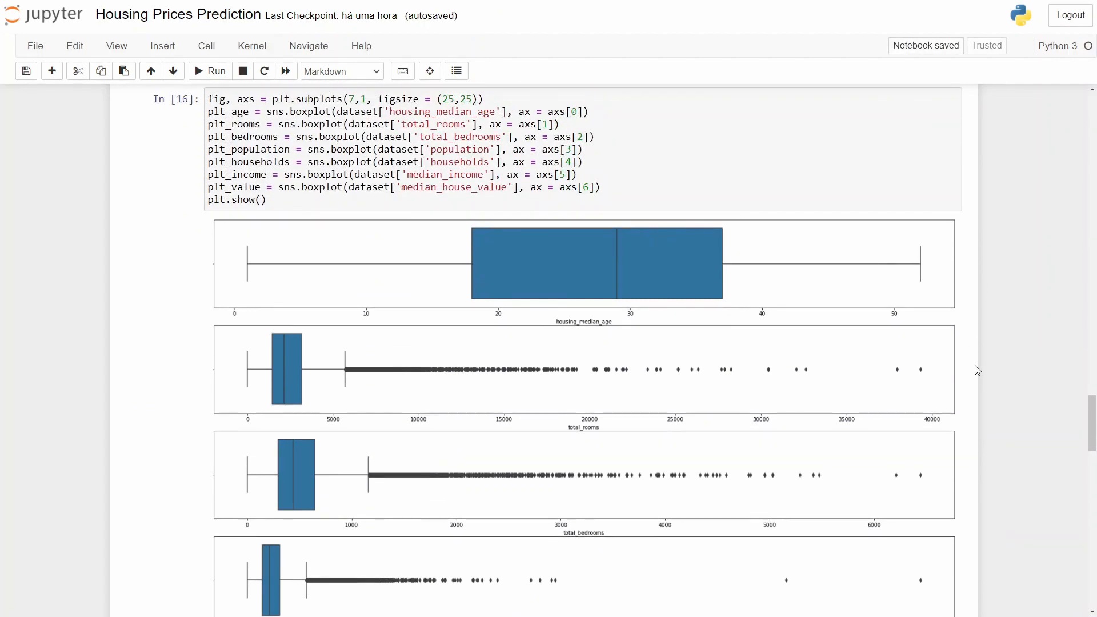
{"action": "scroll", "scroll_direction": "down", "scroll_amount": 3}
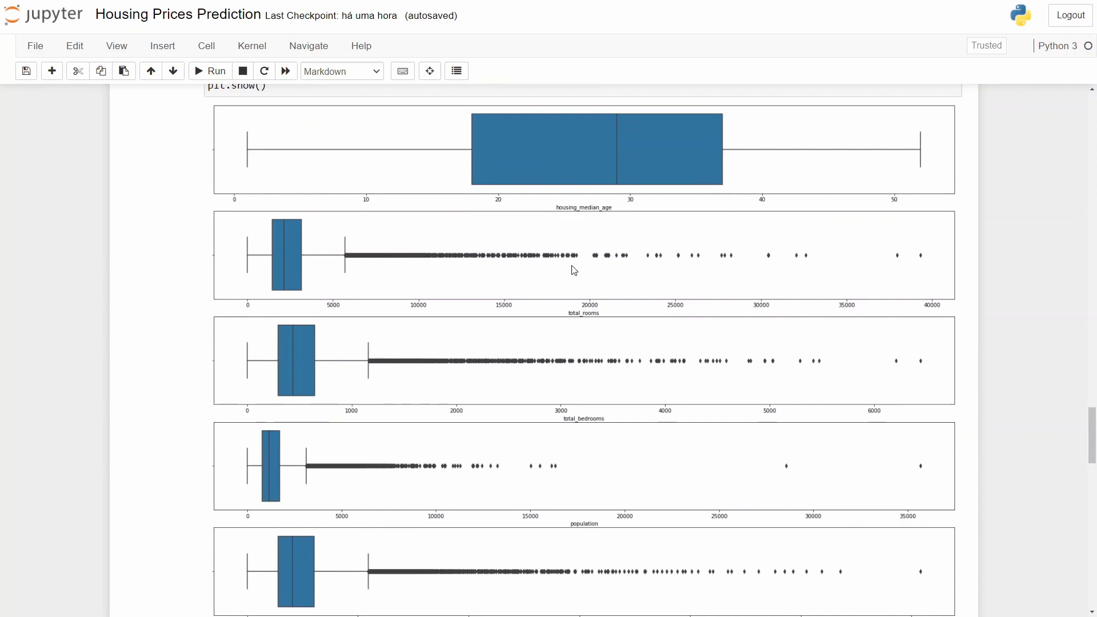
{"action": "scroll", "scroll_direction": "down", "scroll_amount": 3}
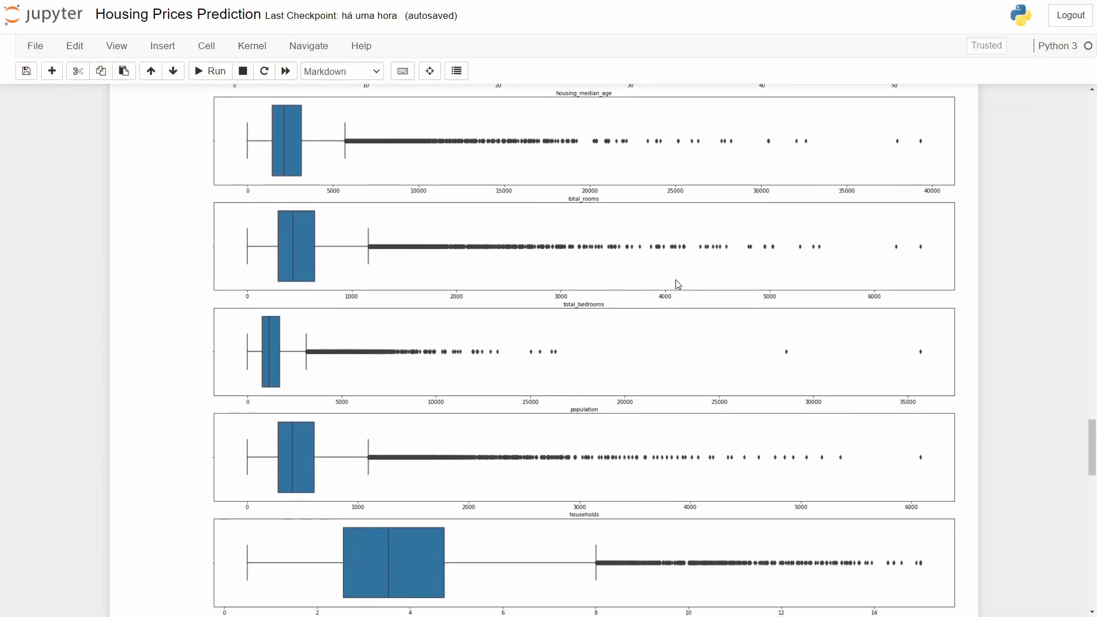
{"action": "scroll", "scroll_direction": "down", "scroll_amount": 3}
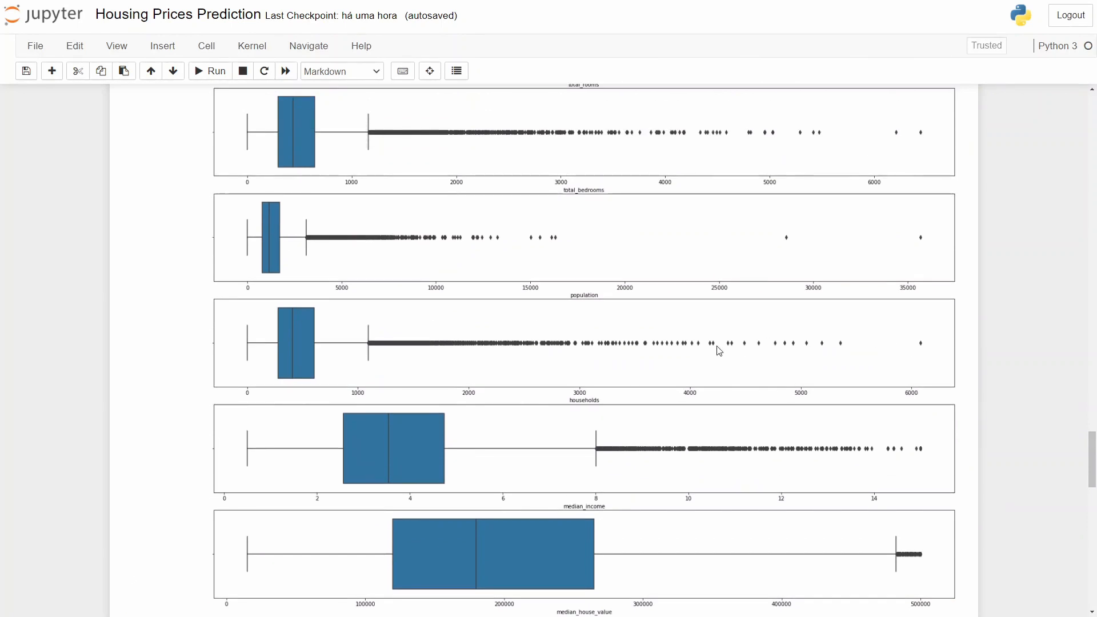
{"action": "scroll", "scroll_direction": "up", "scroll_amount": 3}
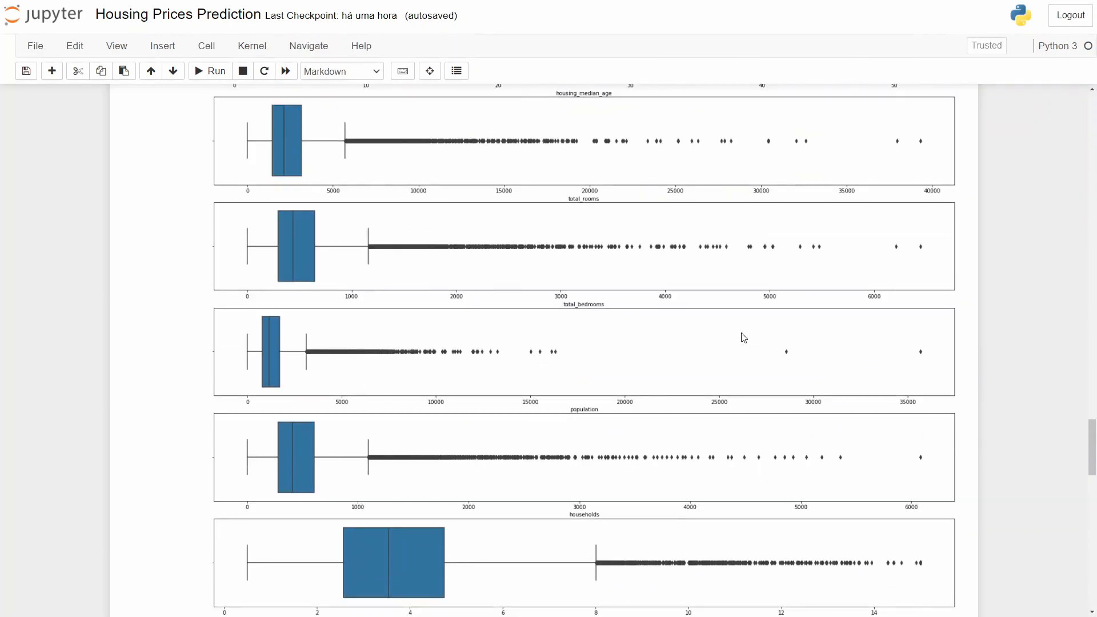
{"action": "mouse_move", "coordinate": [750, 330]}
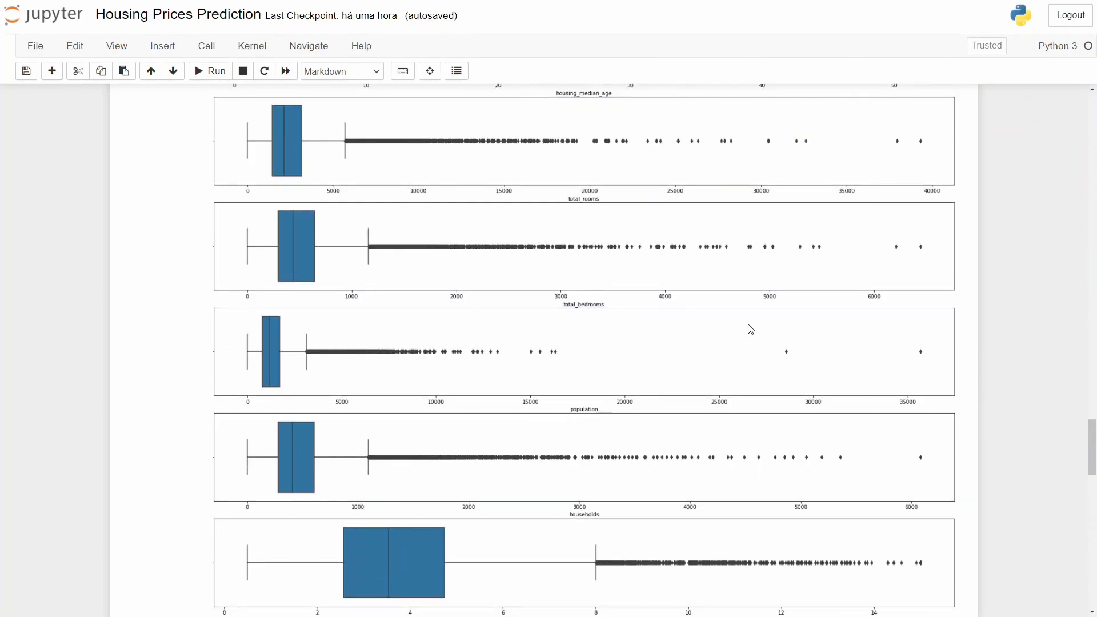
{"action": "mouse_move", "coordinate": [961, 330]}
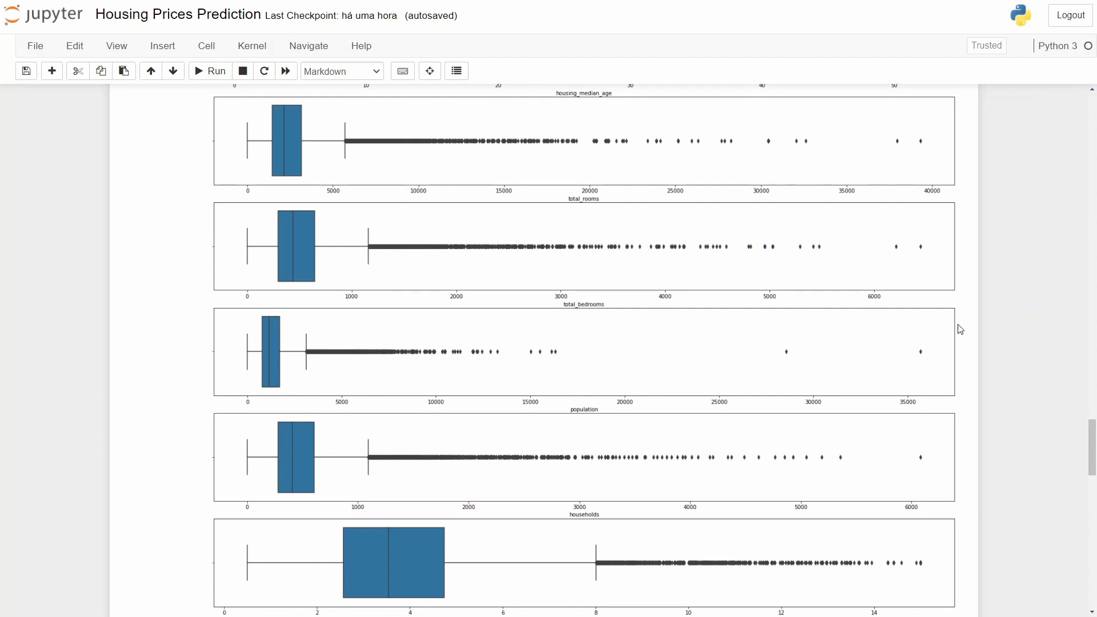
{"action": "mouse_move", "coordinate": [952, 312]}
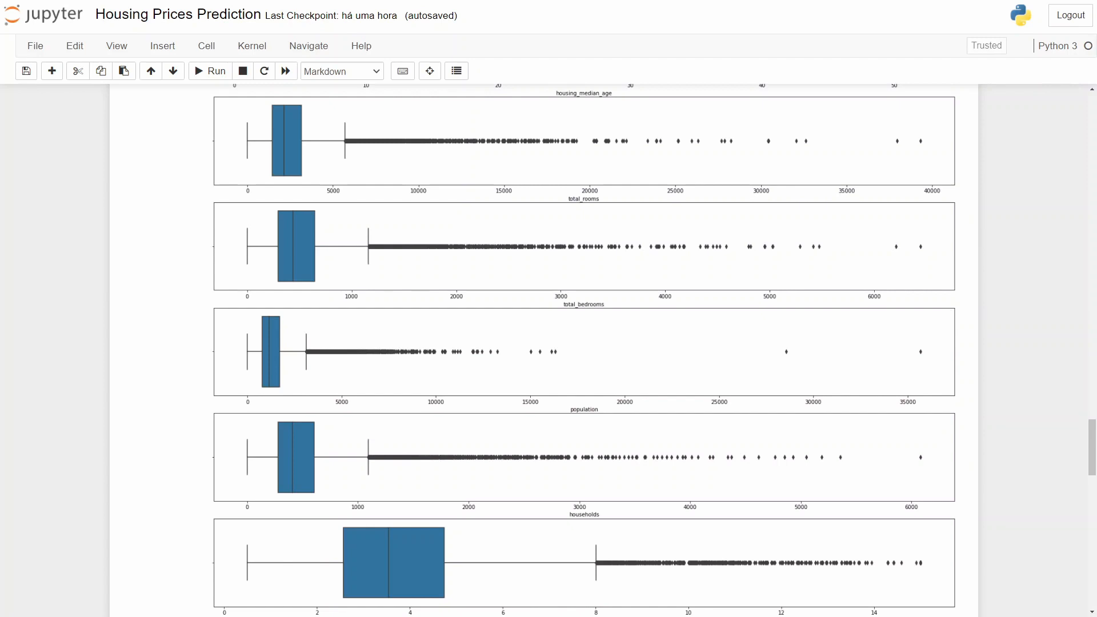
{"action": "scroll", "scroll_direction": "down", "scroll_amount": 3}
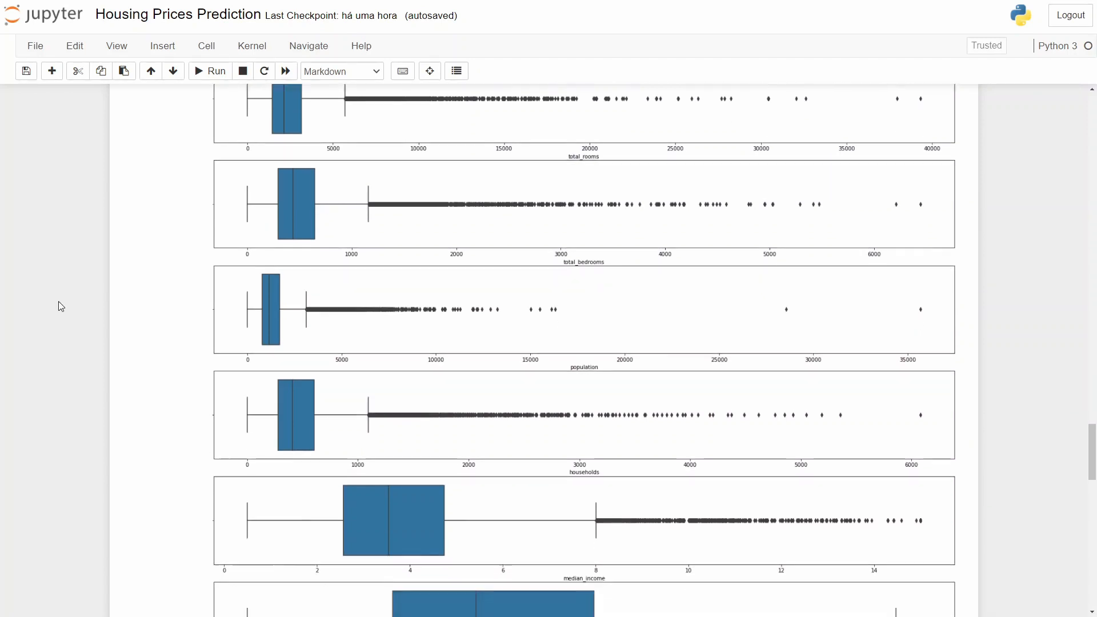
{"action": "scroll", "scroll_direction": "down", "scroll_amount": 3}
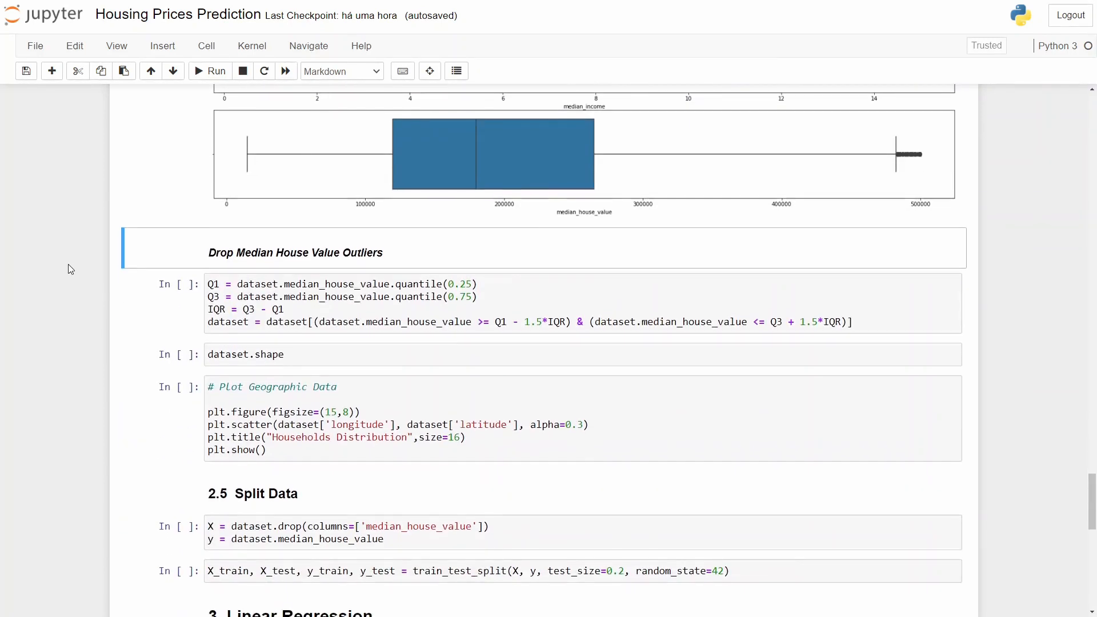
Run the IQR filter cell, dropping median_house_value rows beyond 1.5 IQR.
{"action": "scroll", "scroll_direction": "up", "scroll_amount": 3}
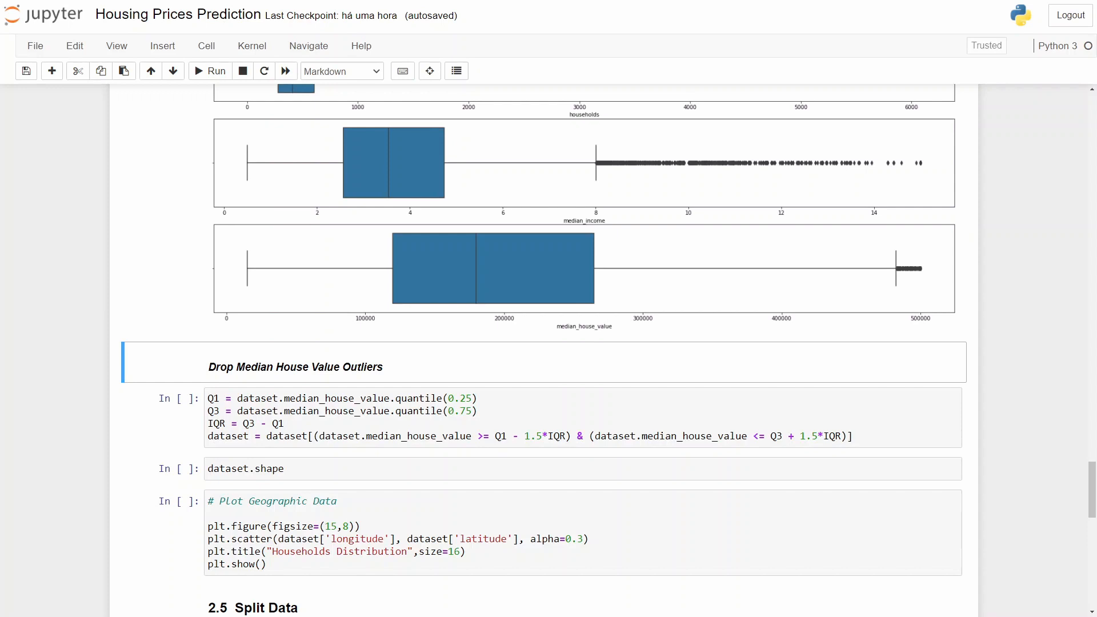
{"action": "mouse_move", "coordinate": [227, 396]}
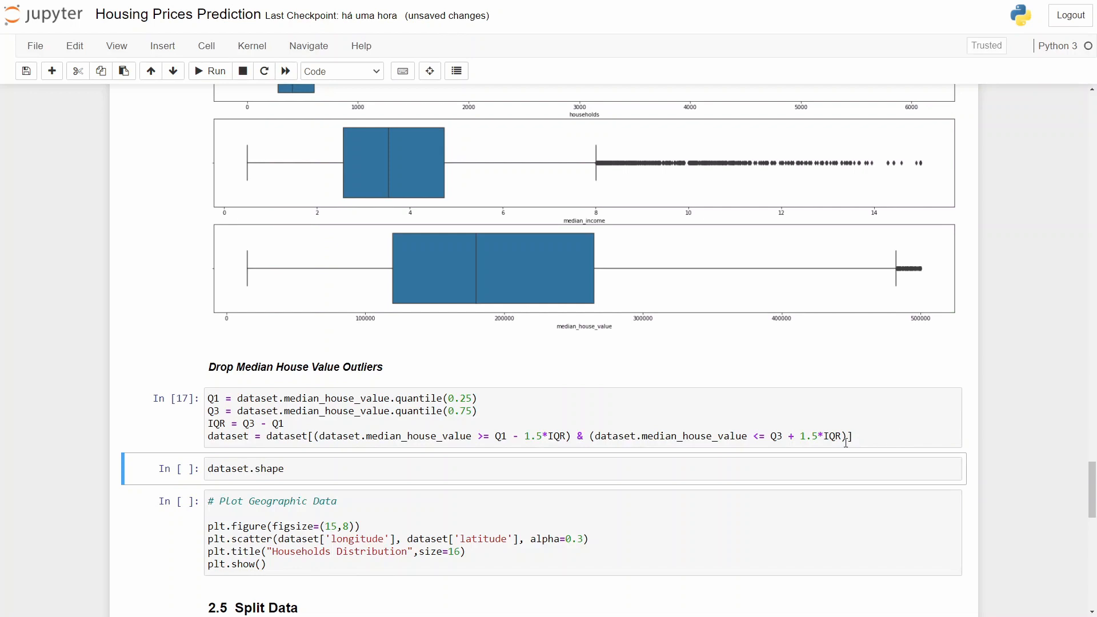
{"action": "mouse_move", "coordinate": [884, 453]}
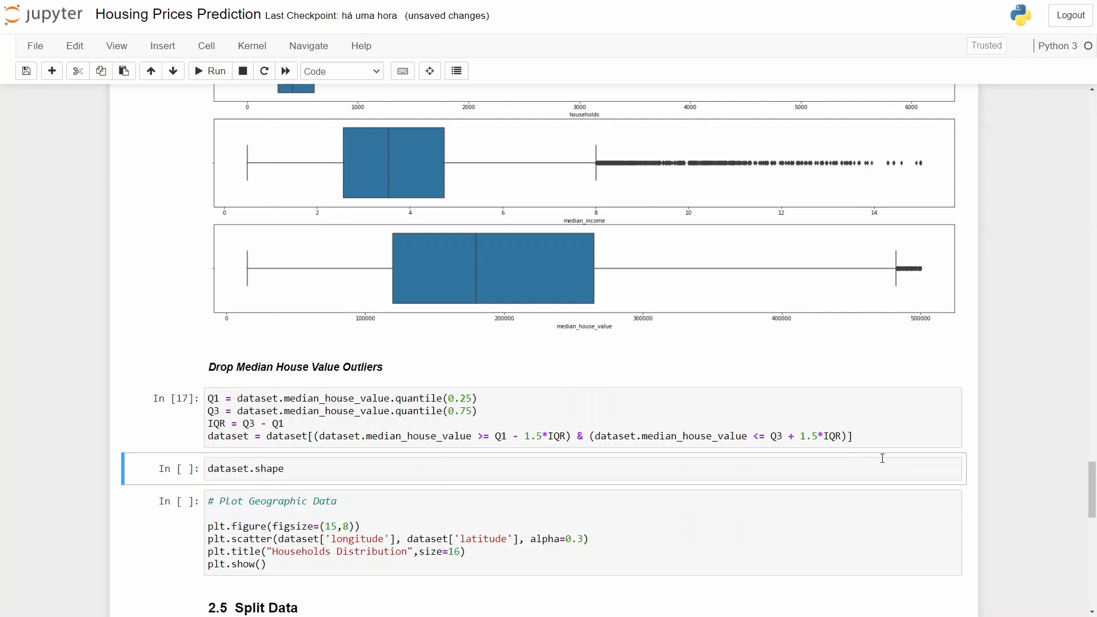
{"action": "mouse_move", "coordinate": [882, 436]}
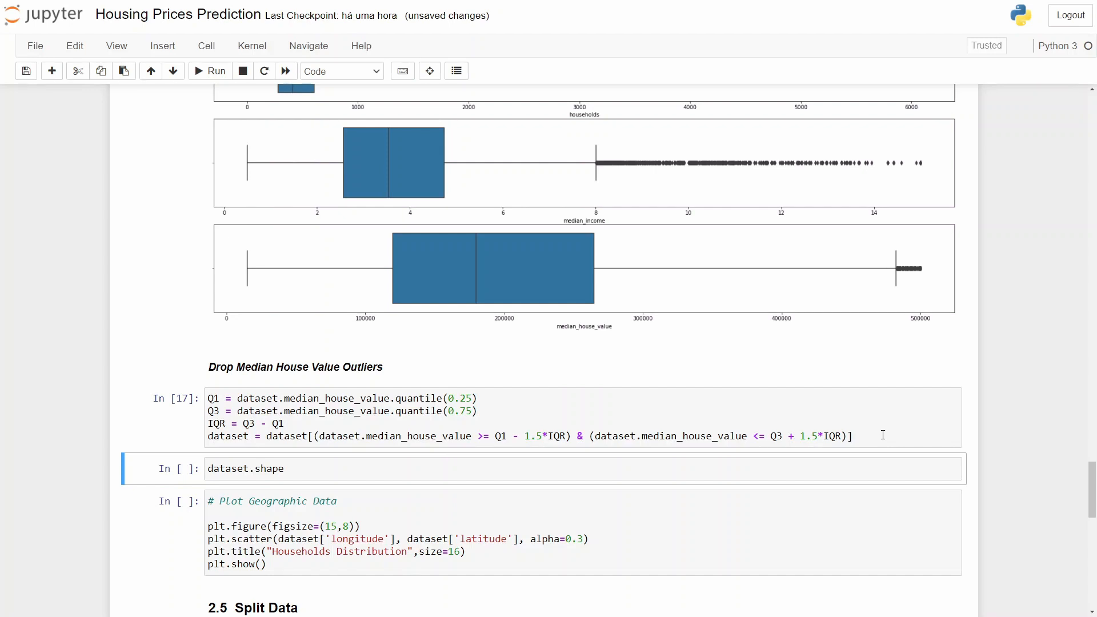
{"action": "scroll", "scroll_direction": "down", "scroll_amount": 3}
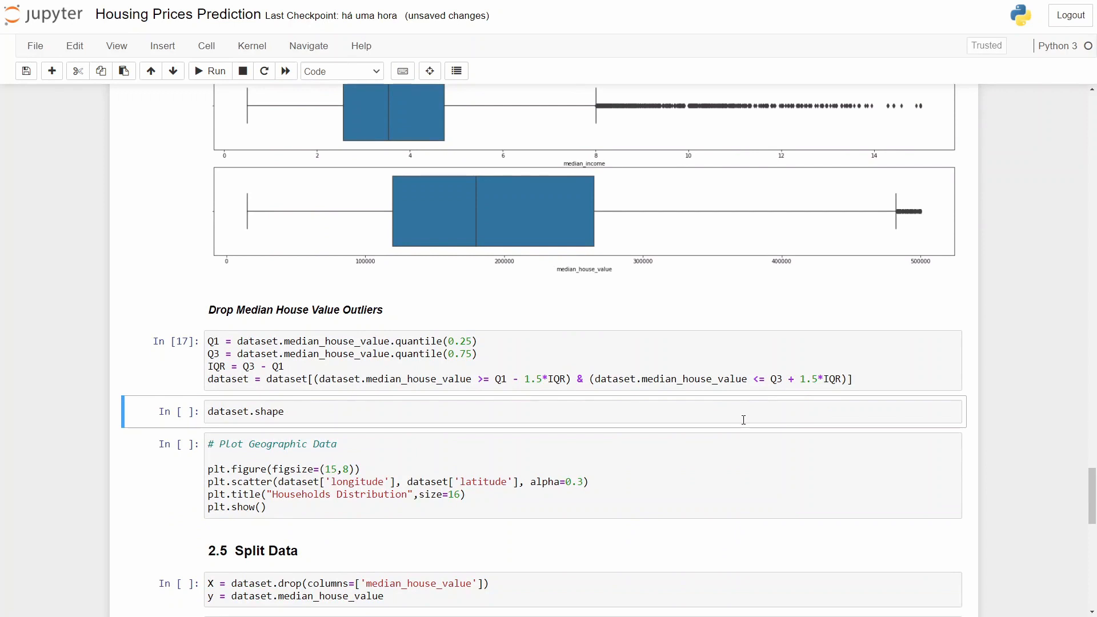
{"action": "mouse_move", "coordinate": [748, 428]}
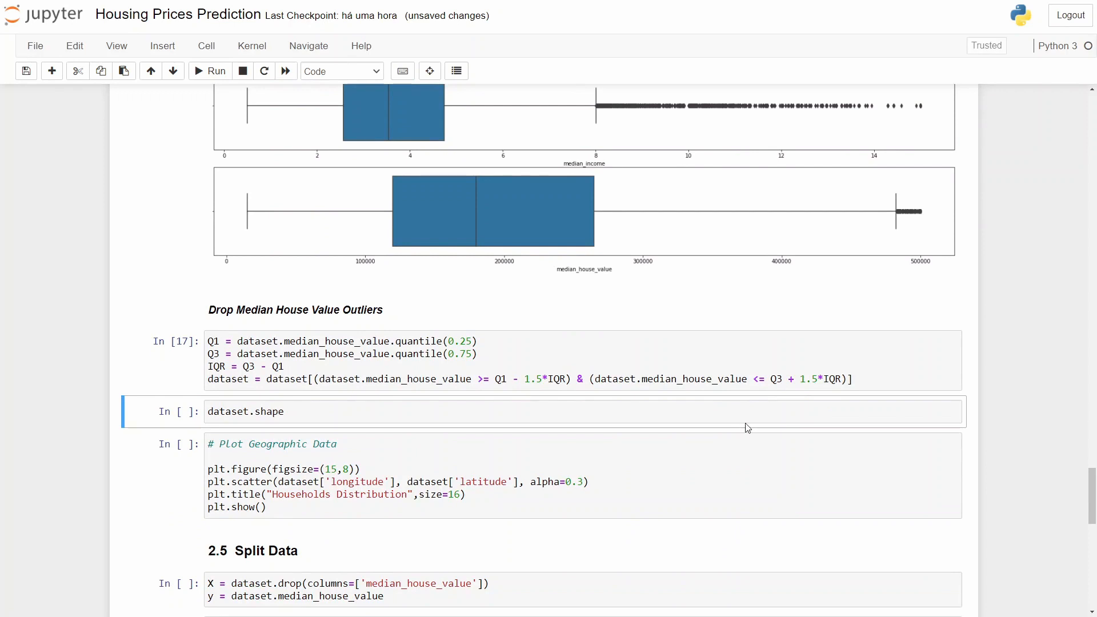
Run dataset.shape to confirm (19569, 14) remain after outlier removal.
{"action": "left_click", "coordinate": [218, 70]}
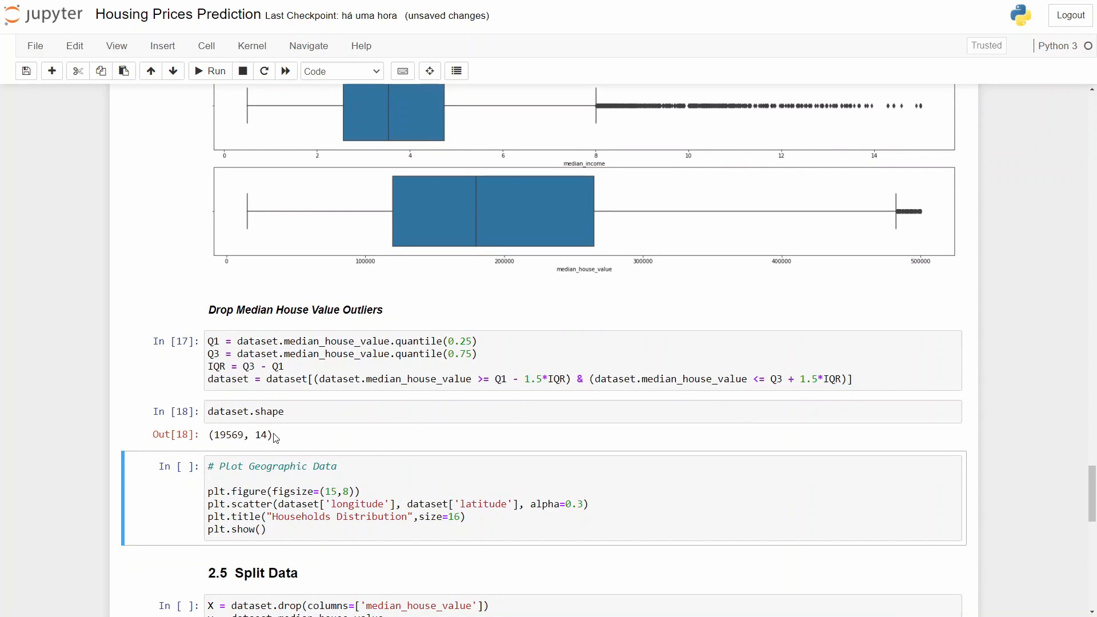
{"action": "mouse_move", "coordinate": [287, 448]}
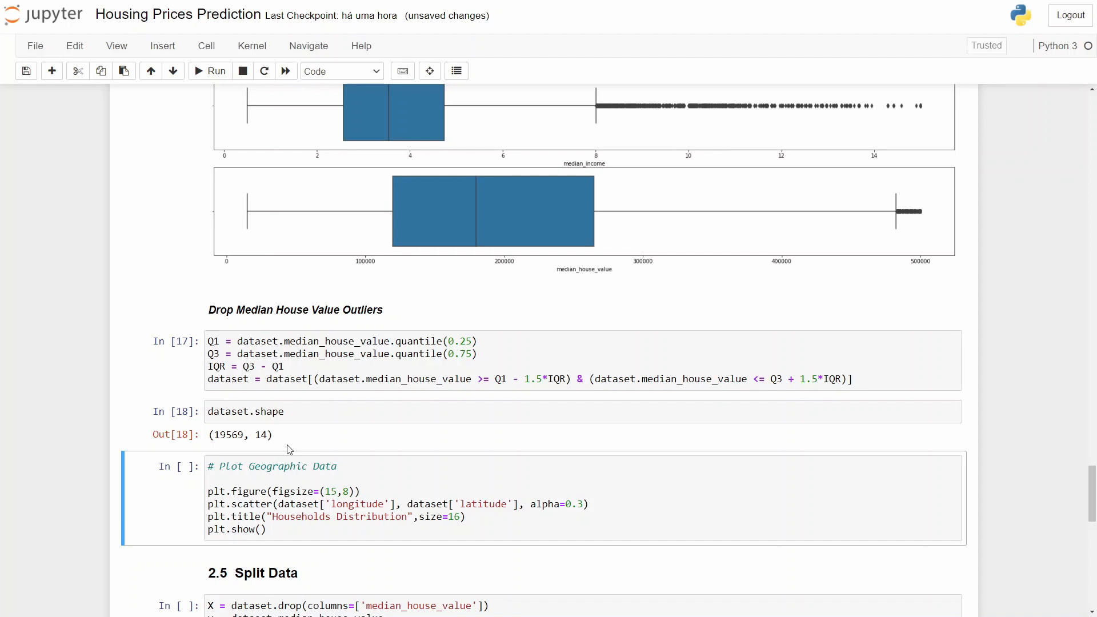
{"action": "mouse_move", "coordinate": [287, 440]}
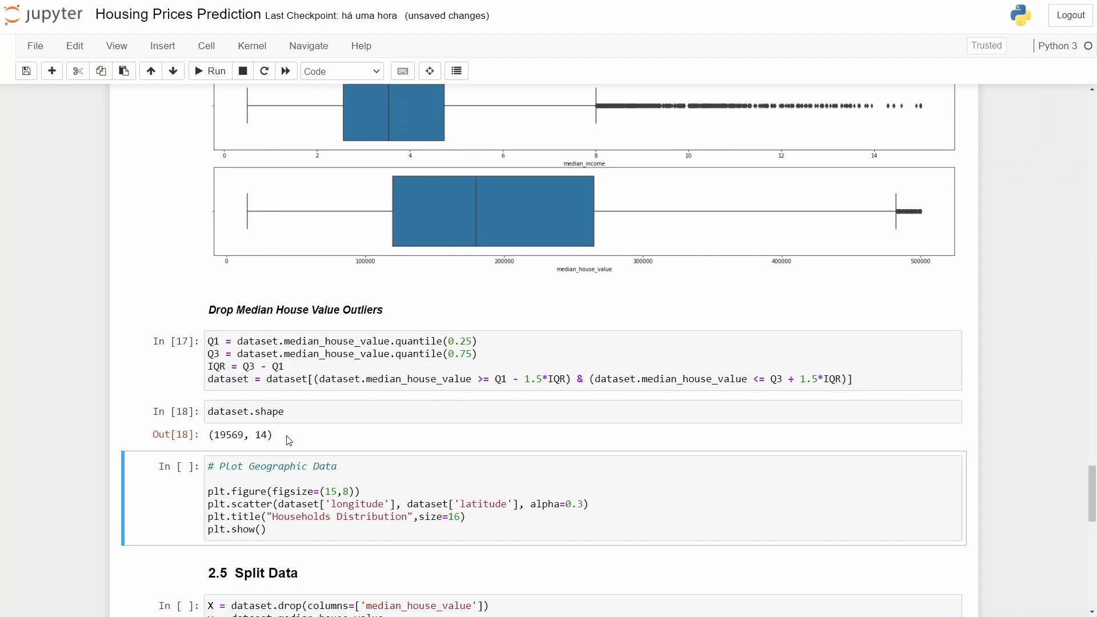
{"action": "scroll", "scroll_direction": "down", "scroll_amount": 3}
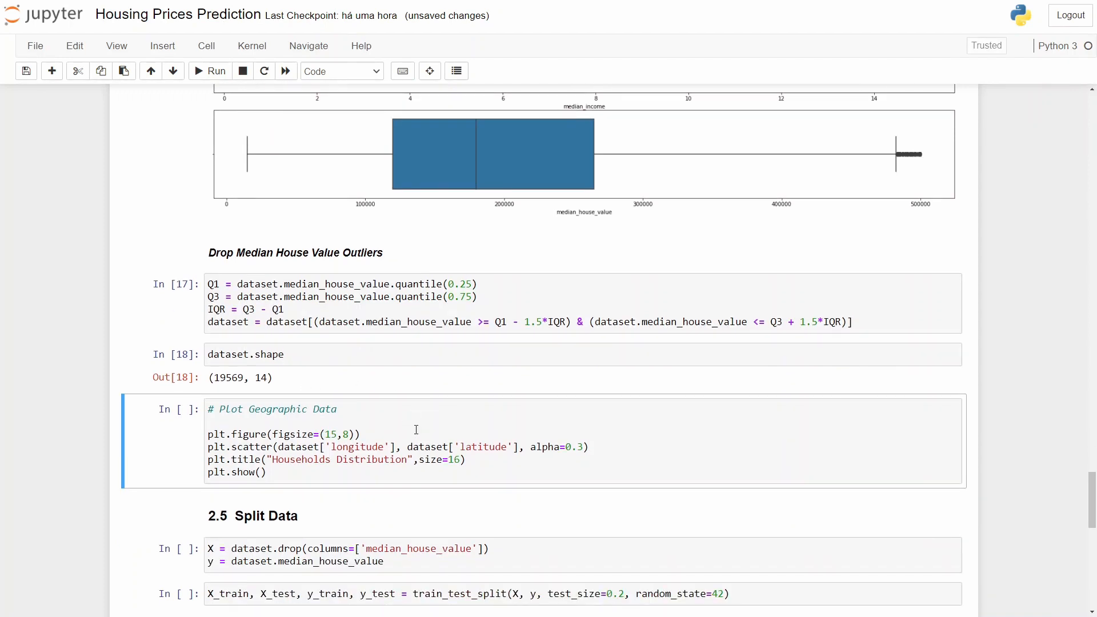
{"action": "mouse_move", "coordinate": [646, 450]}
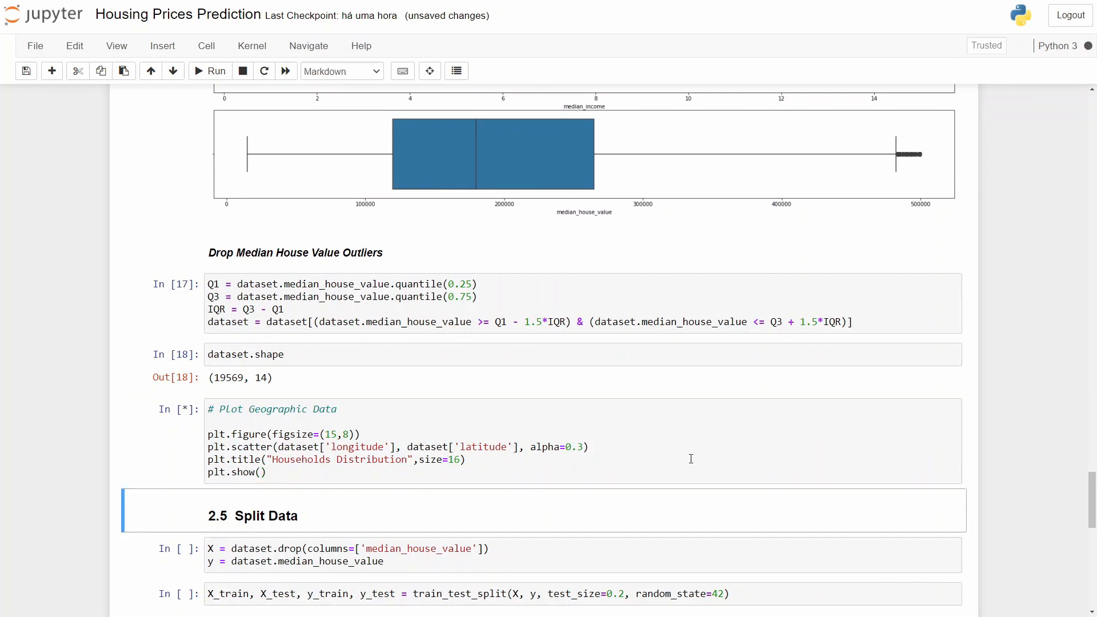
Plot the Households Distribution scatter with alpha set to 1 (fully opaque points).
{"action": "left_click", "coordinate": [217, 70]}
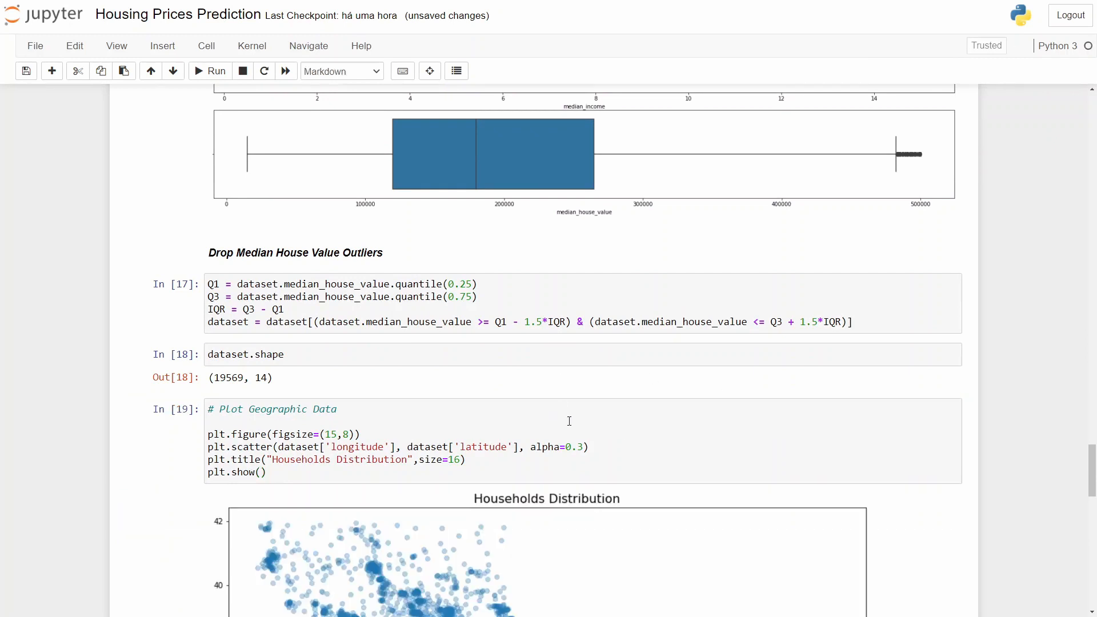
{"action": "scroll", "scroll_direction": "down", "scroll_amount": 3}
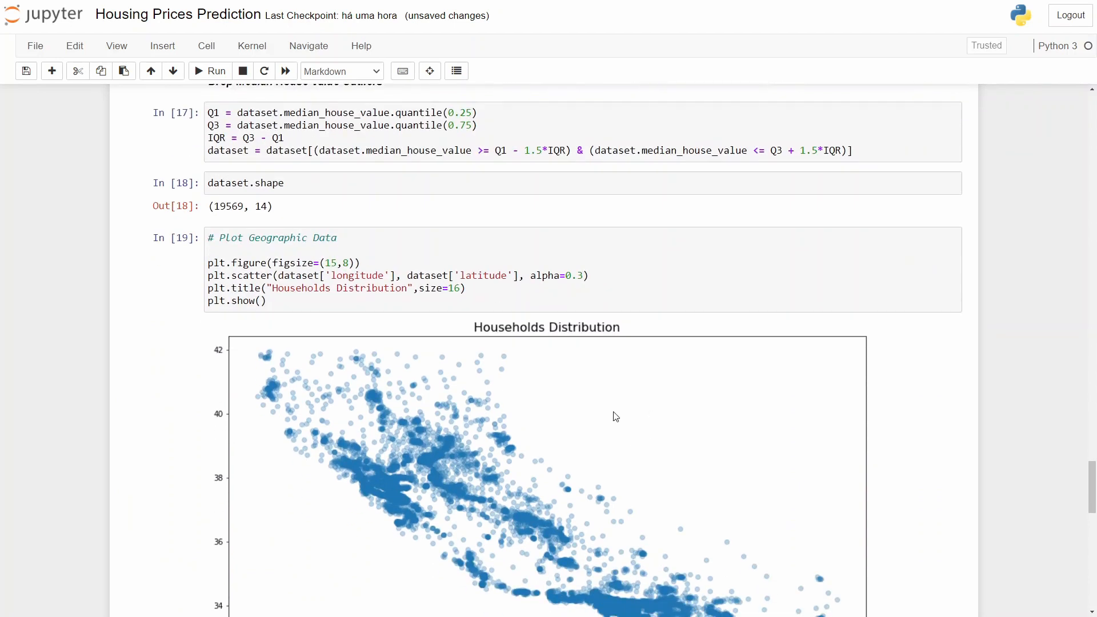
{"action": "scroll", "scroll_direction": "down", "scroll_amount": 3}
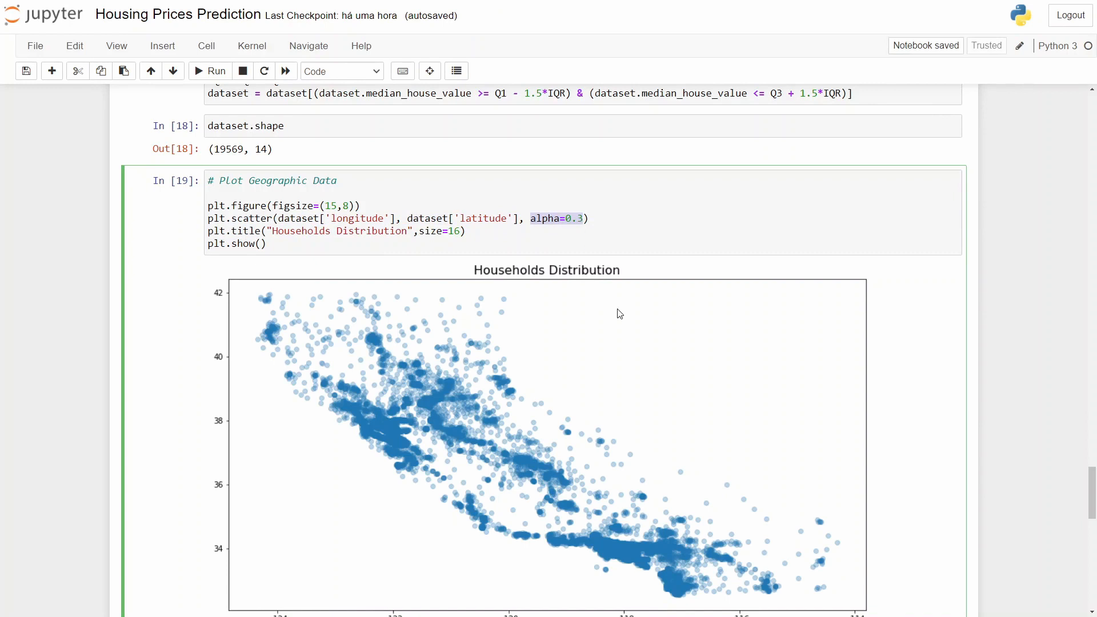
{"action": "scroll", "scroll_direction": "down", "scroll_amount": 3}
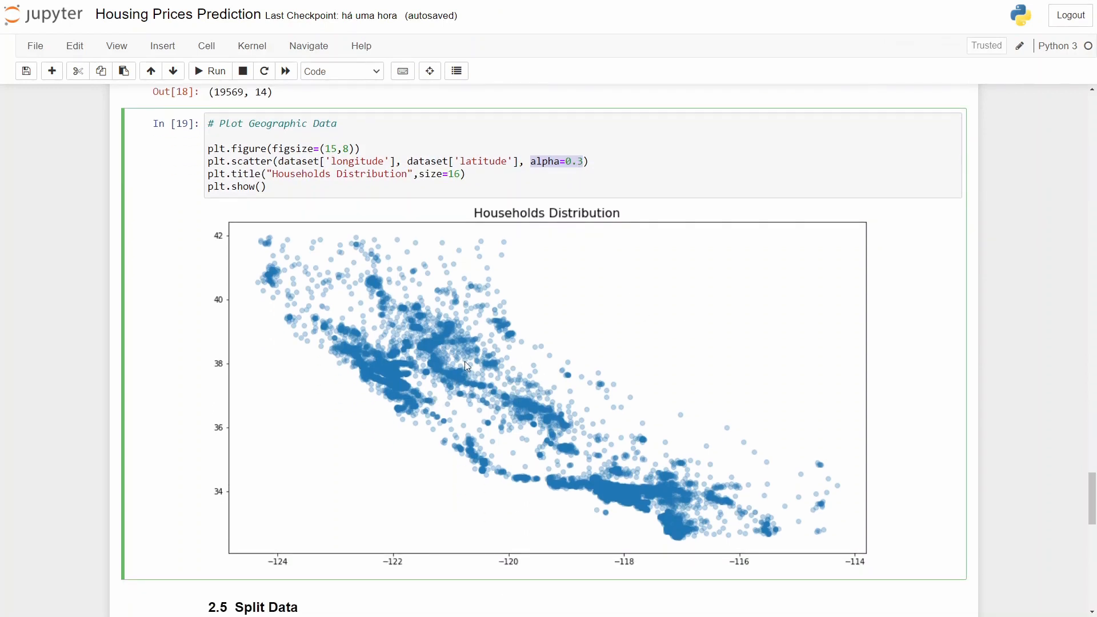
{"action": "mouse_move", "coordinate": [533, 459]}
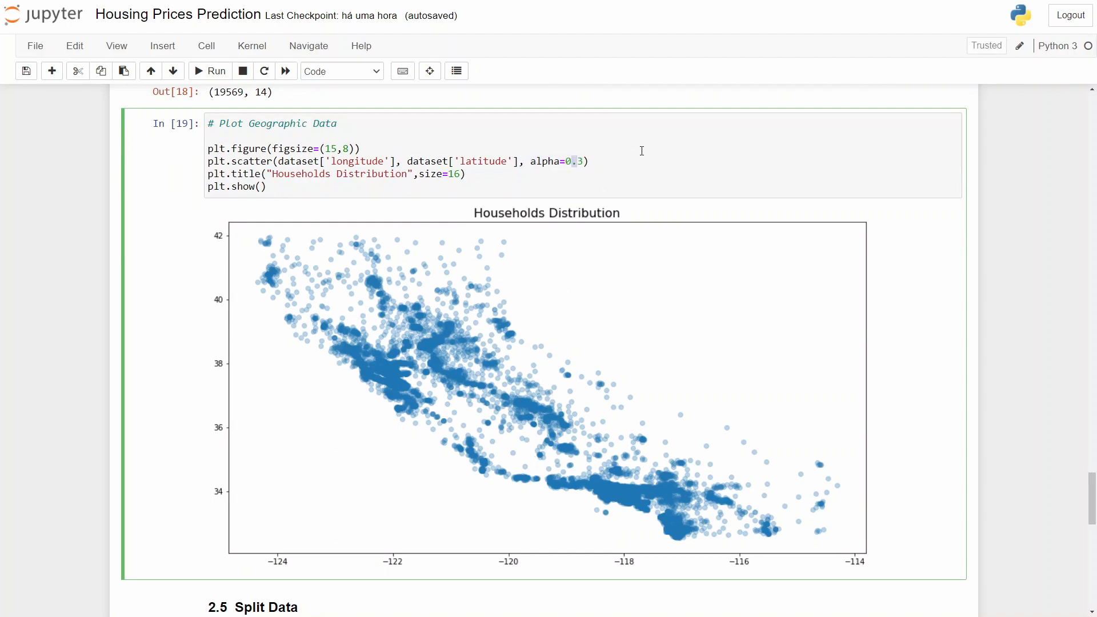
{"action": "key", "text": "Backspace"}
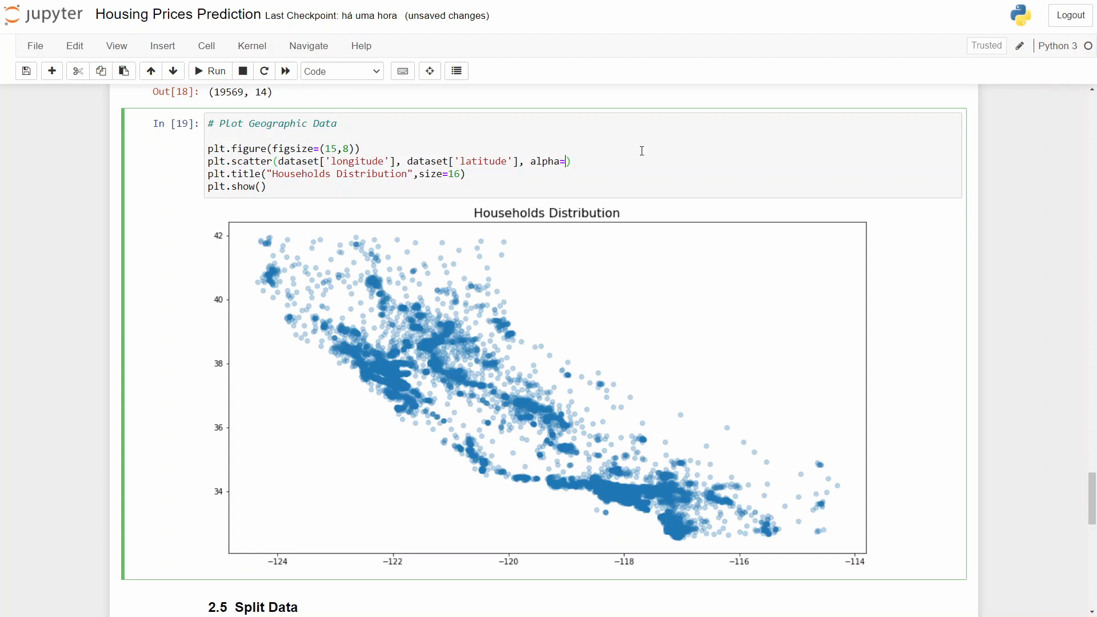
{"action": "left_click", "coordinate": [209, 71]}
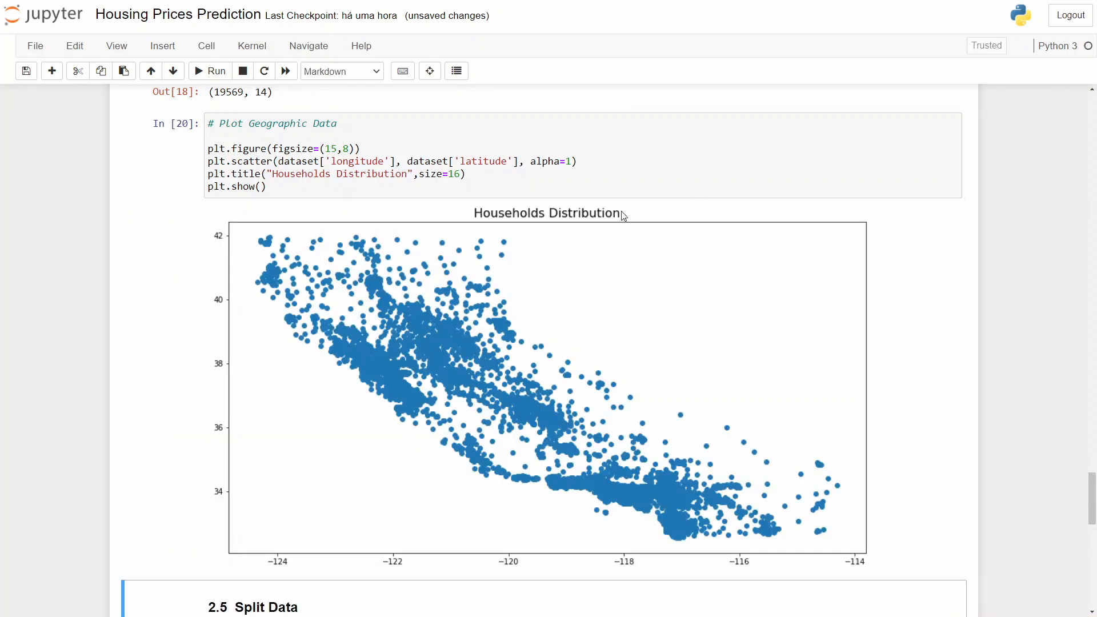
Rerun the scatter with alpha 0.1, then restore alpha 0.3.
{"action": "left_click", "coordinate": [574, 161]}
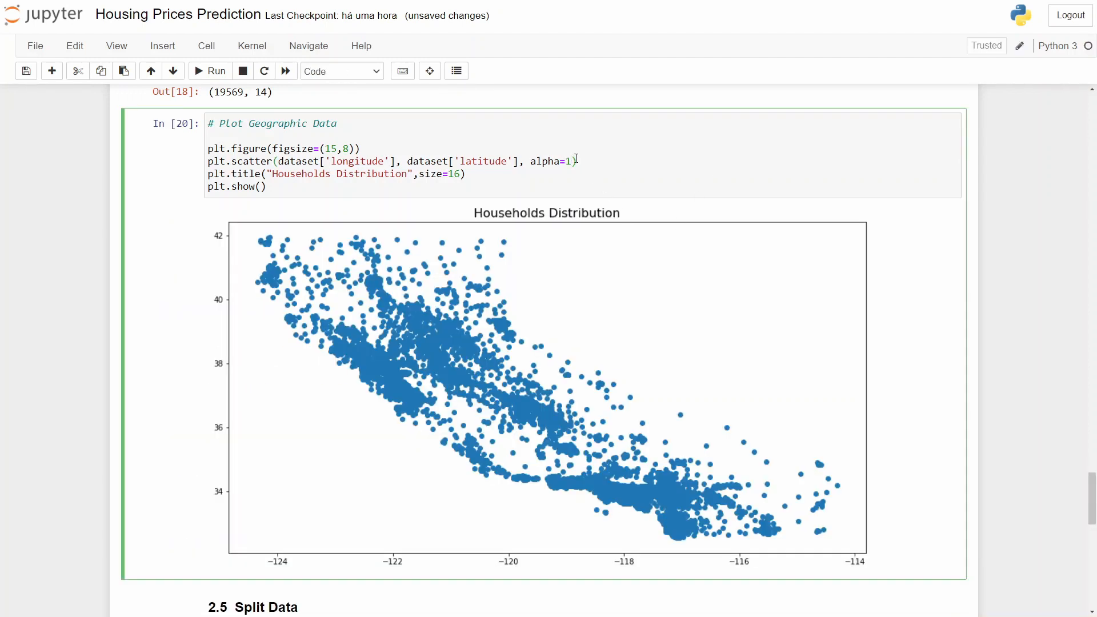
{"action": "left_click", "coordinate": [216, 71]}
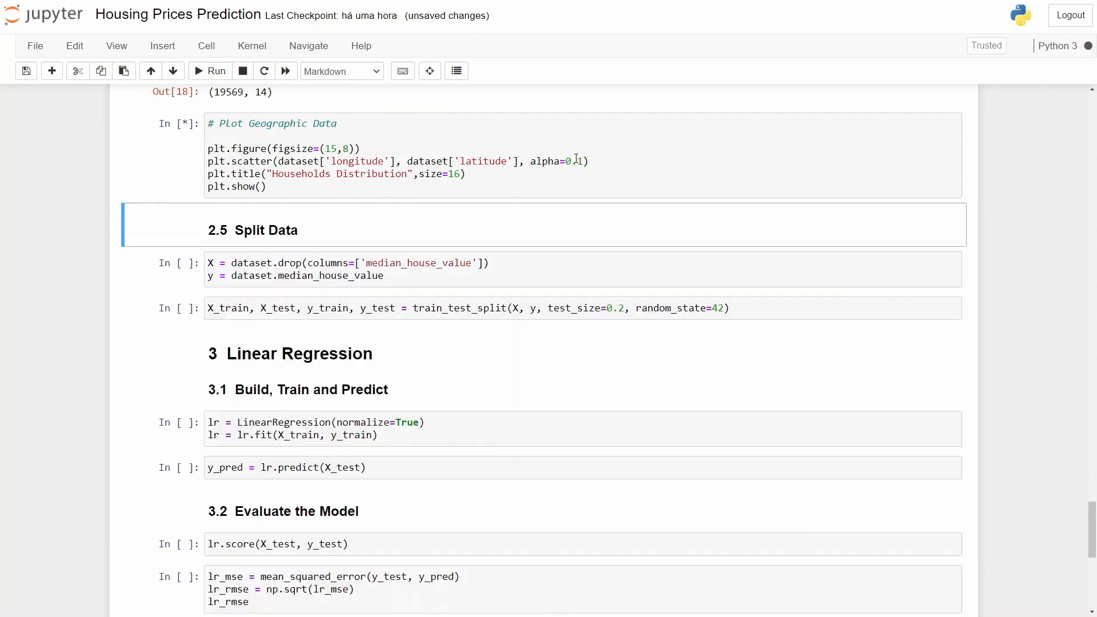
{"action": "left_click", "coordinate": [216, 70]}
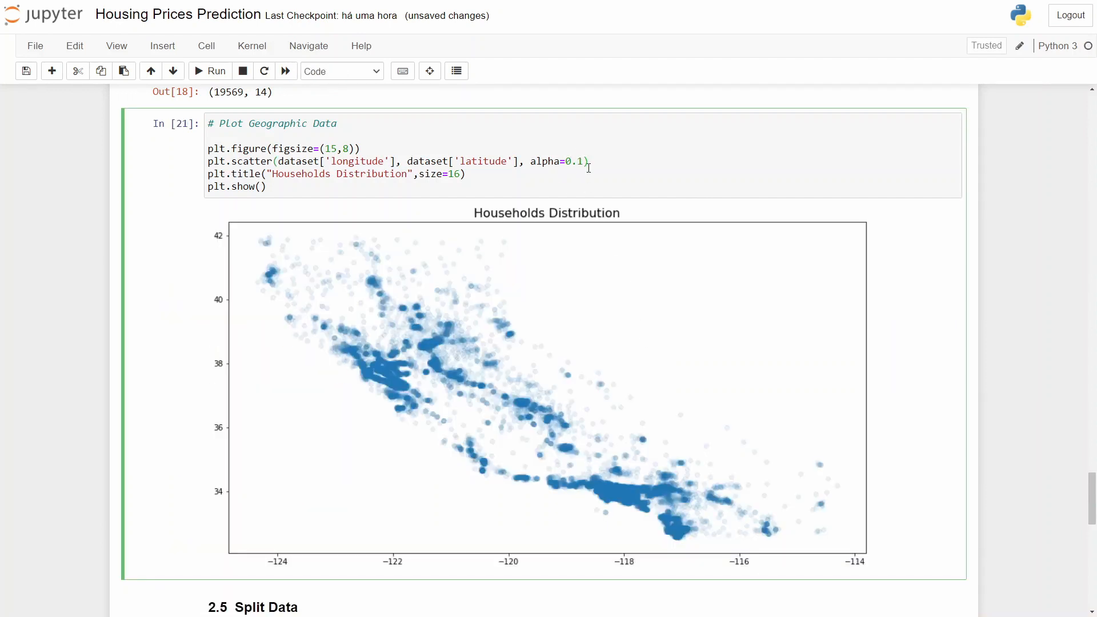
{"action": "key", "text": "Backspace"}
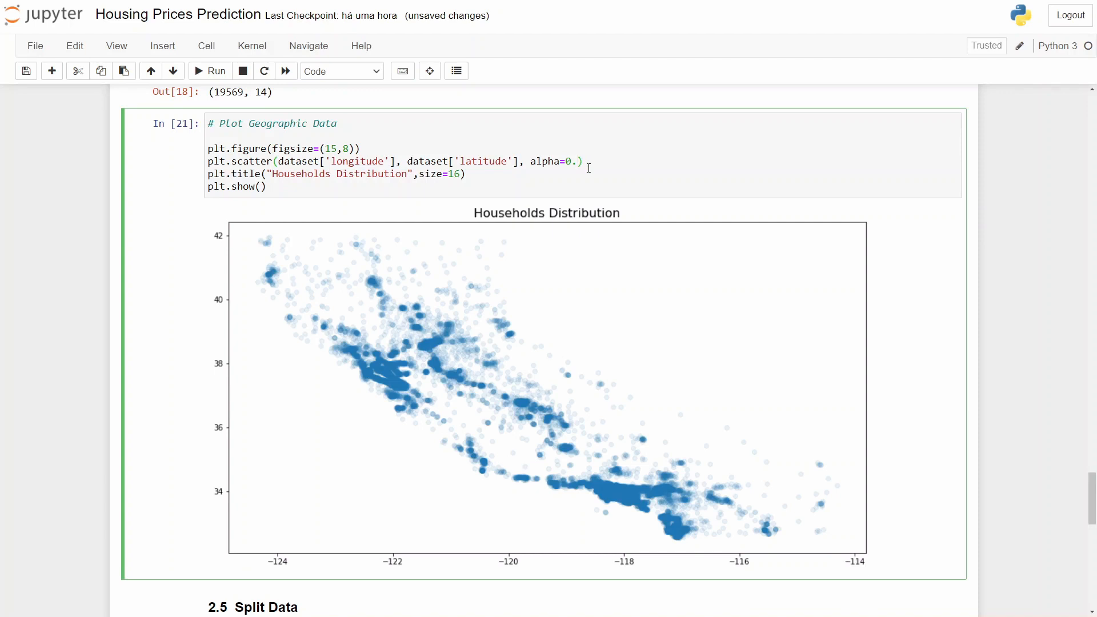
{"action": "left_click", "coordinate": [209, 70]}
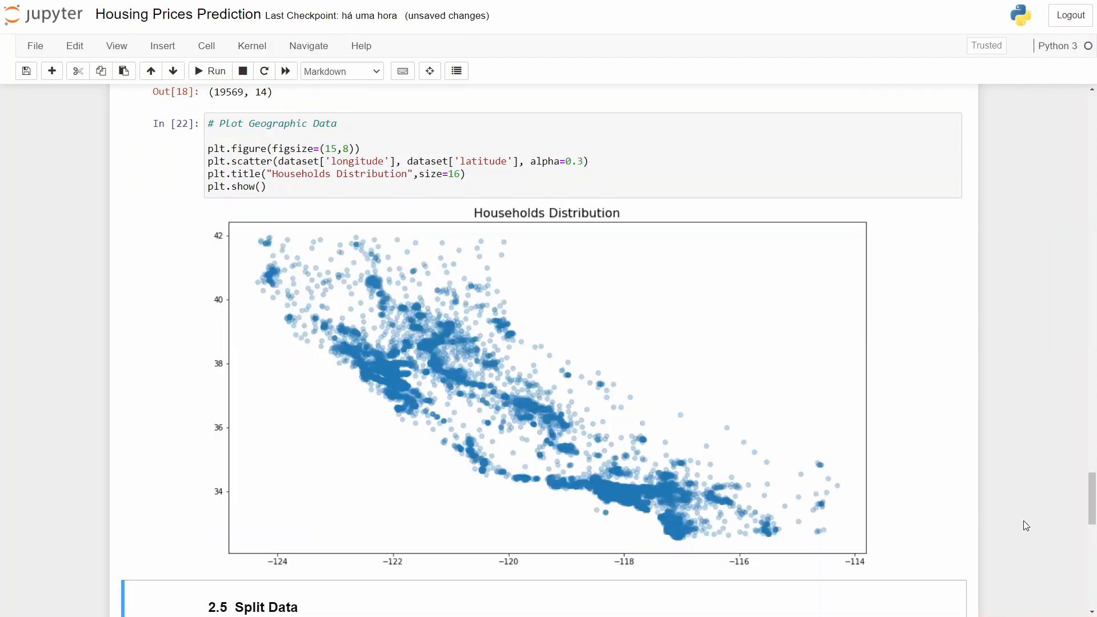
Run the train_test_split cell and the LinearRegression fit on the training set.
{"action": "scroll", "scroll_direction": "down", "scroll_amount": 3}
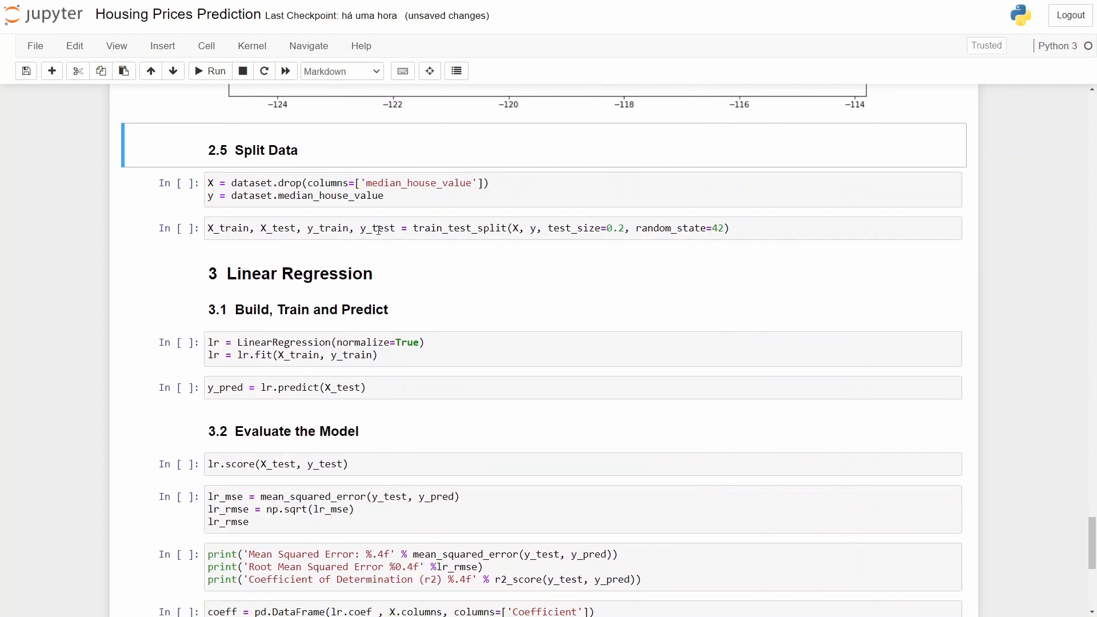
{"action": "mouse_move", "coordinate": [343, 183]}
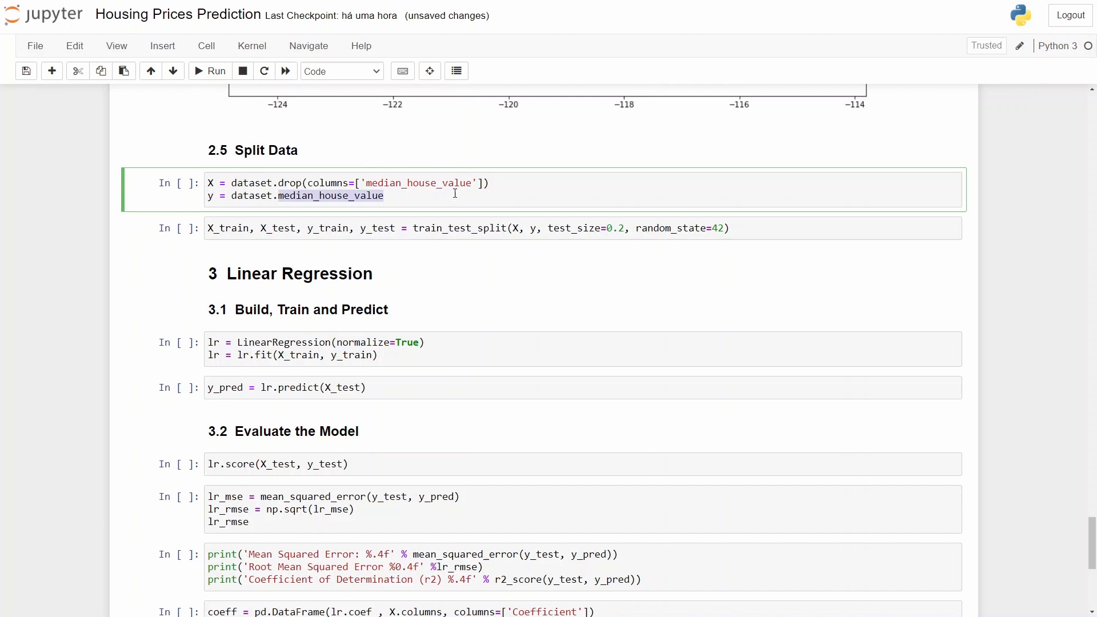
{"action": "left_click", "coordinate": [209, 71]}
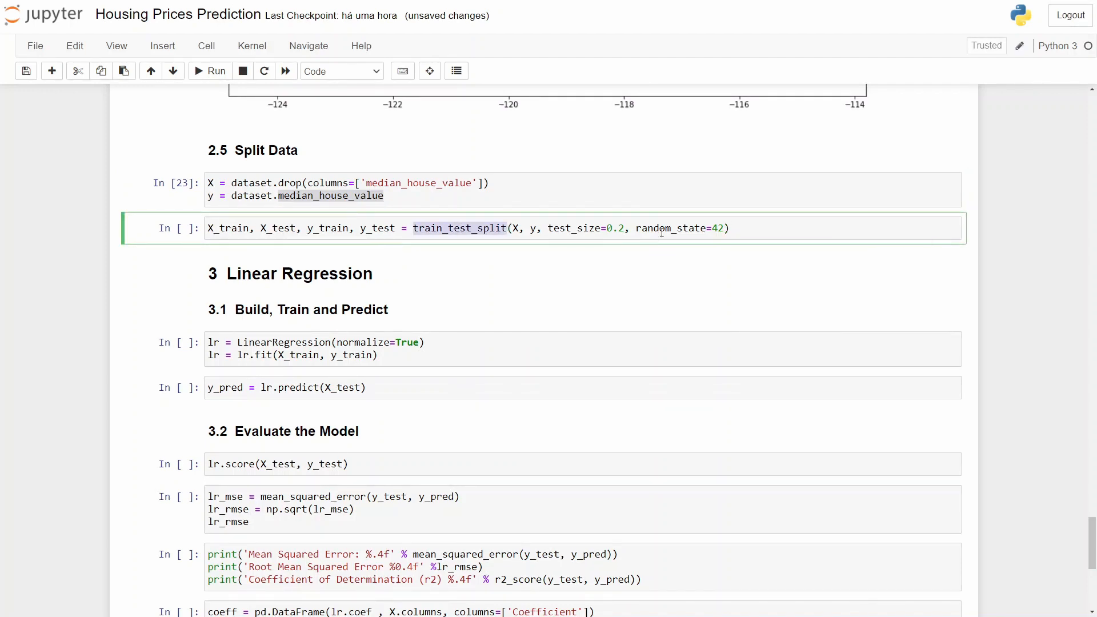
{"action": "left_click", "coordinate": [747, 228]}
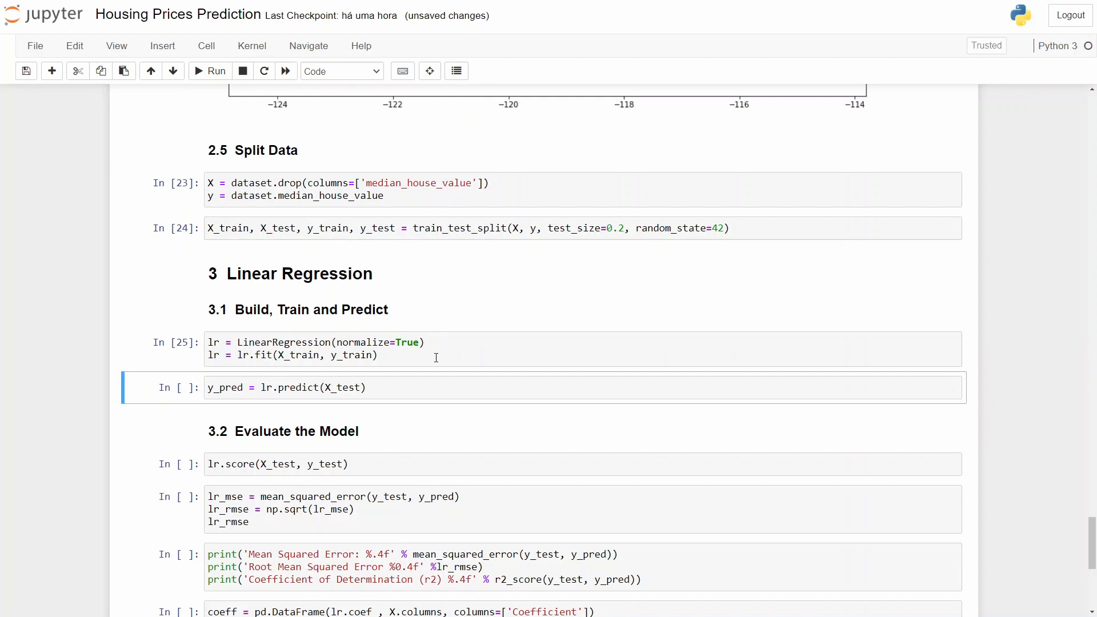
Compute y_pred on the test set, score 0.6235 and RMSE about 59004.57.
{"action": "left_click", "coordinate": [210, 70]}
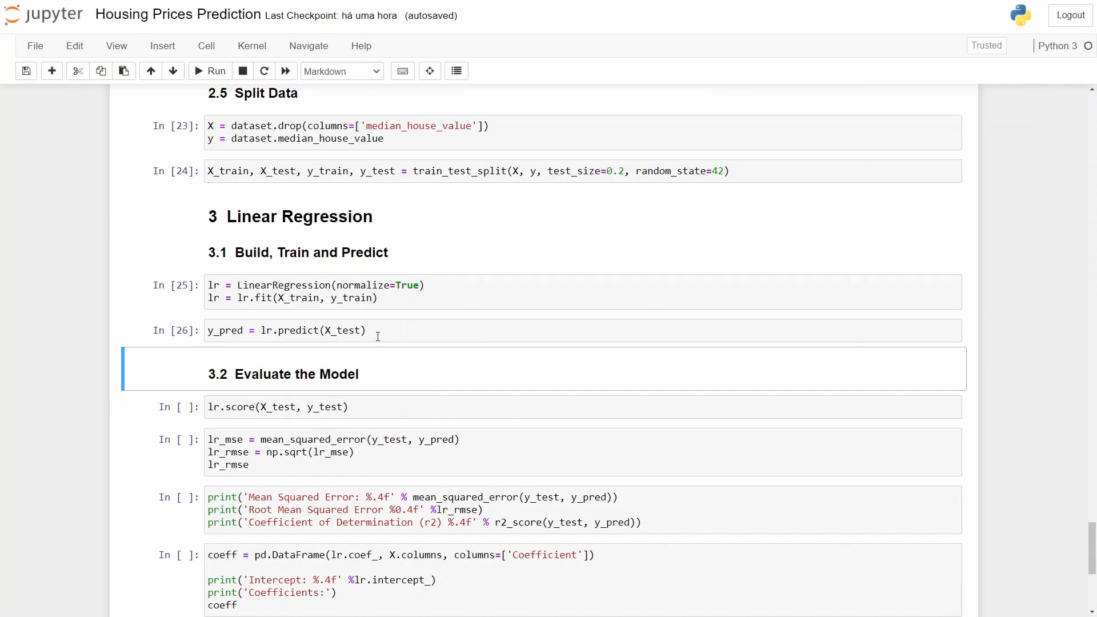
{"action": "mouse_move", "coordinate": [342, 389]}
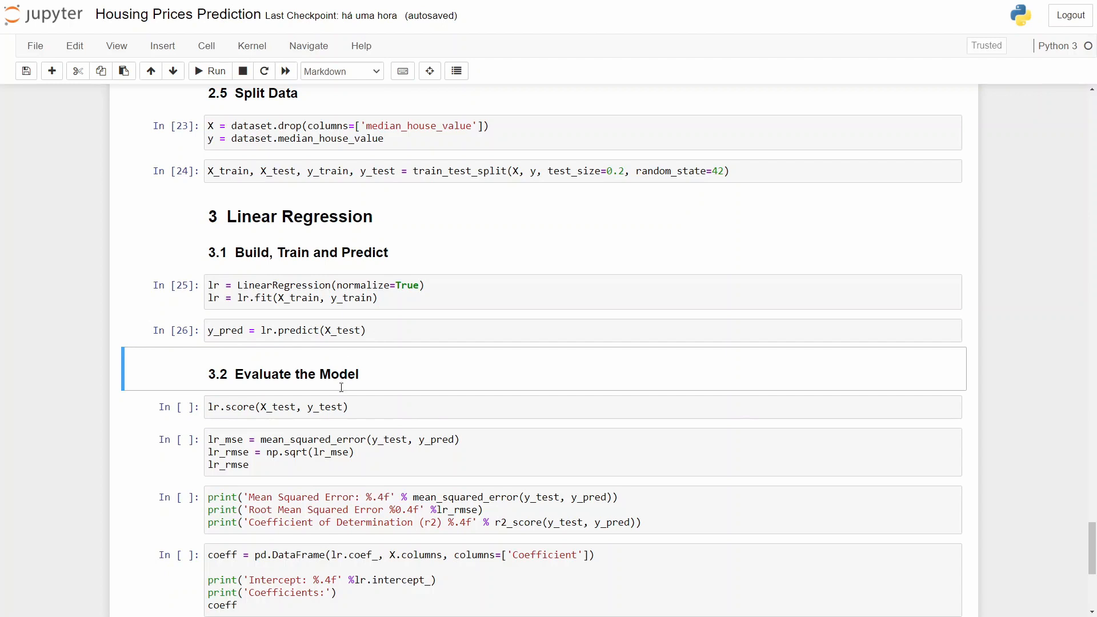
{"action": "left_click", "coordinate": [280, 406]}
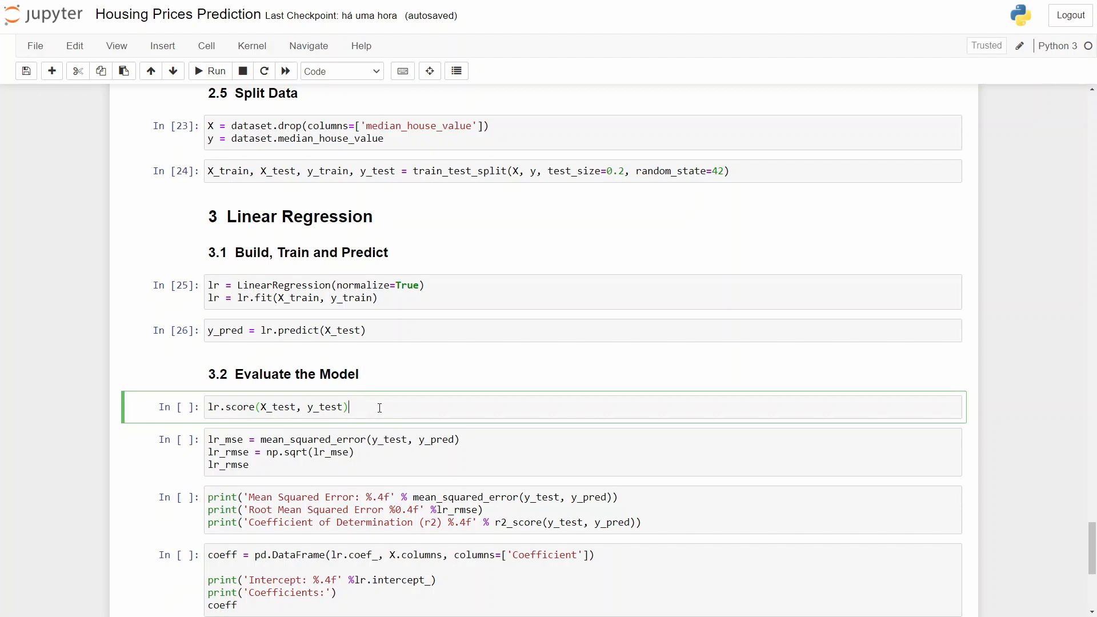
{"action": "key", "text": "shift+enter"}
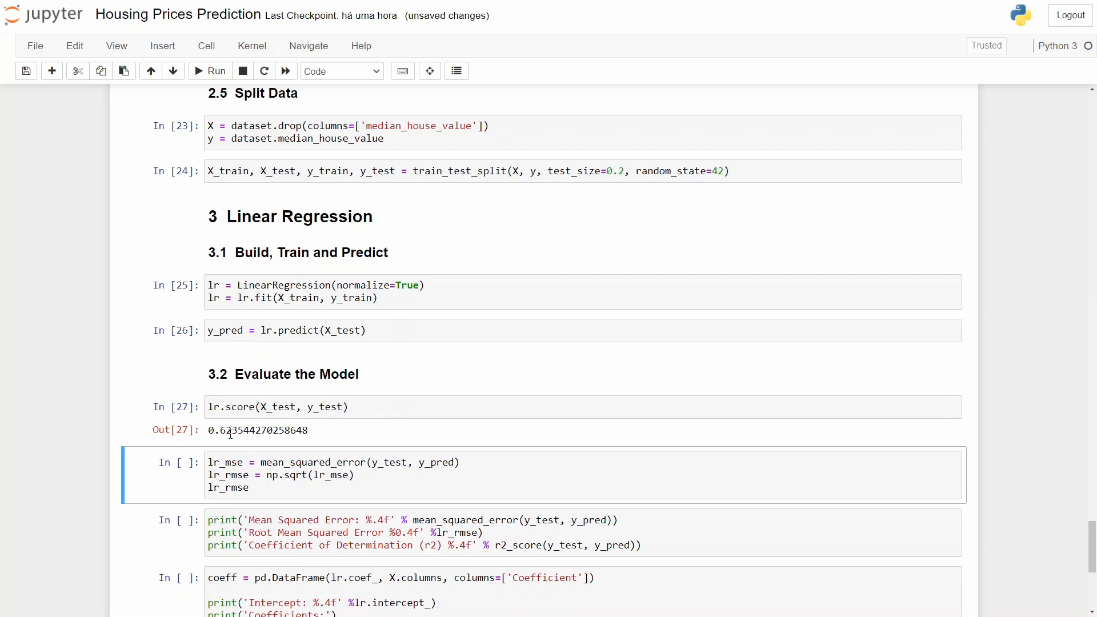
{"action": "scroll", "scroll_direction": "down", "scroll_amount": 3}
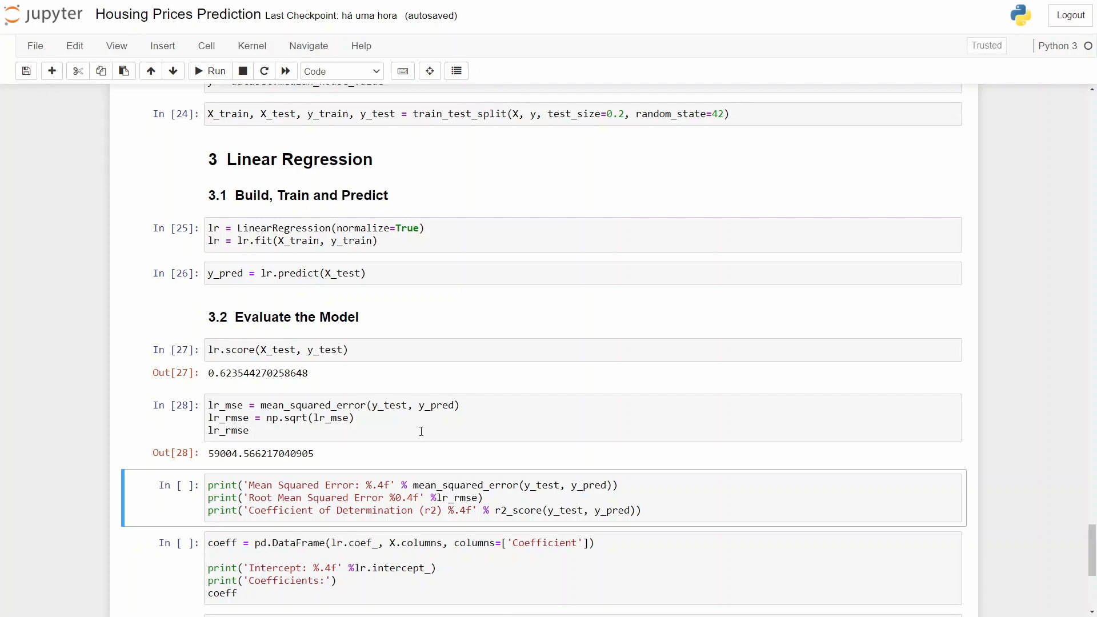
{"action": "mouse_move", "coordinate": [556, 427]}
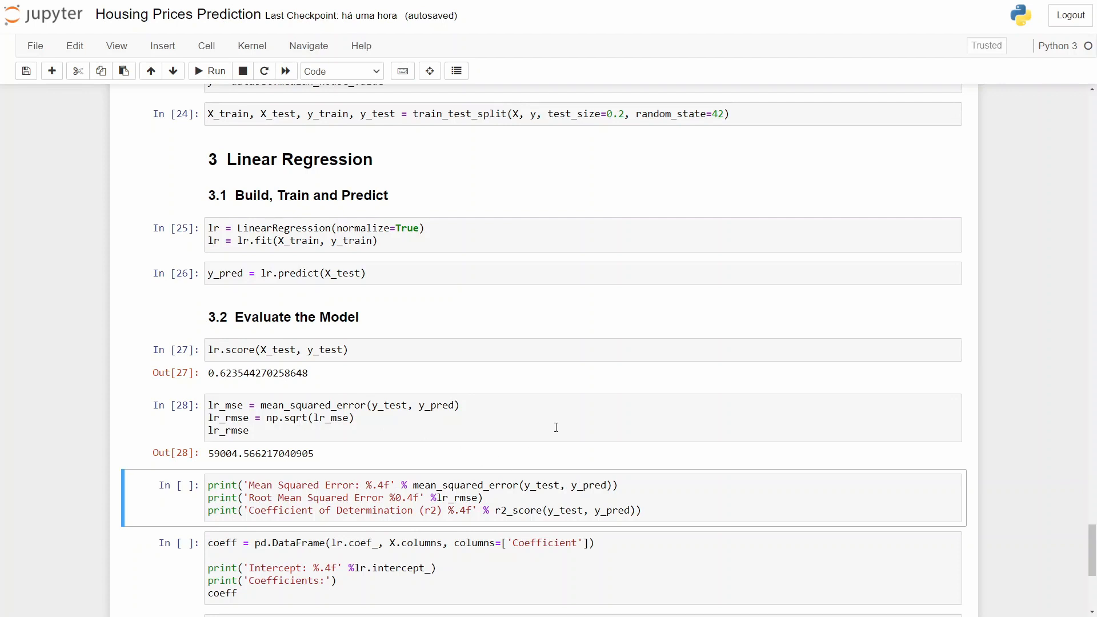
Print MSE, RMSE and r2, then display the intercept and coefficient DataFrame.
{"action": "scroll", "scroll_direction": "down", "scroll_amount": 3}
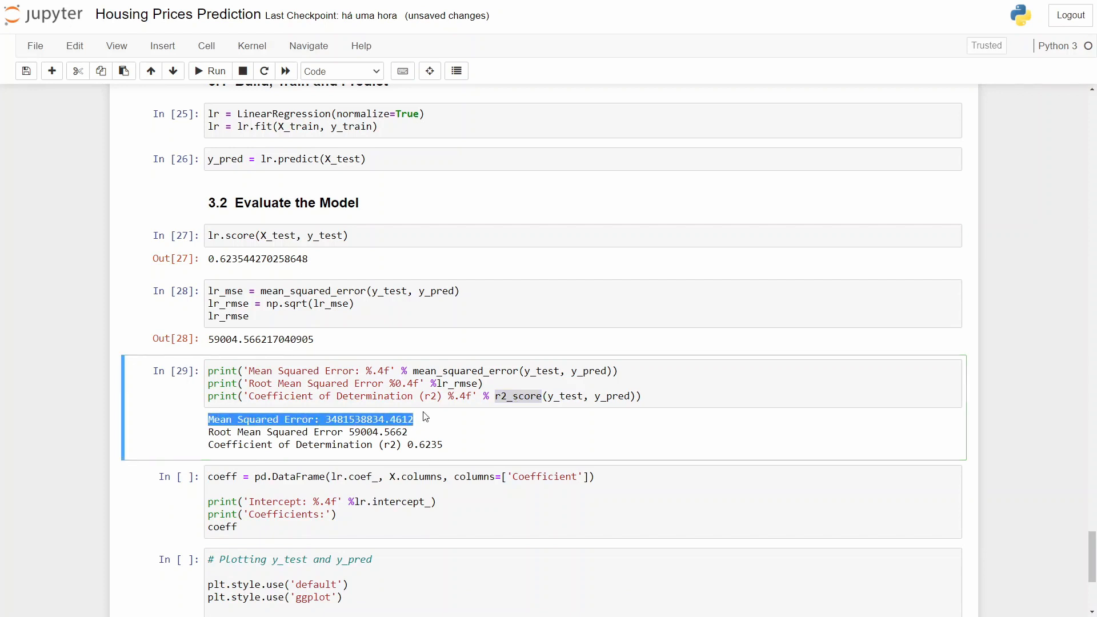
{"action": "left_click", "coordinate": [420, 417]}
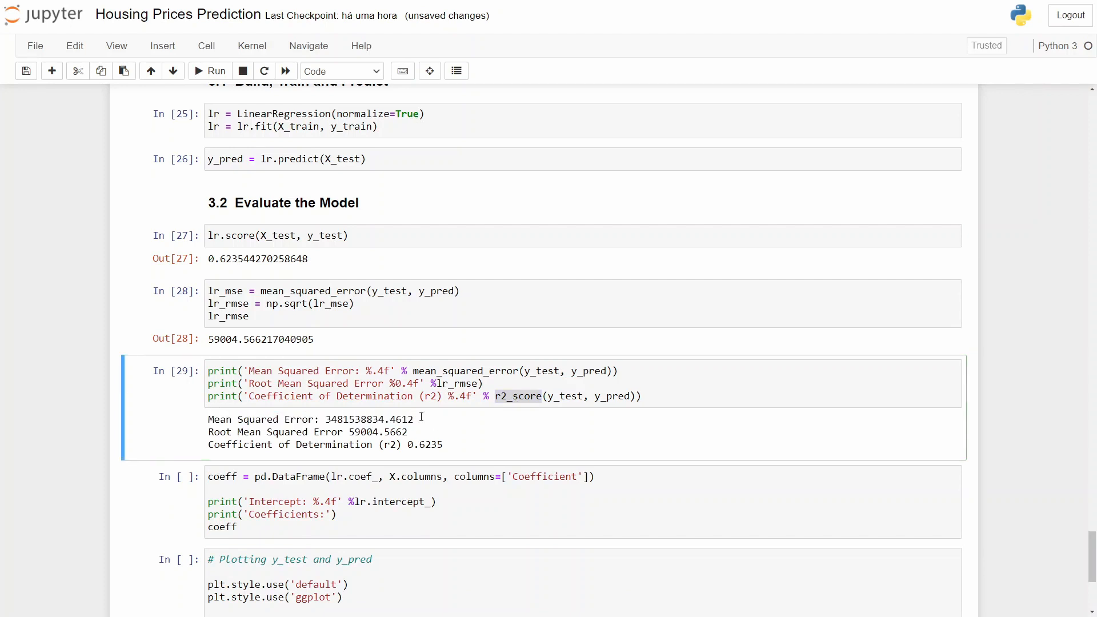
{"action": "mouse_move", "coordinate": [494, 435]}
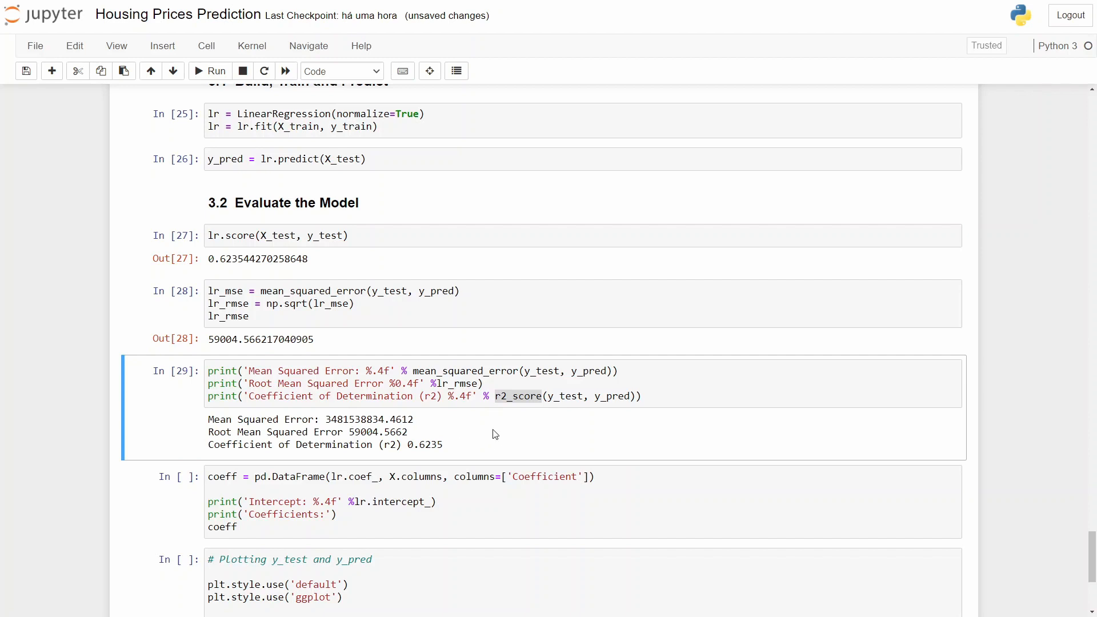
{"action": "mouse_move", "coordinate": [480, 437]}
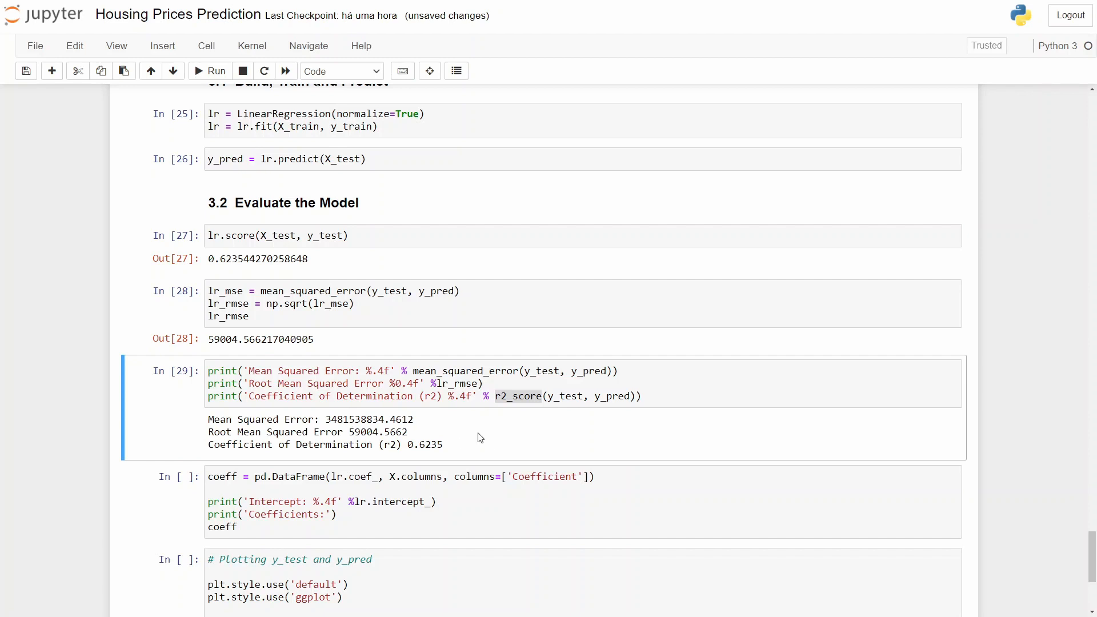
{"action": "mouse_move", "coordinate": [488, 451]}
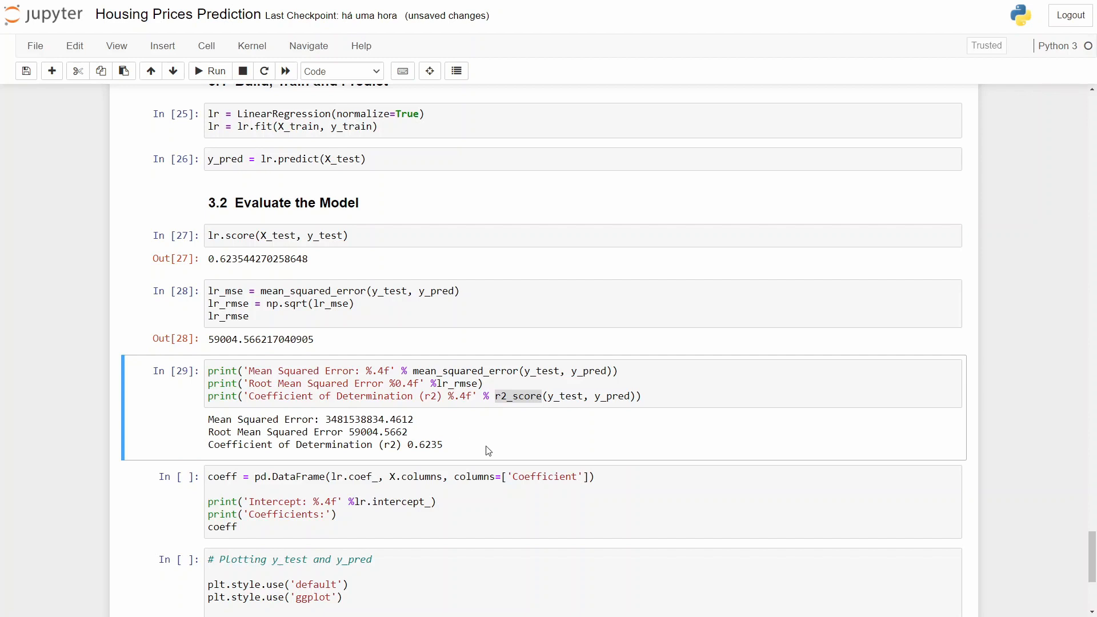
{"action": "scroll", "scroll_direction": "down", "scroll_amount": 3}
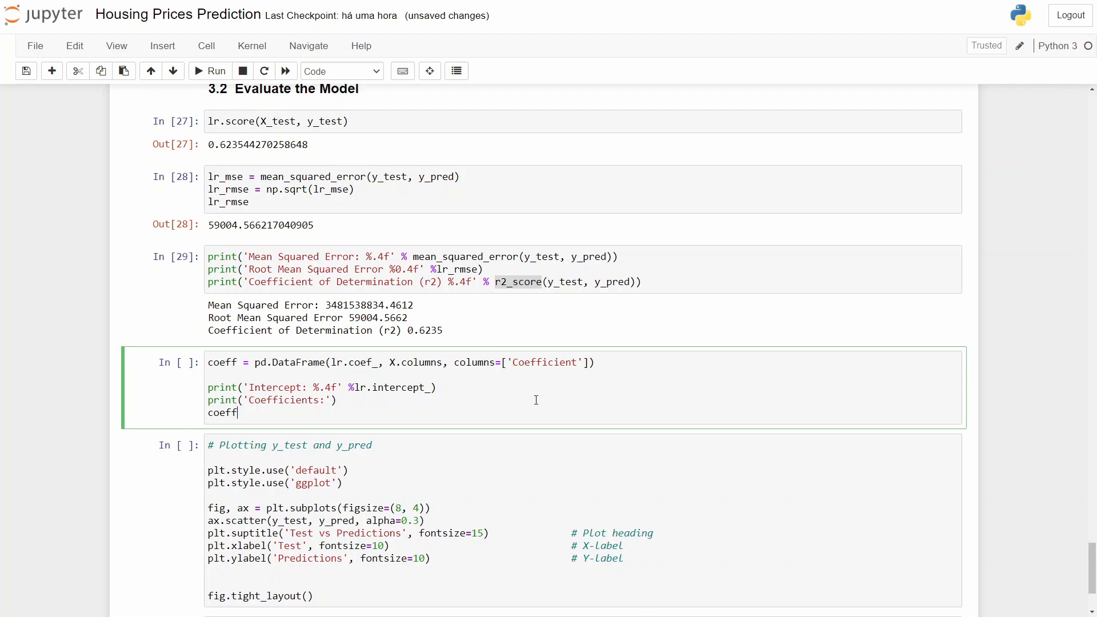
{"action": "mouse_move", "coordinate": [585, 384]}
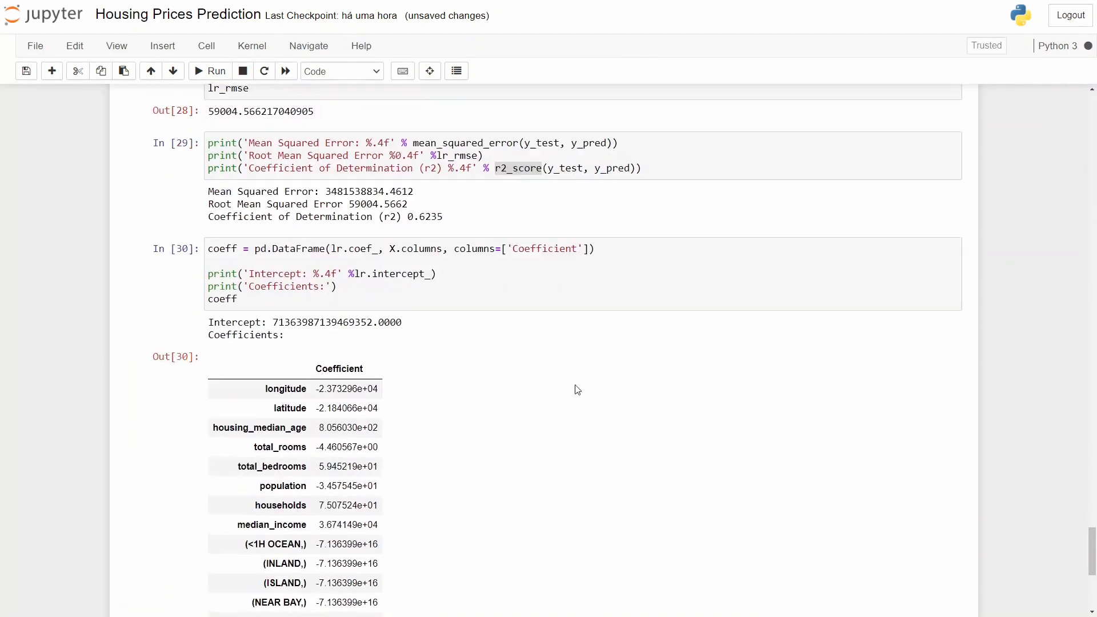
{"action": "scroll", "scroll_direction": "down", "scroll_amount": 3}
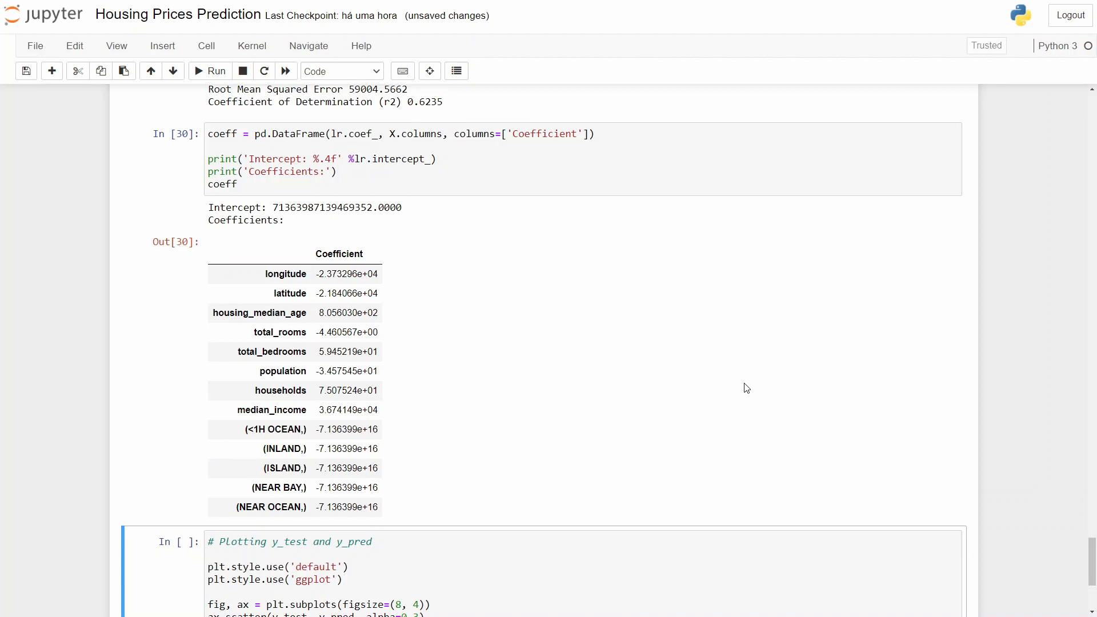
{"action": "mouse_move", "coordinate": [405, 244]}
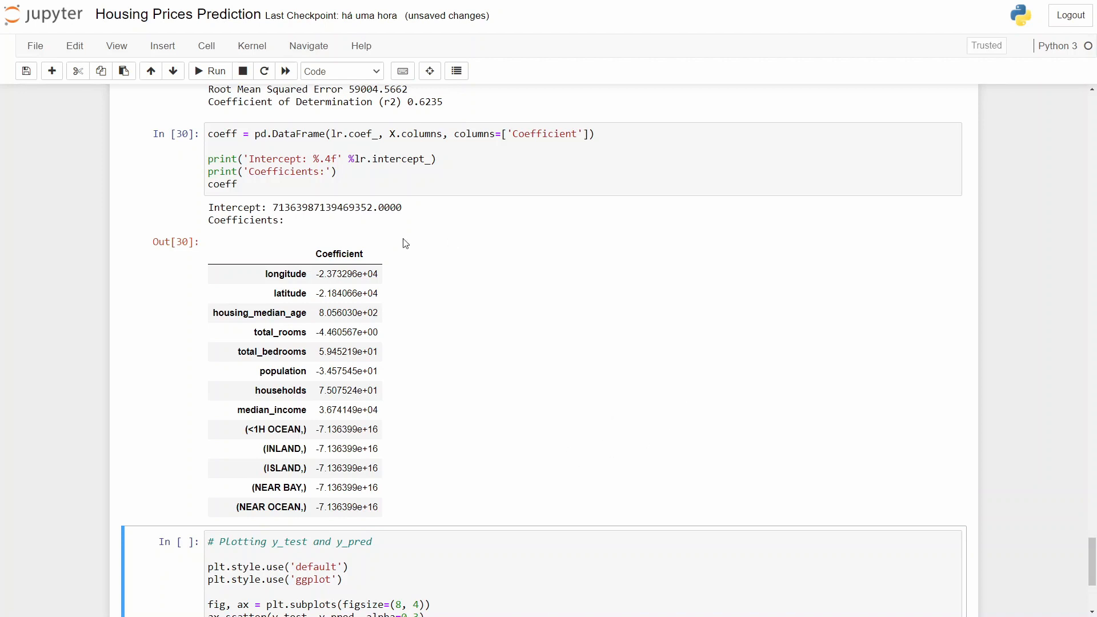
{"action": "scroll", "scroll_direction": "down", "scroll_amount": 3}
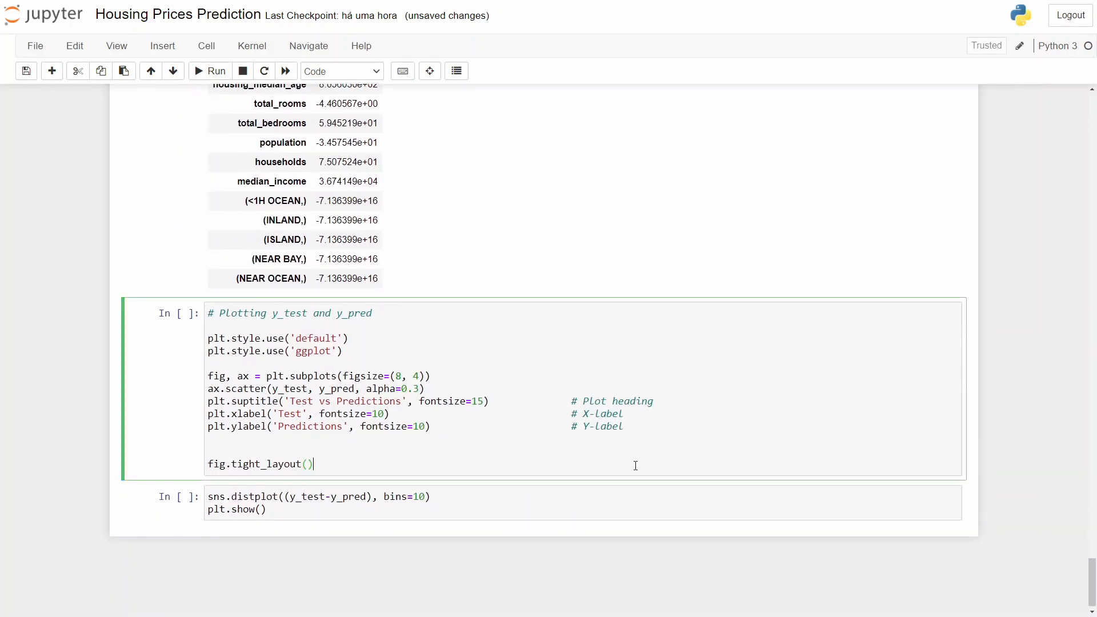
Plot y_test versus y_pred and the sns.distplot of residuals.
{"action": "left_click", "coordinate": [210, 71]}
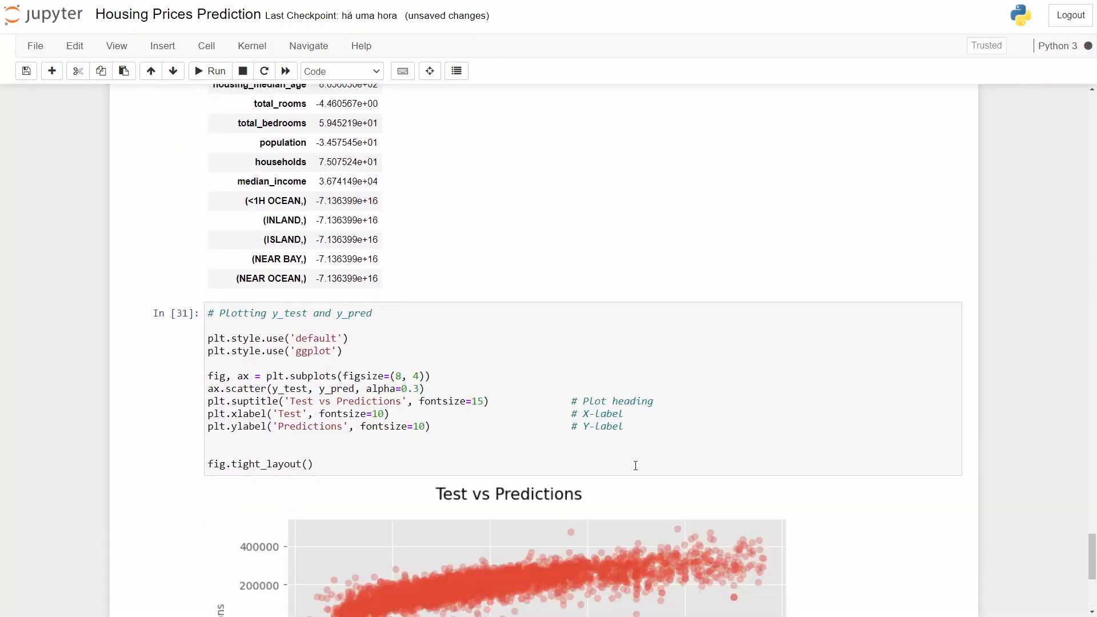
{"action": "scroll", "scroll_direction": "down", "scroll_amount": 3}
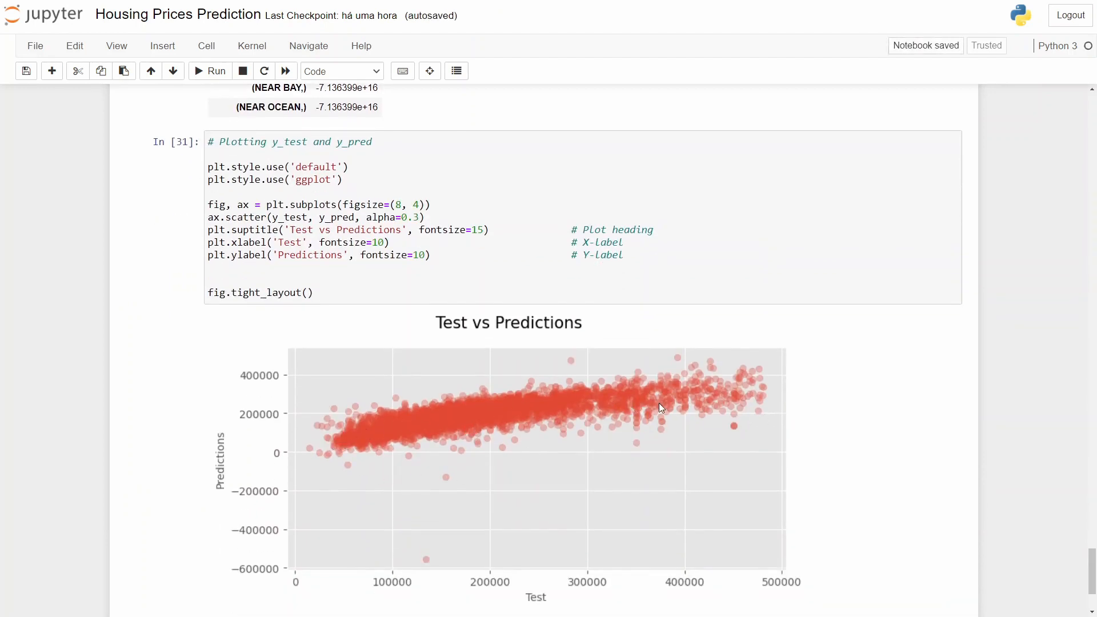
{"action": "mouse_move", "coordinate": [733, 430]}
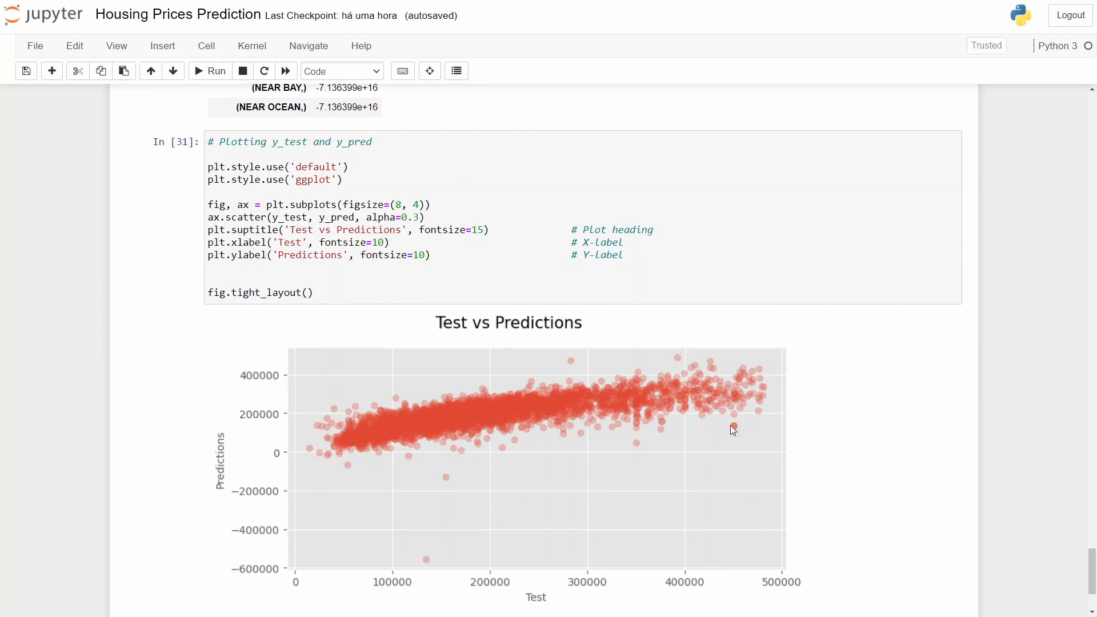
{"action": "mouse_move", "coordinate": [828, 322]}
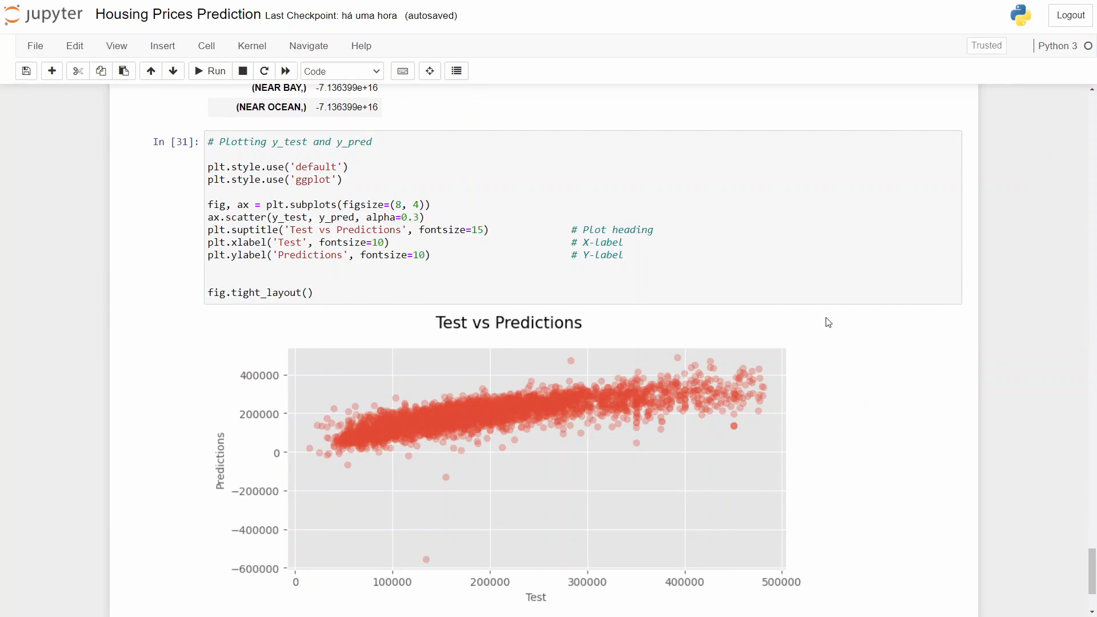
{"action": "scroll", "scroll_direction": "down", "scroll_amount": 3}
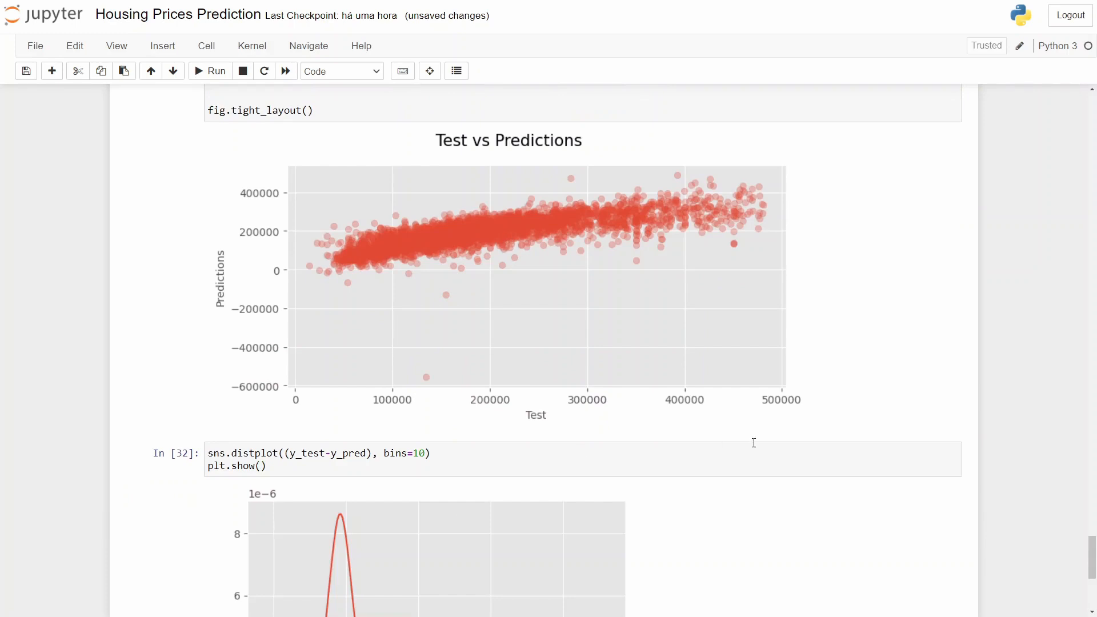
{"action": "scroll", "scroll_direction": "down", "scroll_amount": 3}
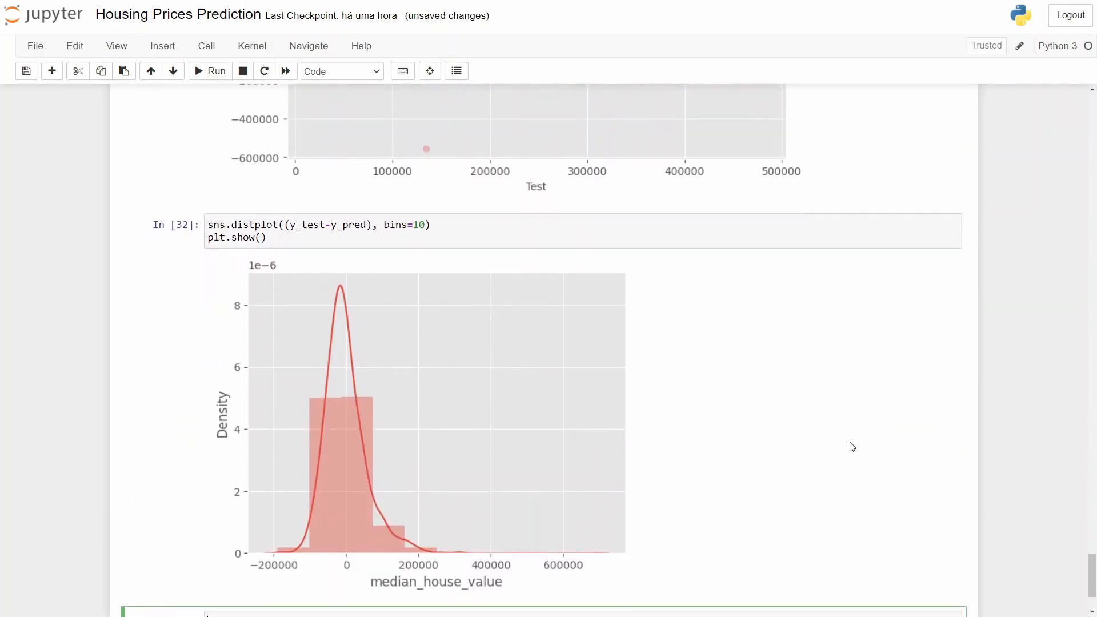
{"action": "mouse_move", "coordinate": [875, 431]}
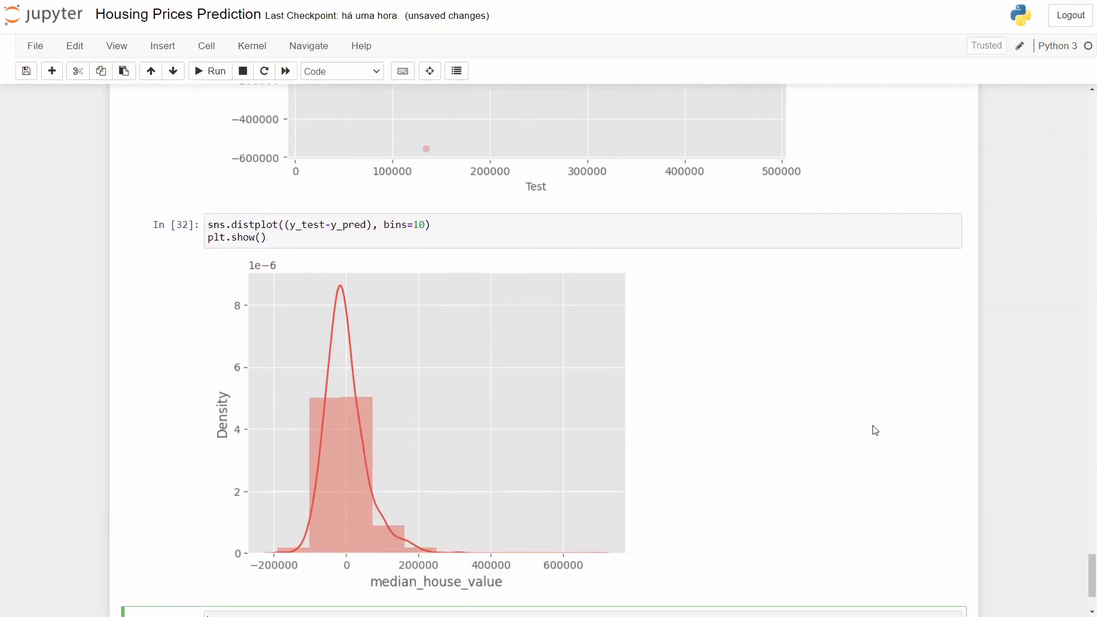